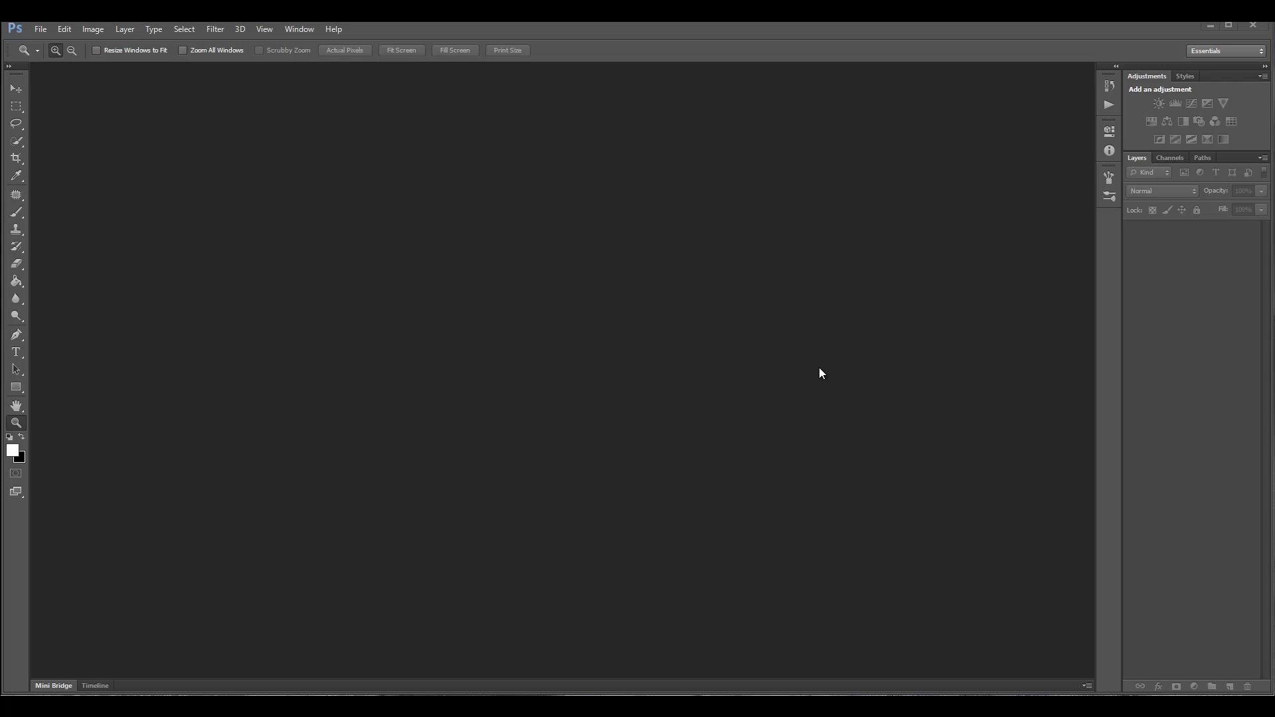
mouse_move(810, 347)
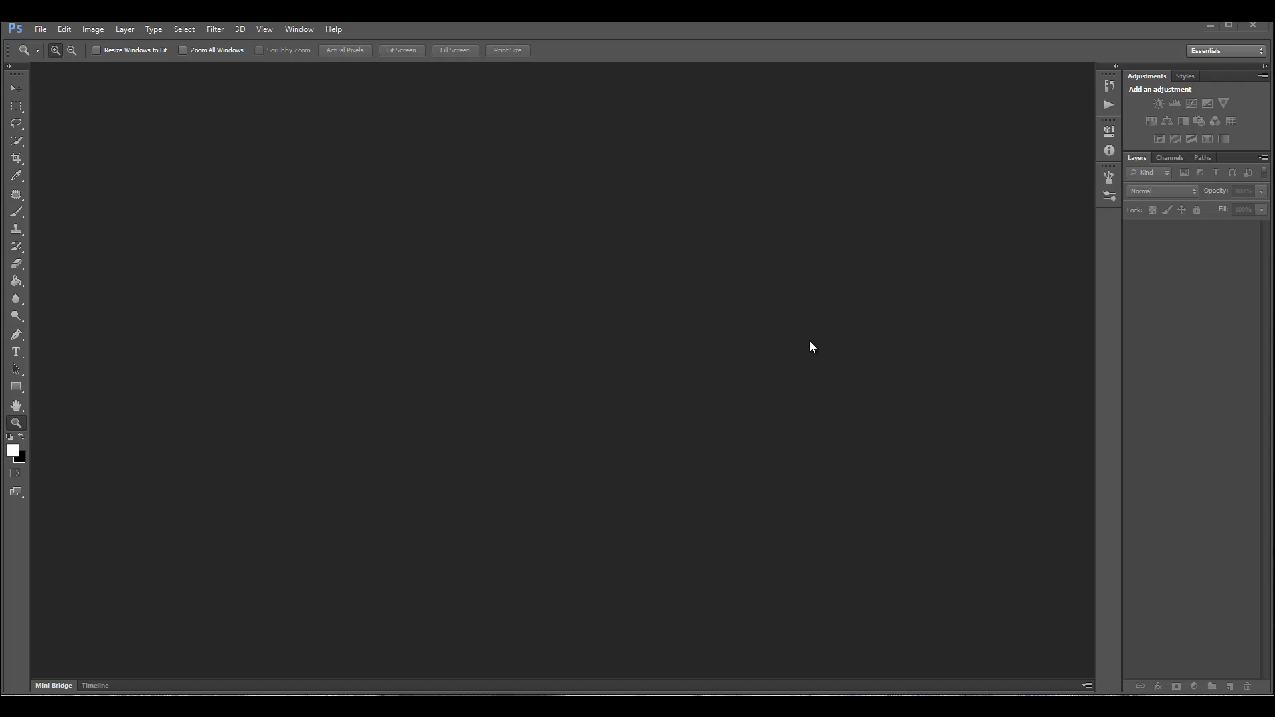
mouse_move(729, 246)
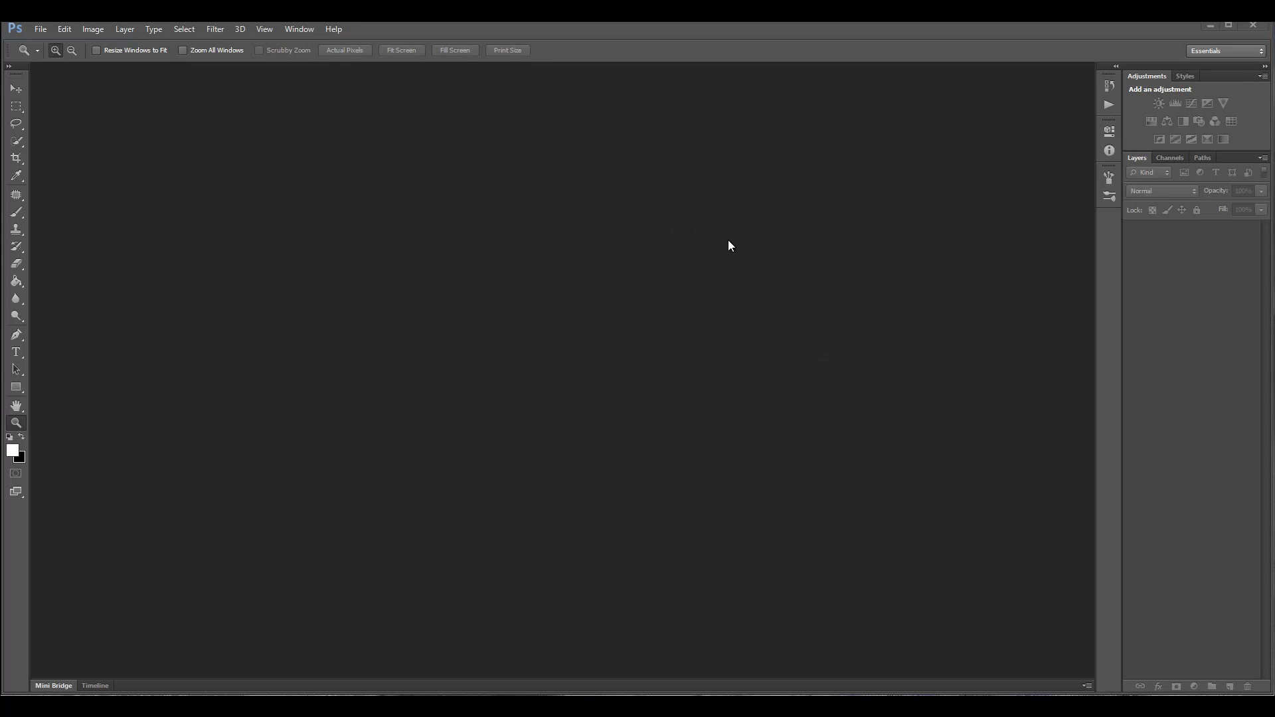
mouse_move(589, 242)
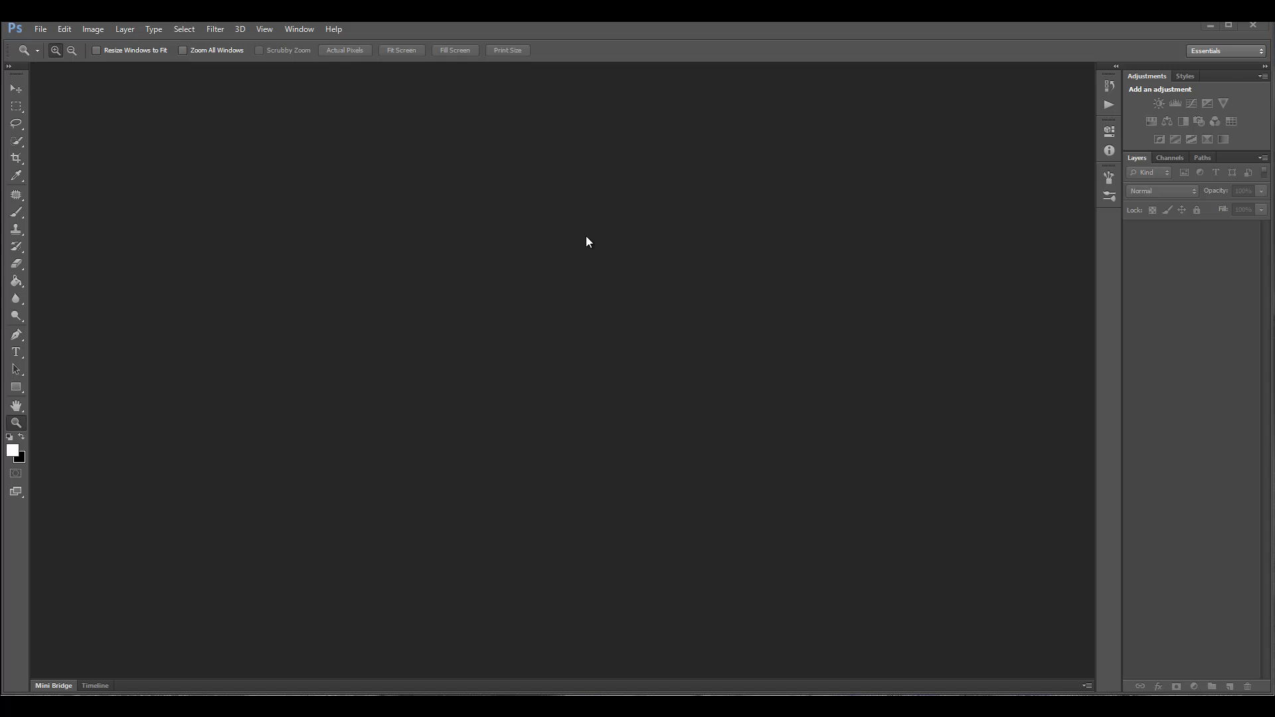
mouse_move(957, 407)
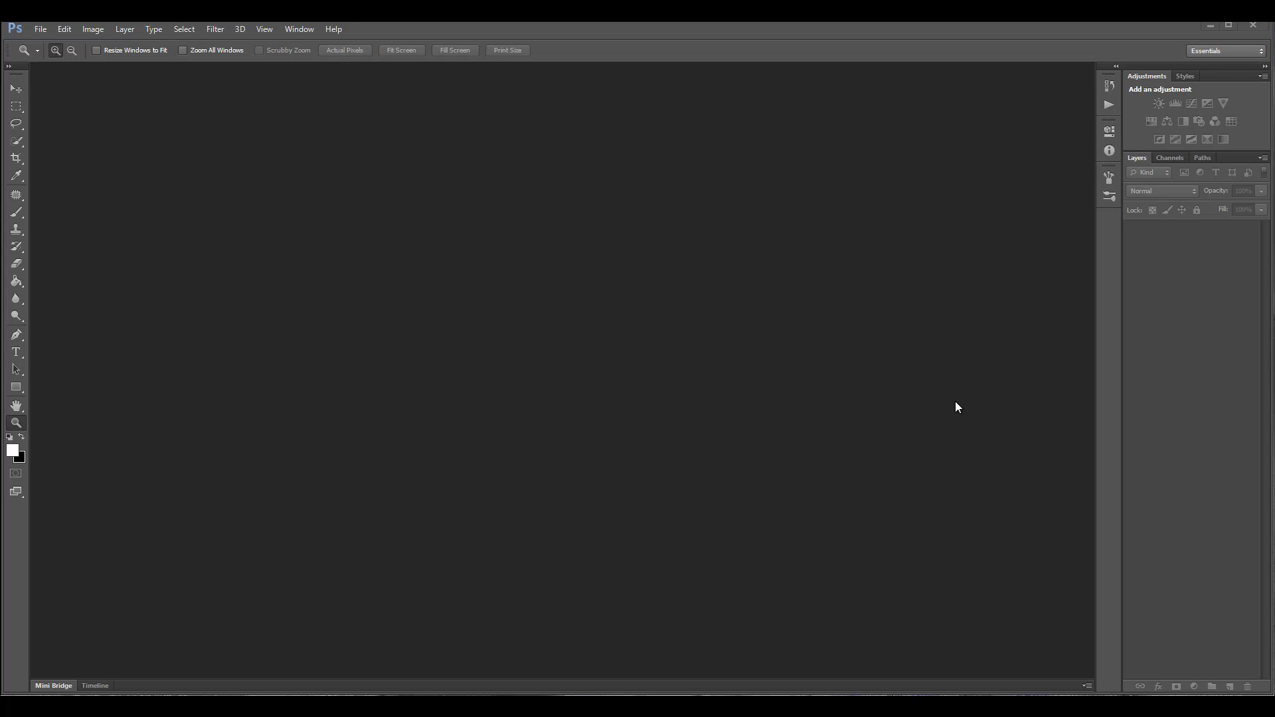
mouse_move(910, 373)
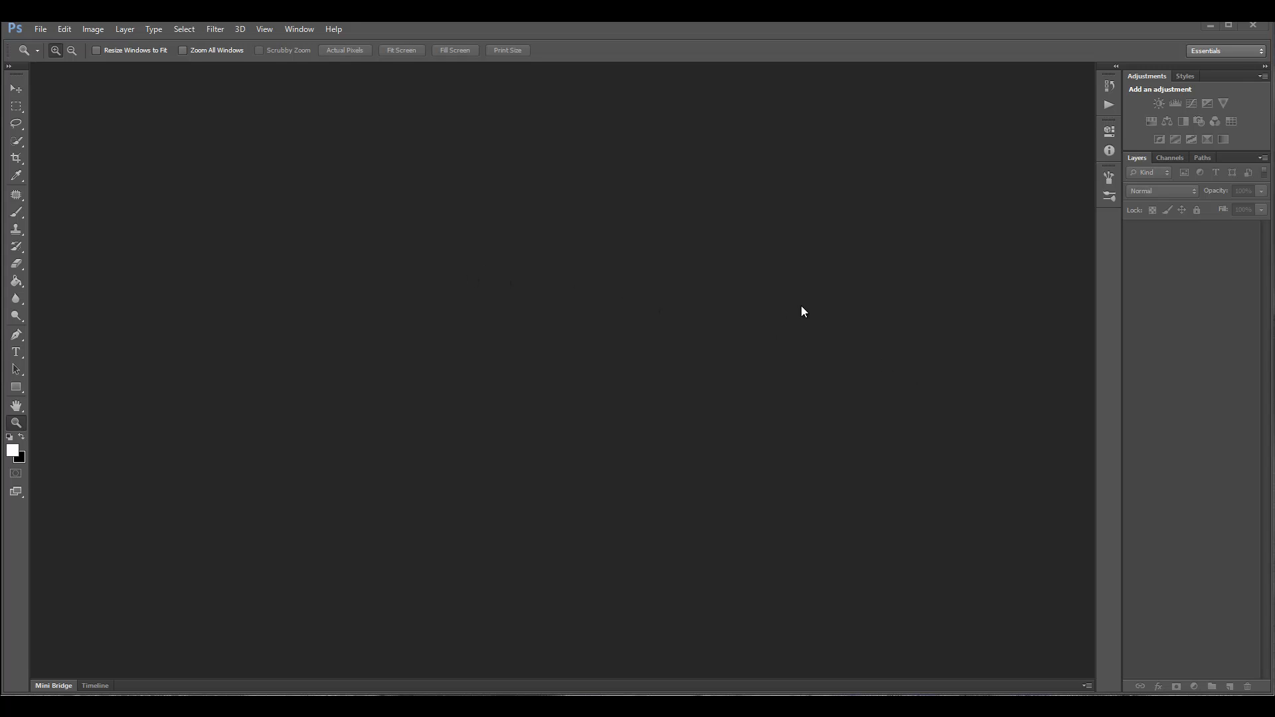
mouse_move(672, 279)
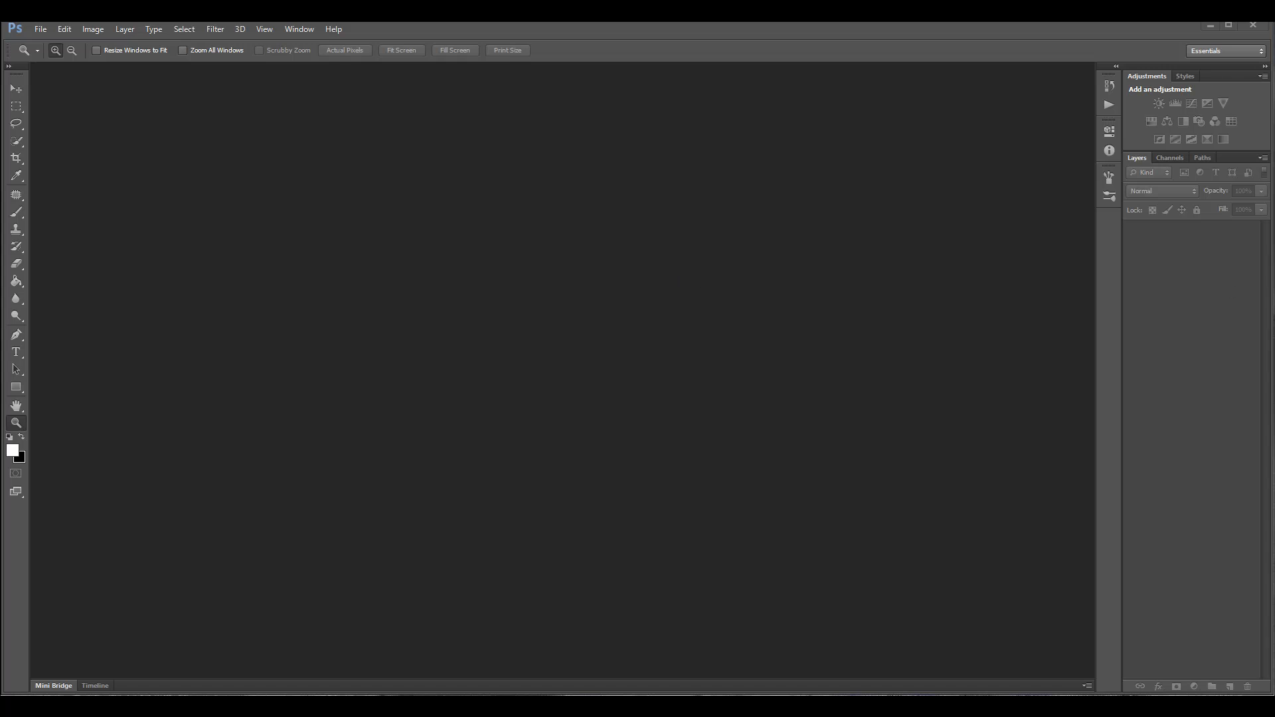
mouse_move(687, 389)
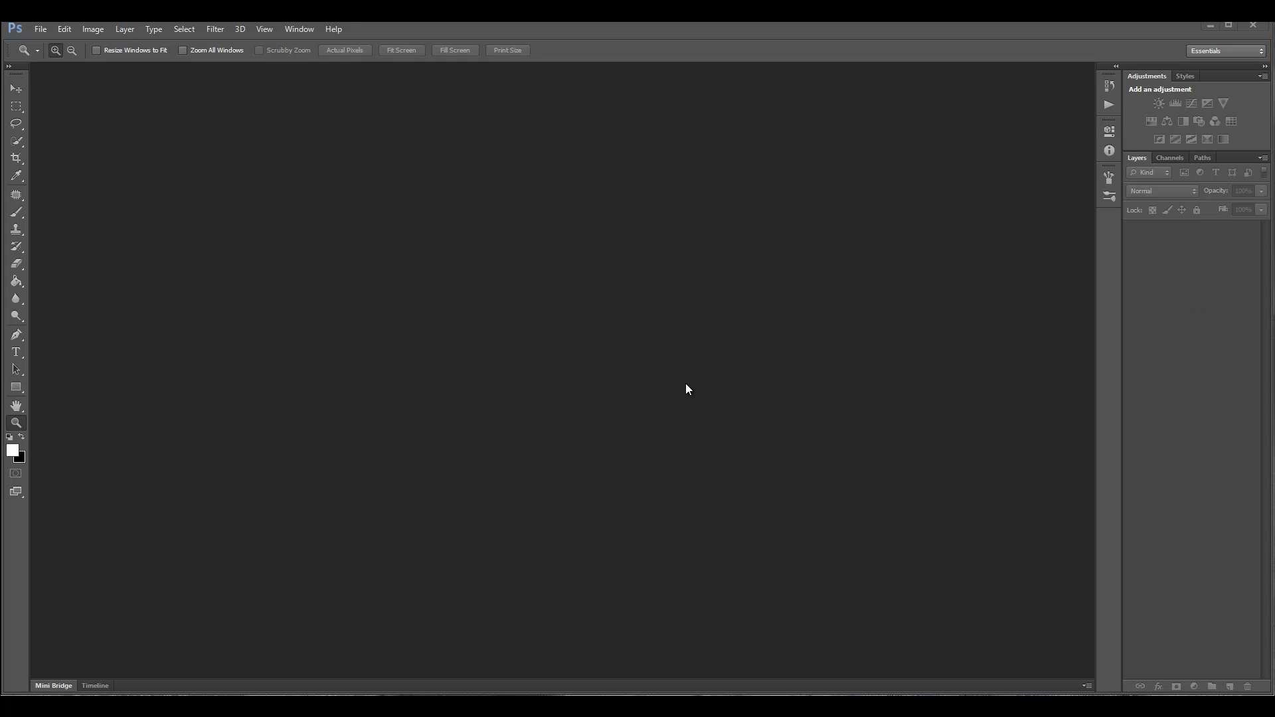
mouse_move(639, 306)
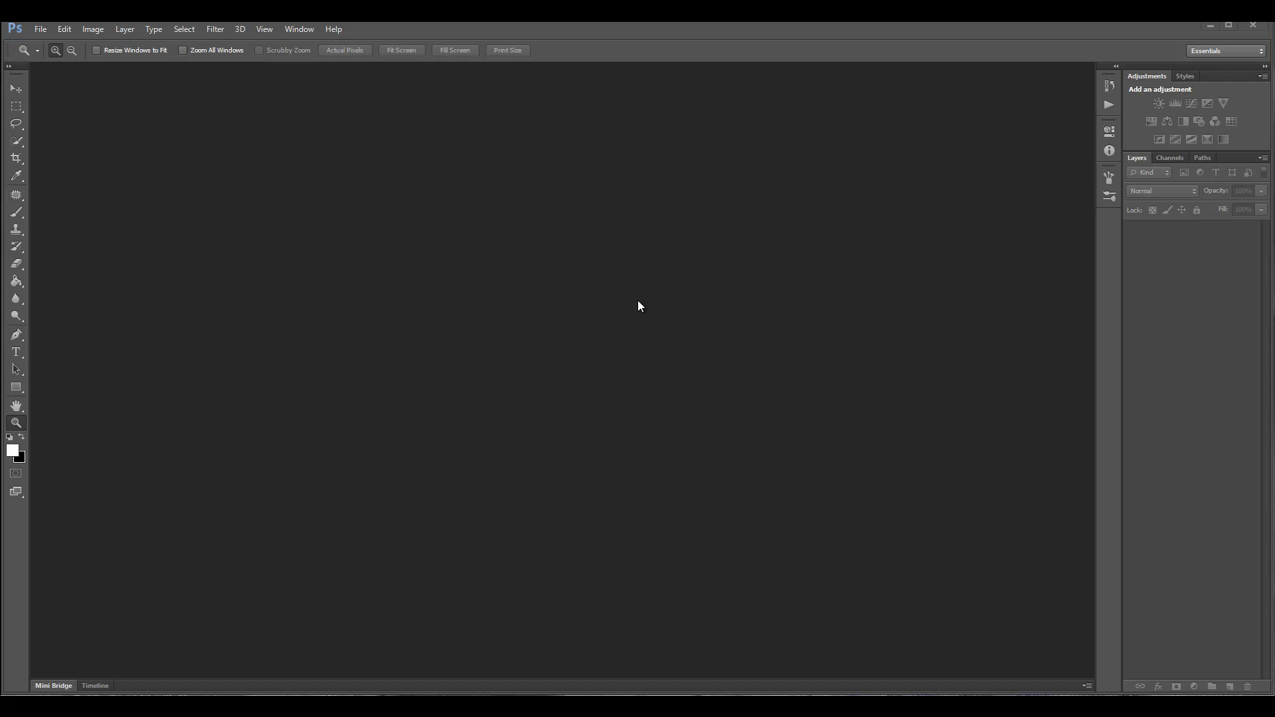
mouse_move(639, 251)
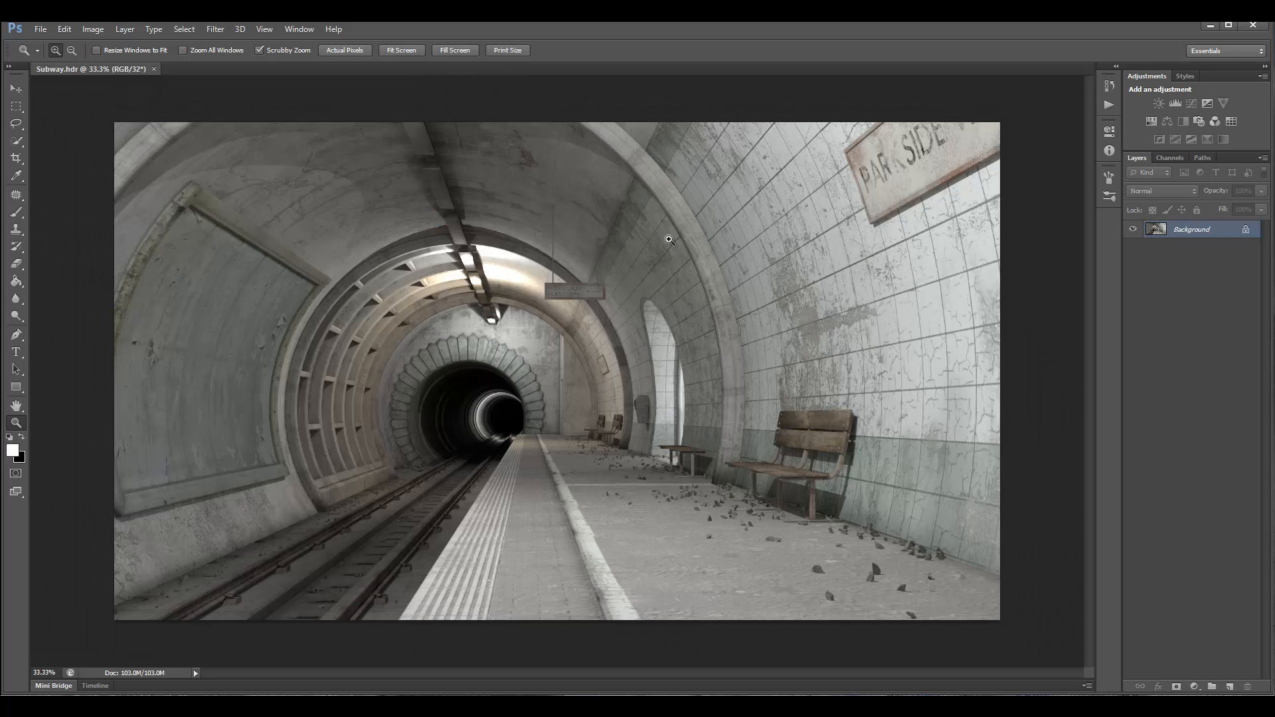
mouse_move(723, 578)
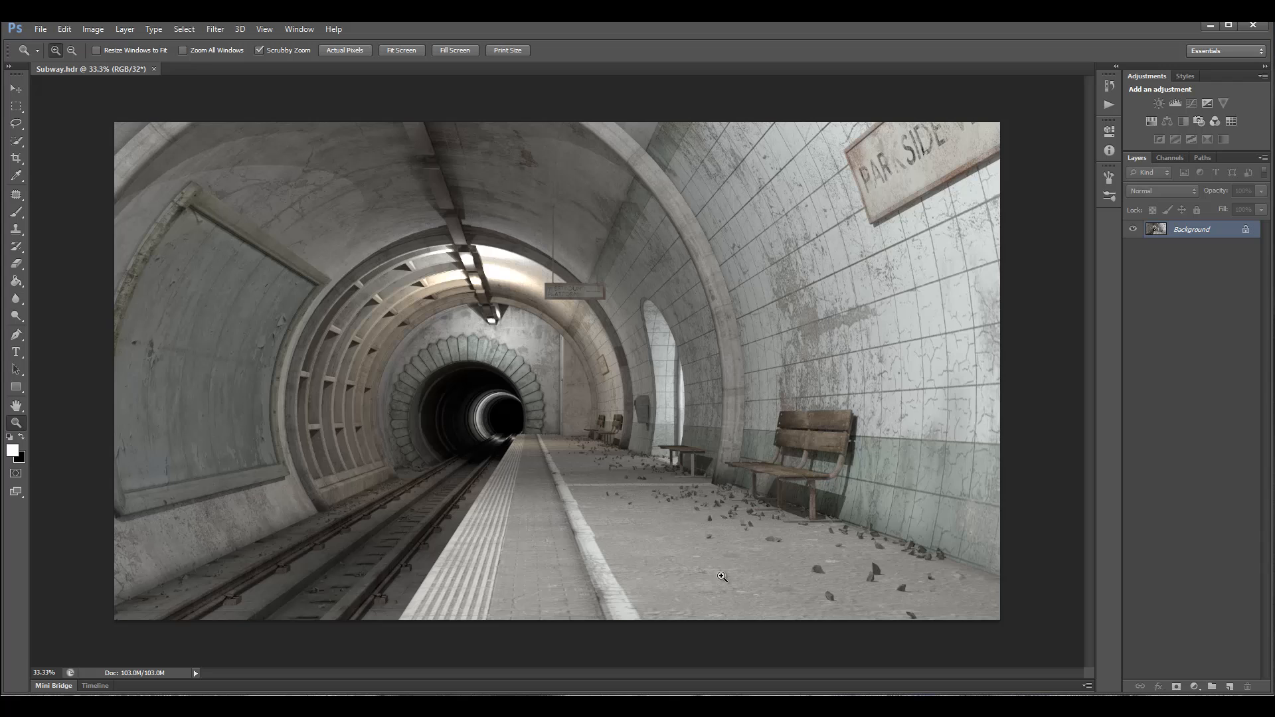
mouse_move(627, 332)
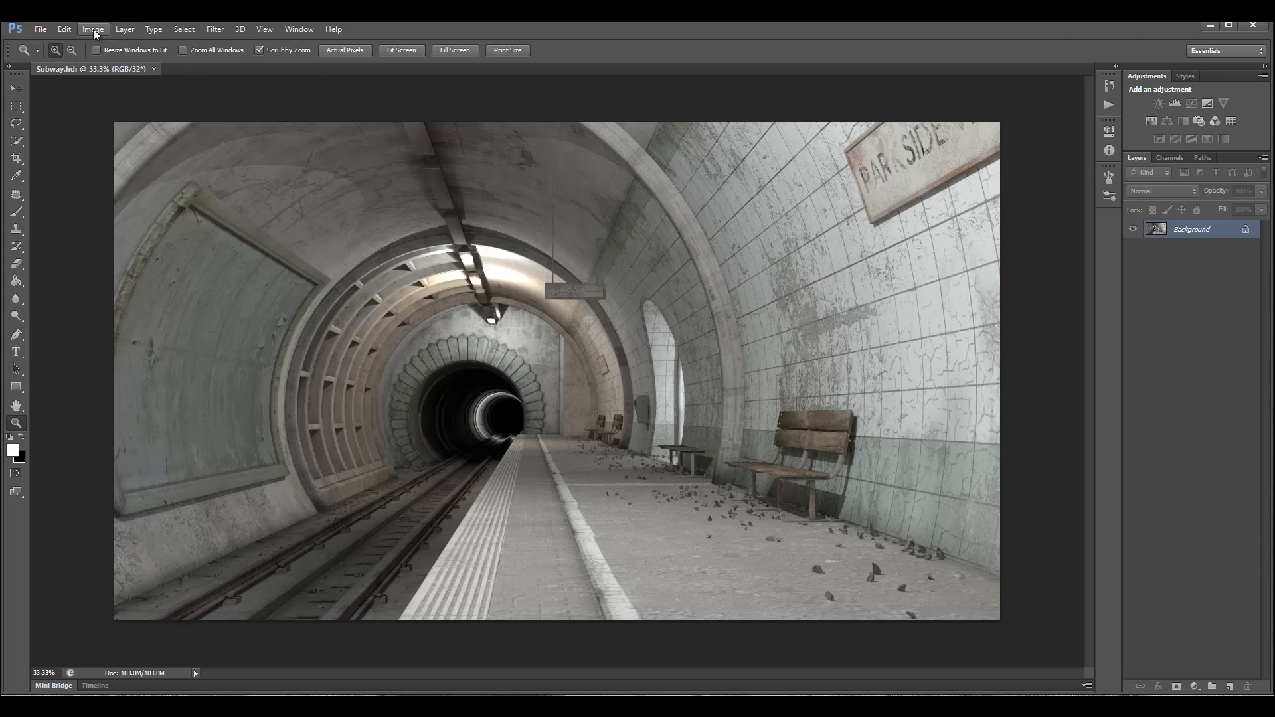
Browse the Image and Edit menus to locate the bit-depth choices for the 32-bit subway render.
click(93, 28)
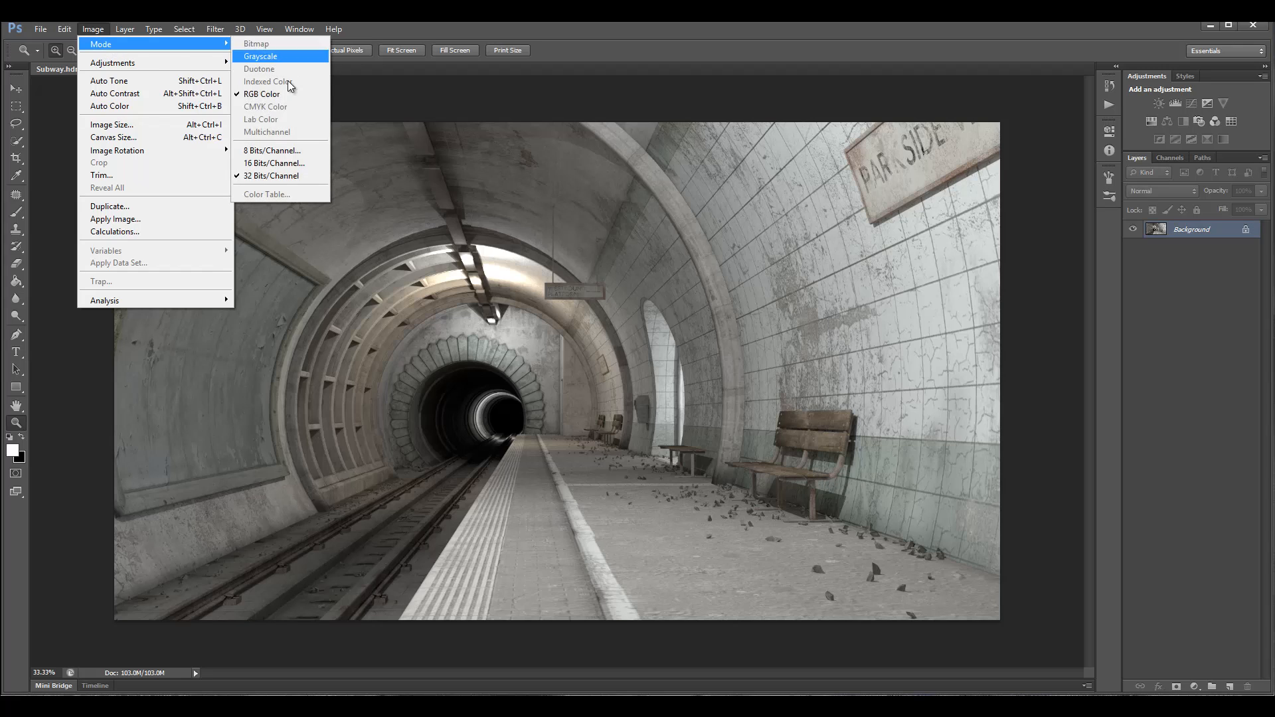
mouse_move(281, 175)
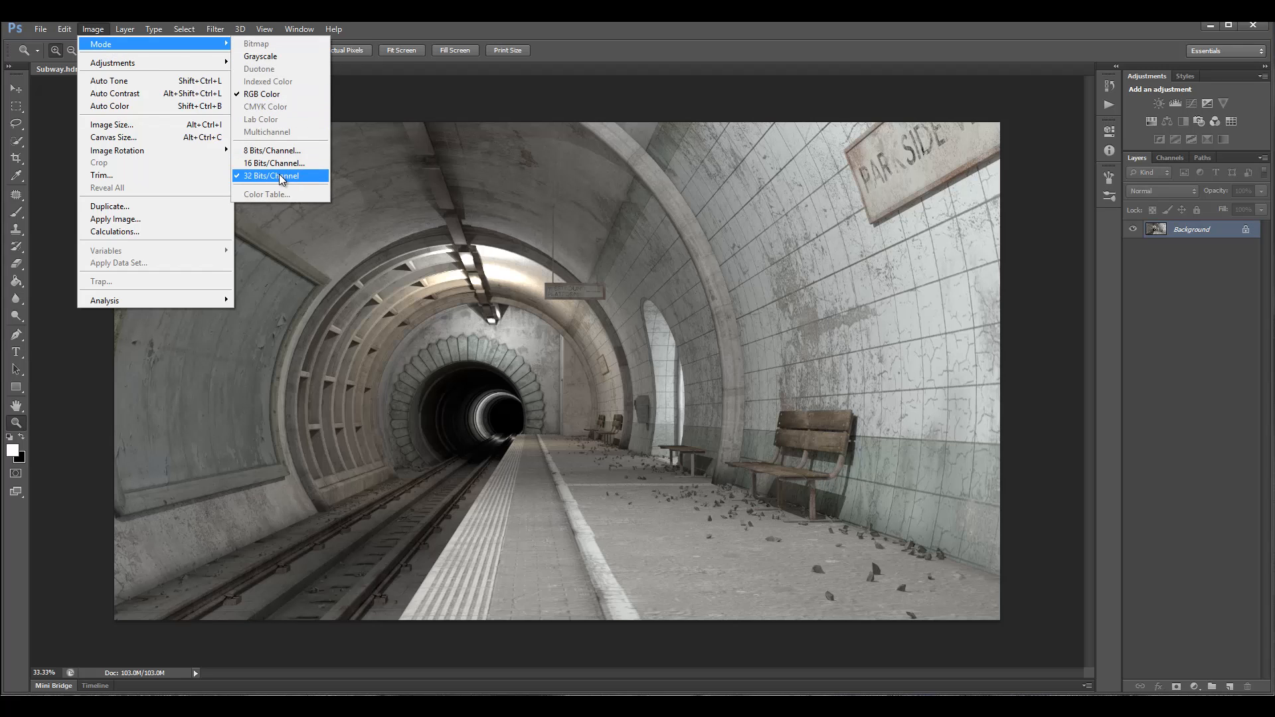
mouse_move(273, 162)
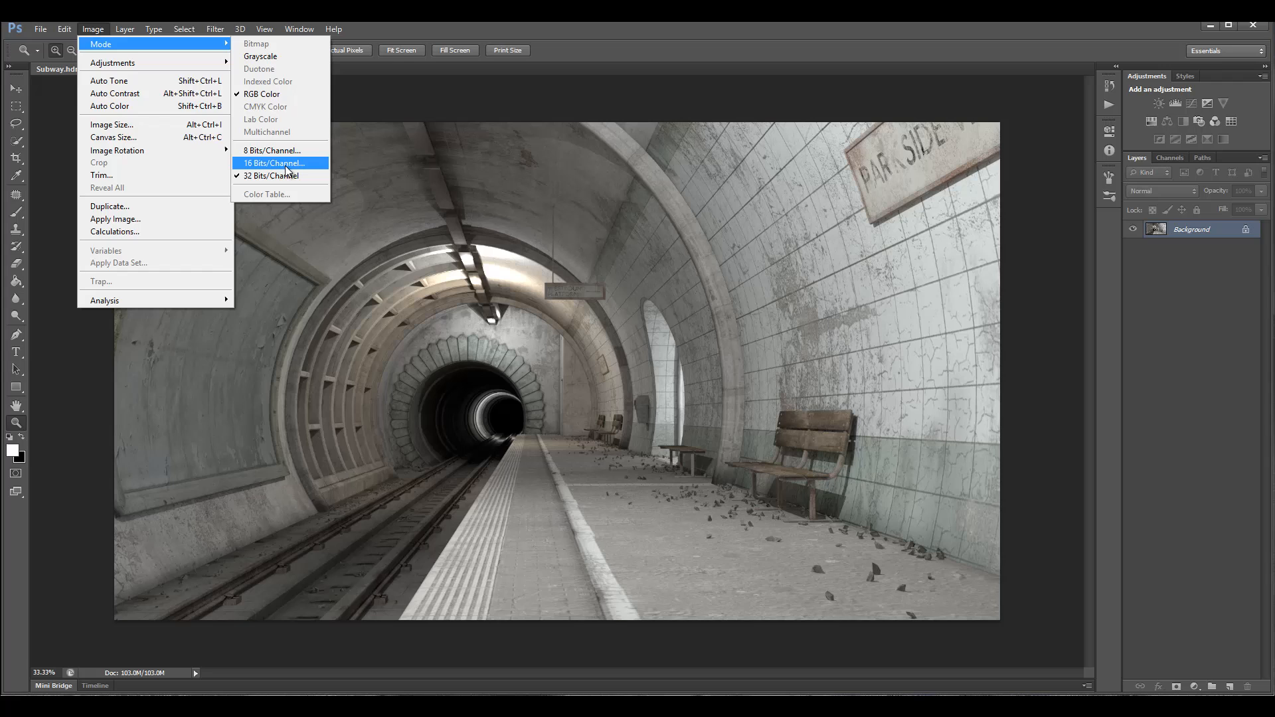
click(64, 28)
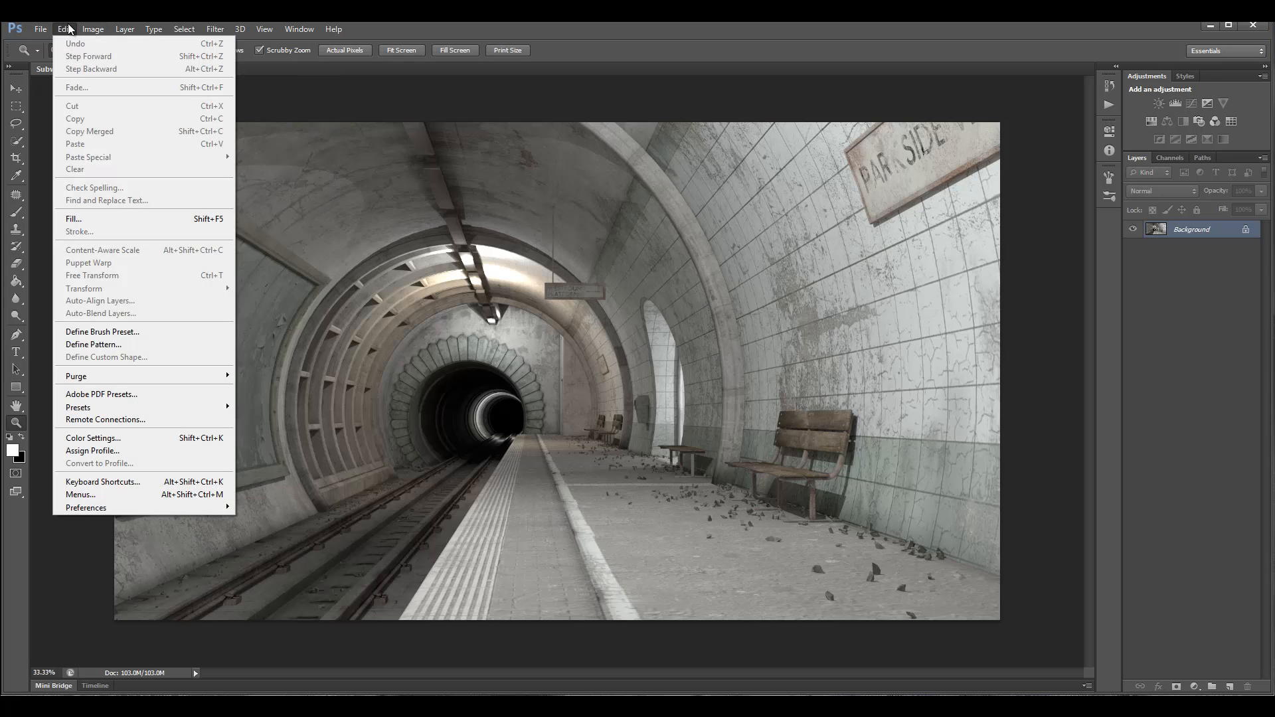
click(93, 27)
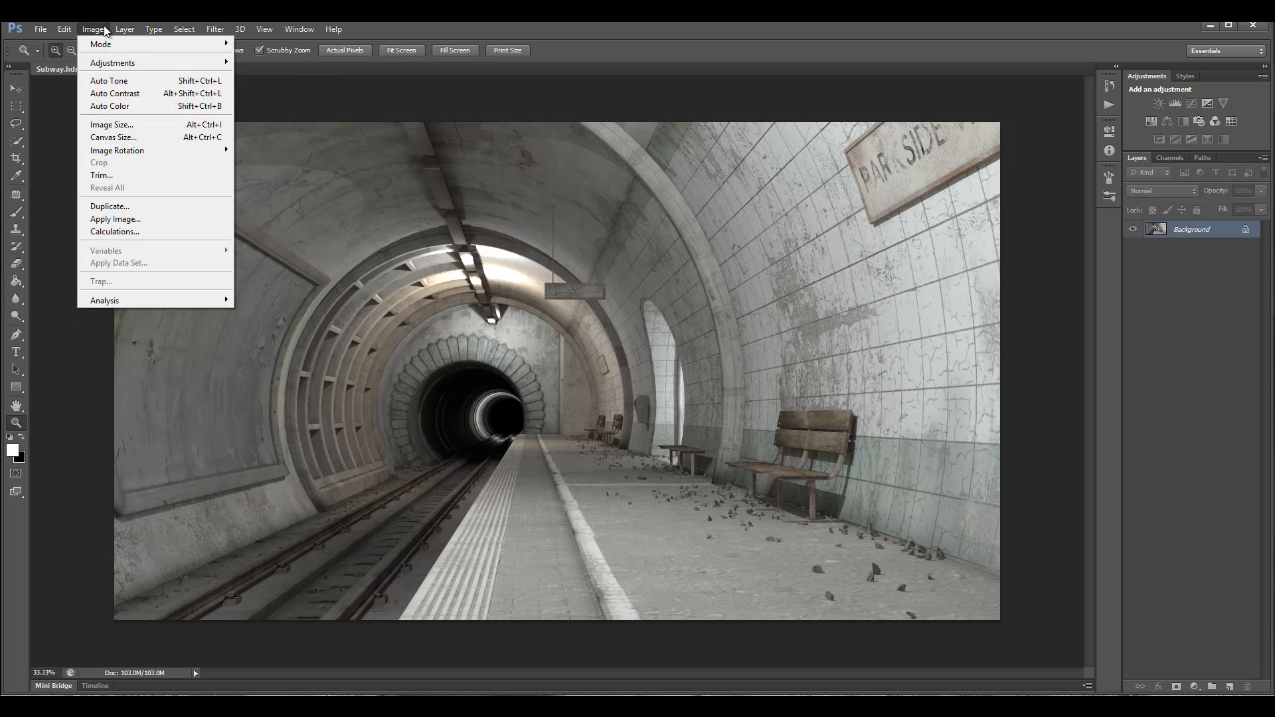
mouse_move(112, 63)
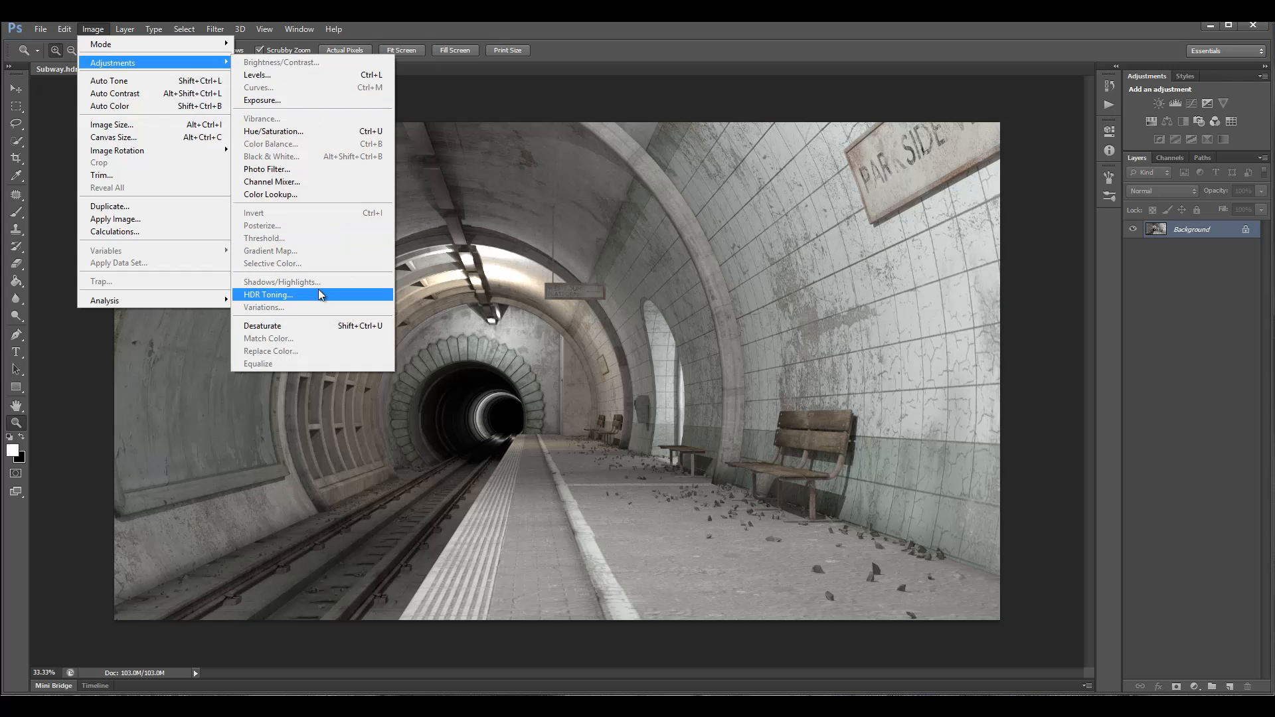
mouse_move(101, 44)
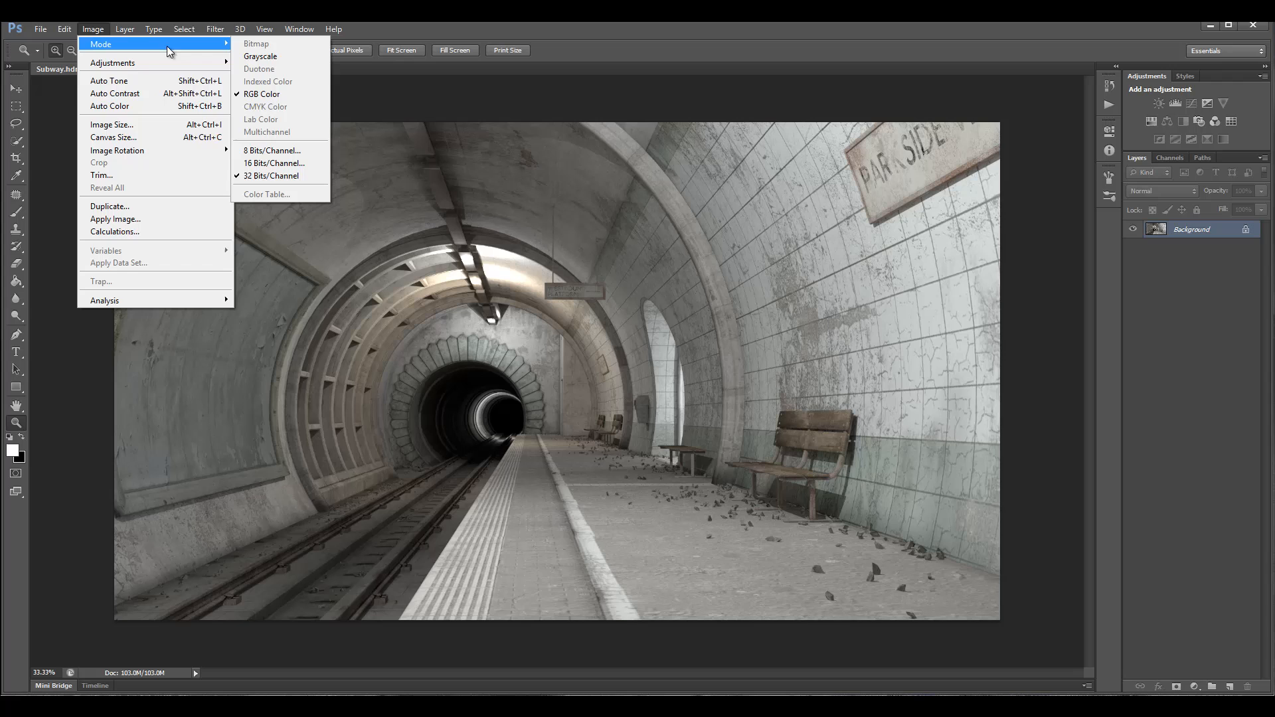
mouse_move(274, 164)
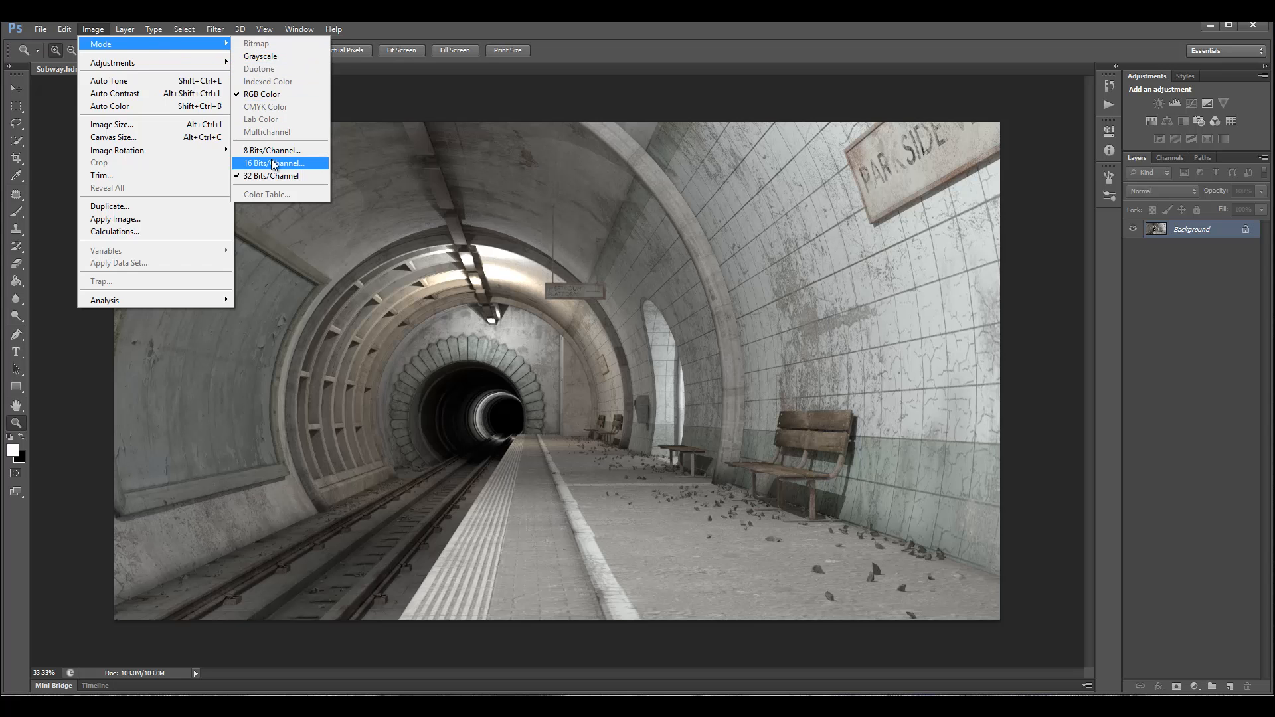
Convert to 16 Bits/Channel and set edge glow radius 2 px, strength 3.72, with gamma adjusted.
click(271, 177)
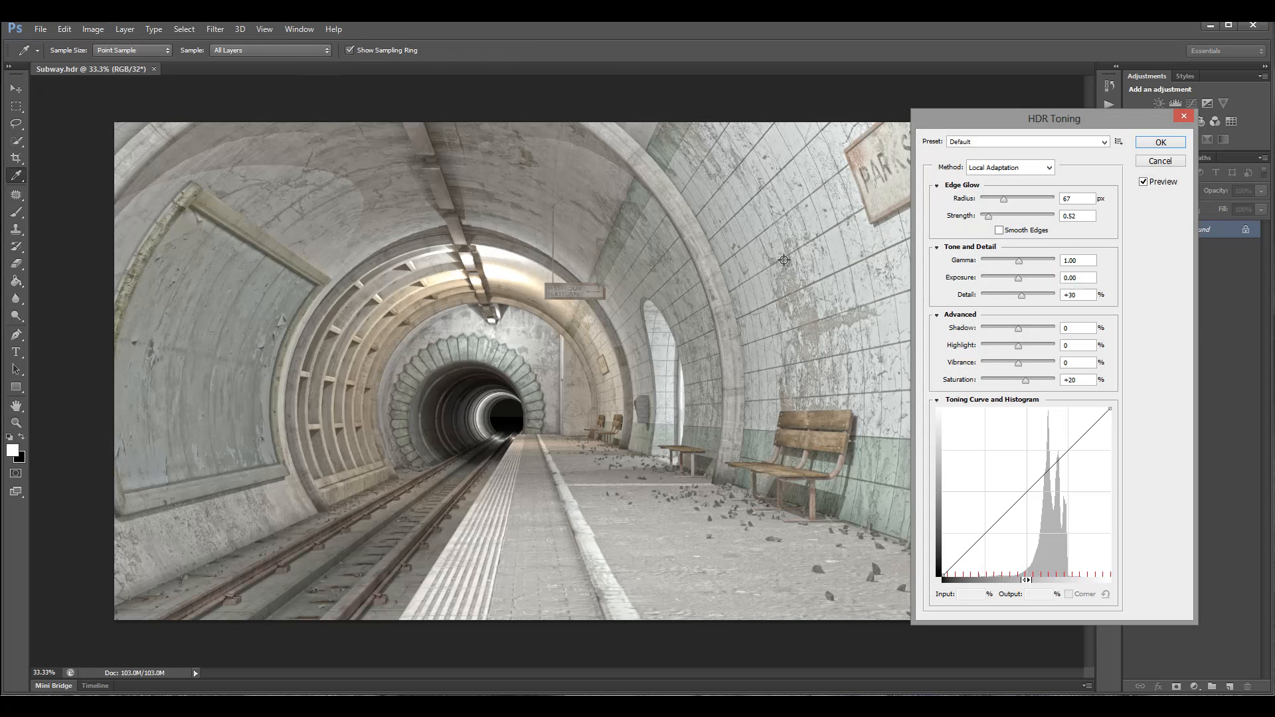
mouse_move(1158, 466)
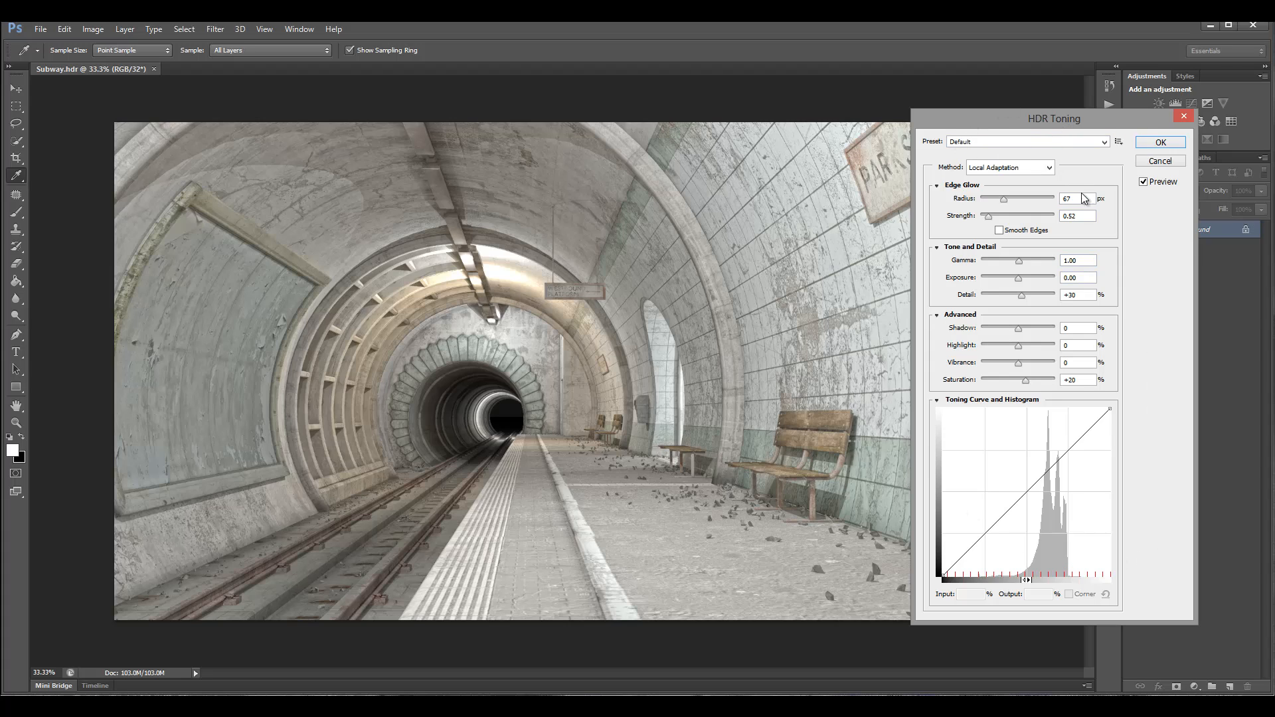
click(1077, 198)
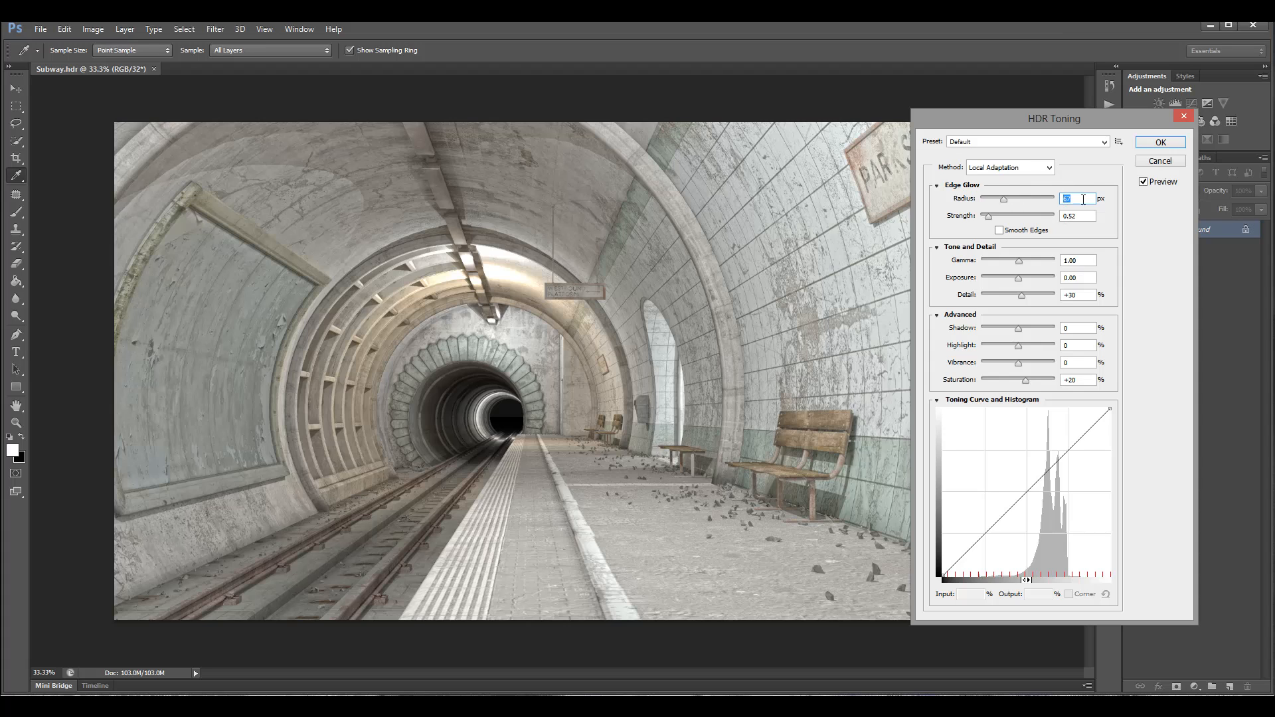
text(2)
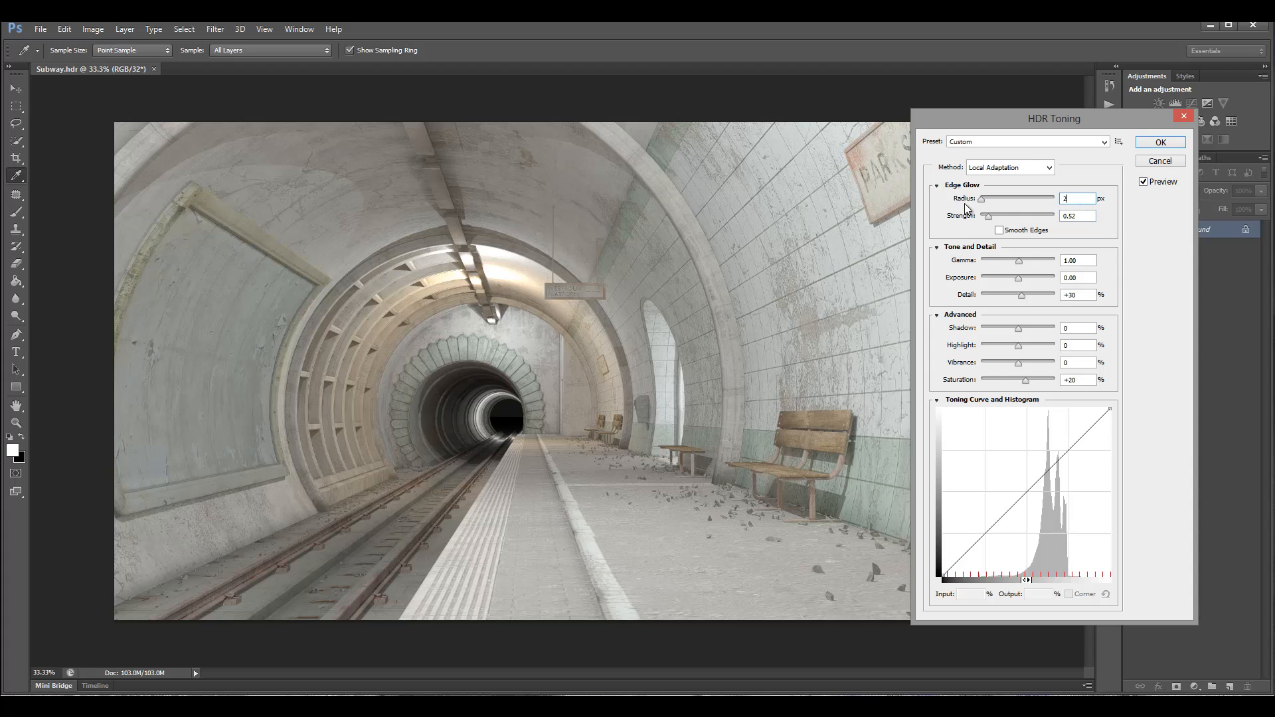
drag(987, 215, 1039, 215)
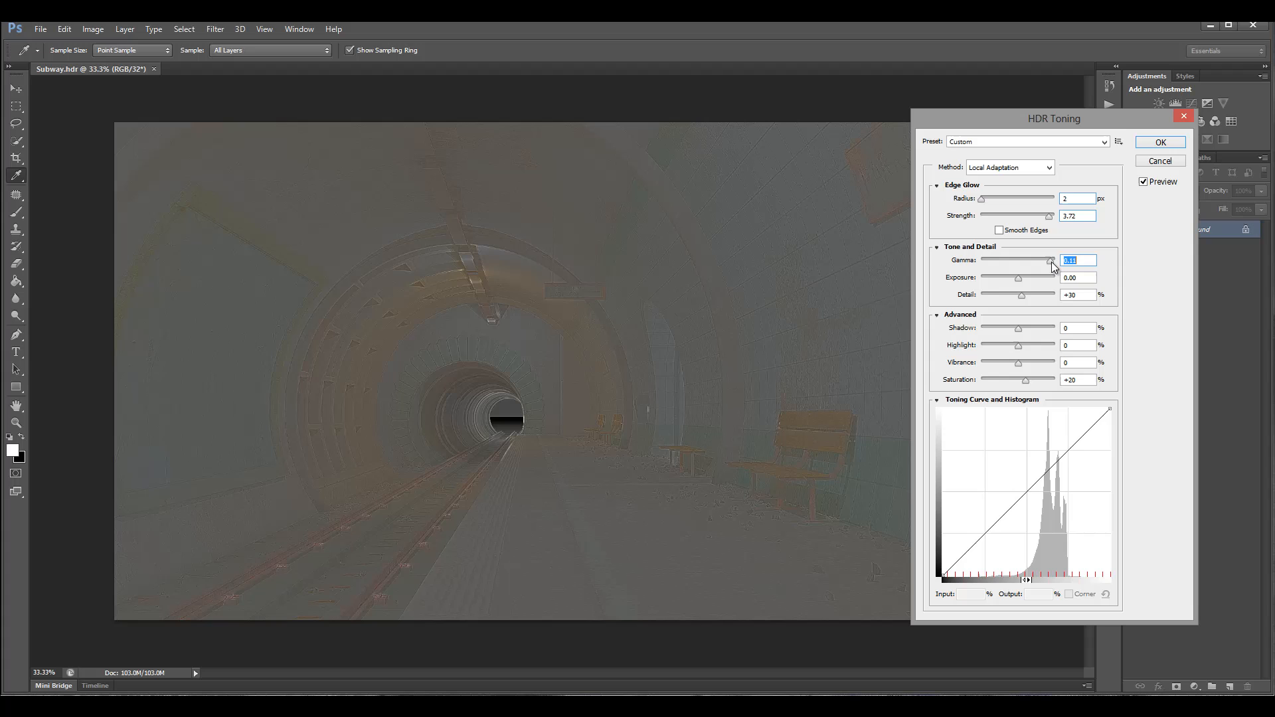
drag(1052, 261, 1005, 260)
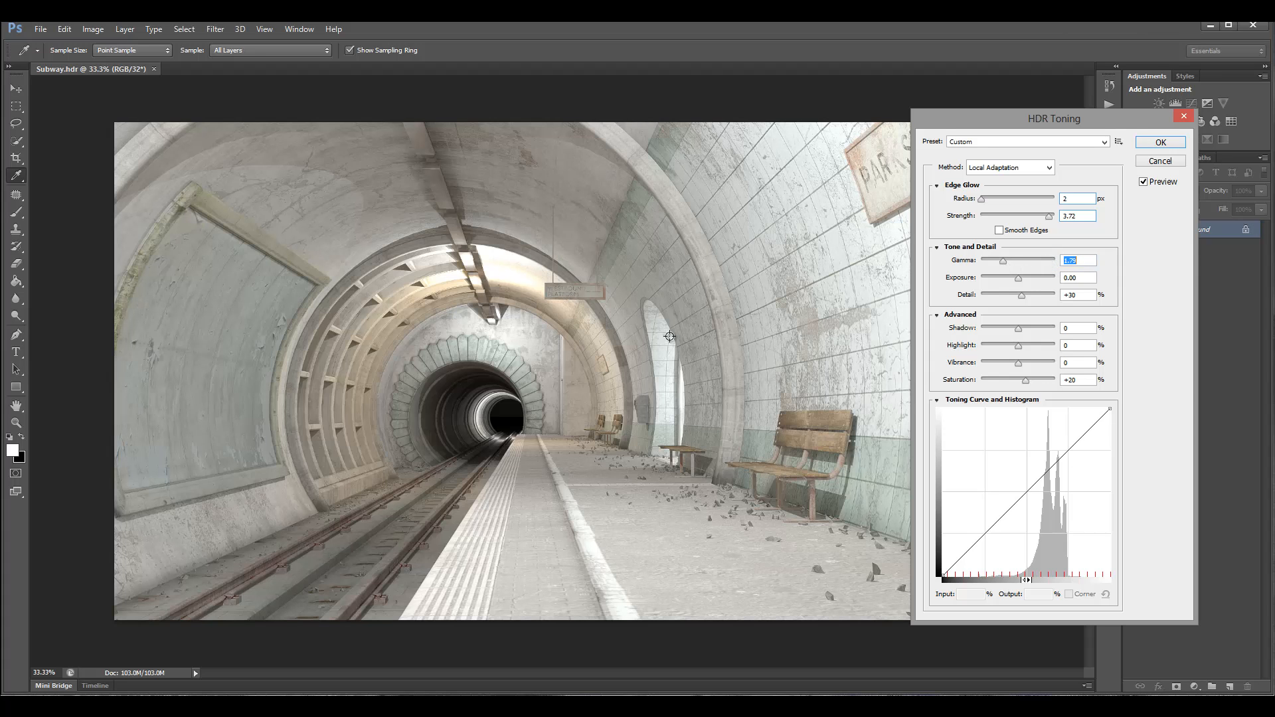
mouse_move(1021, 282)
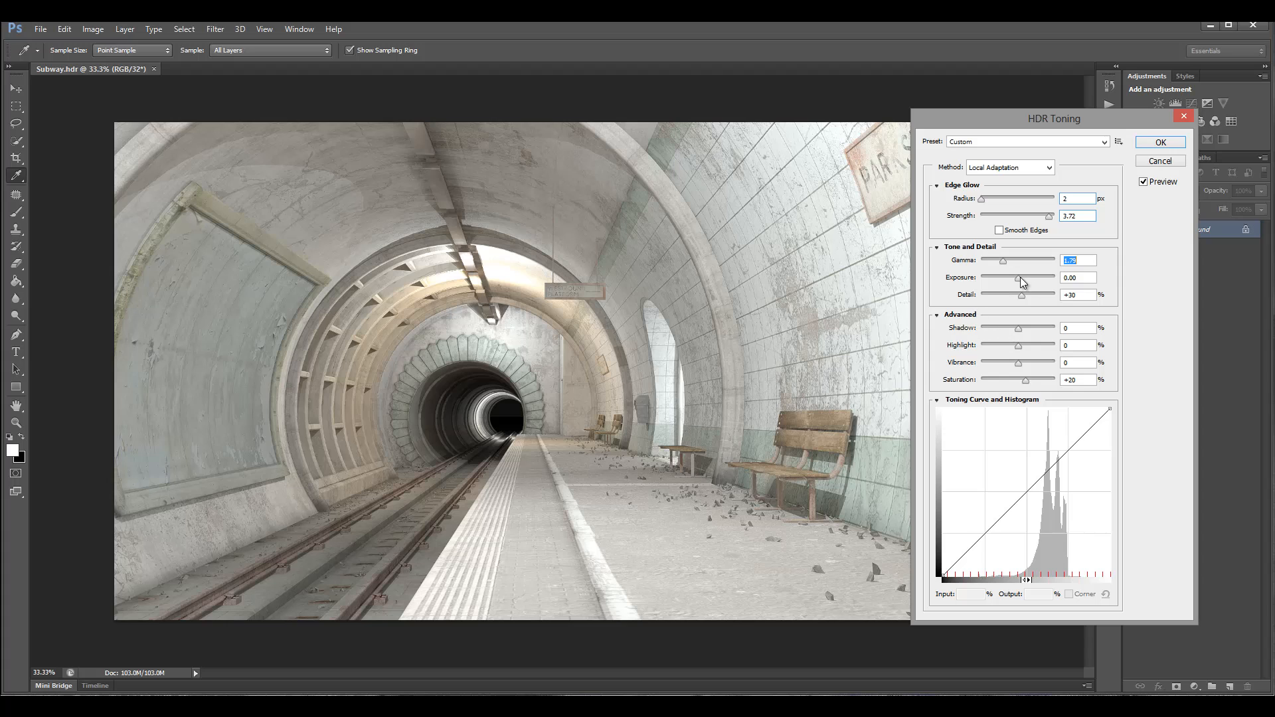
Set the tone mapping to gamma 1.55 and exposure -2.39.
drag(1020, 278, 994, 278)
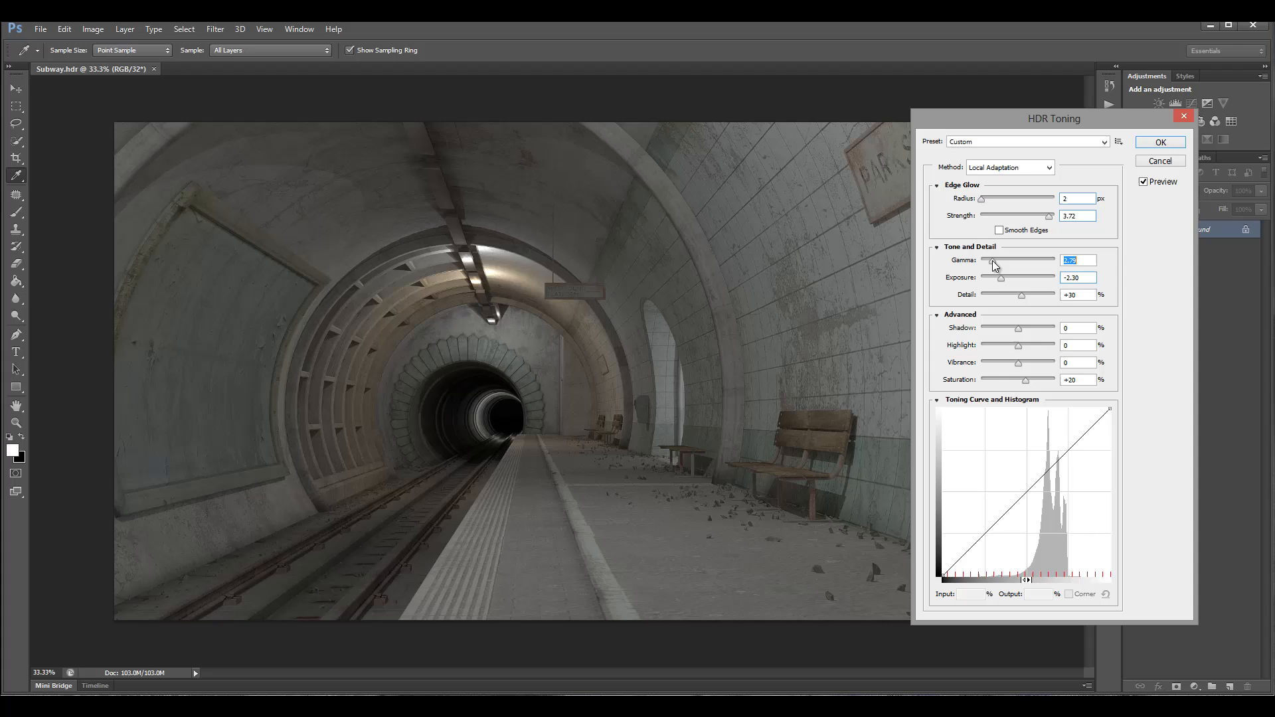
drag(1016, 261, 1004, 261)
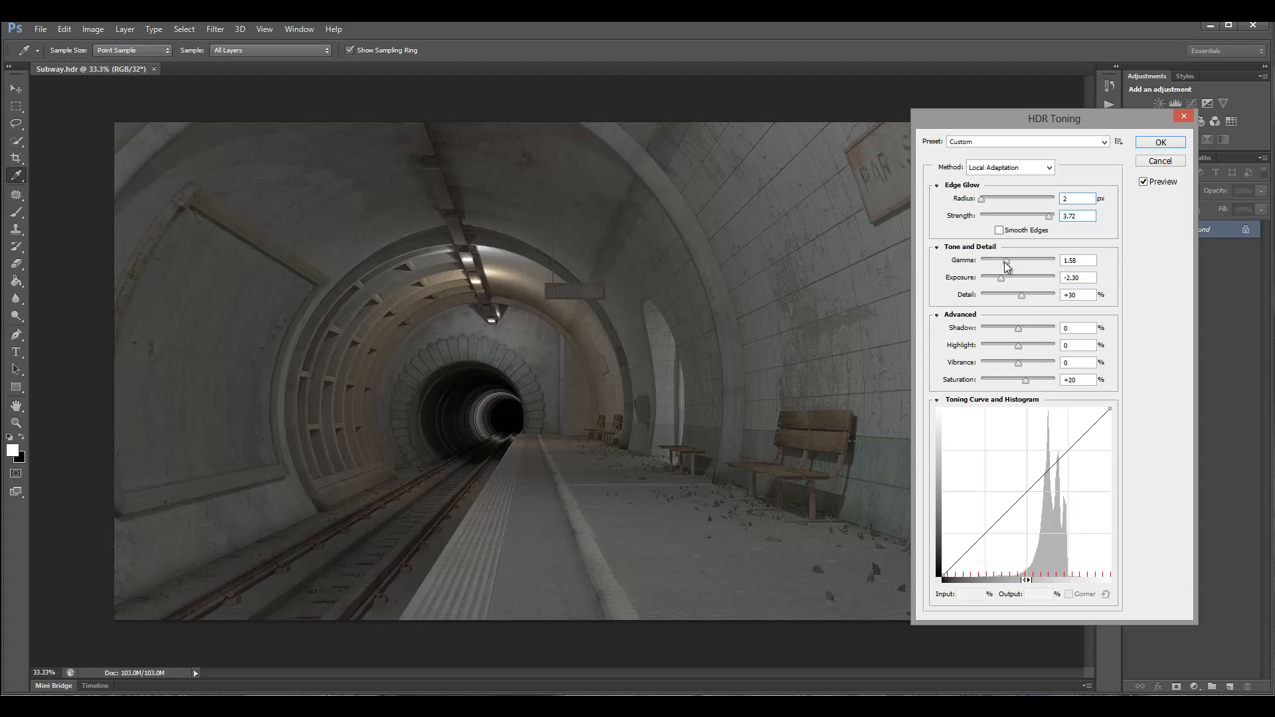
drag(1007, 259, 1006, 259)
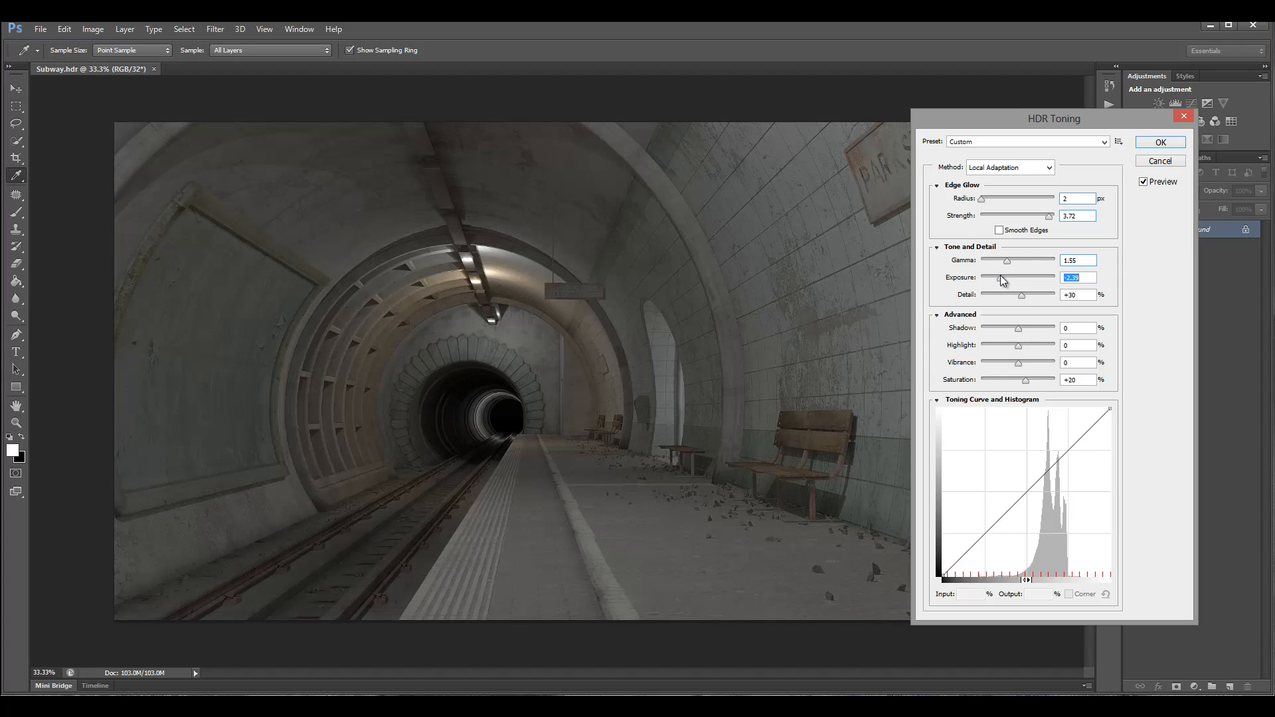
click(1046, 295)
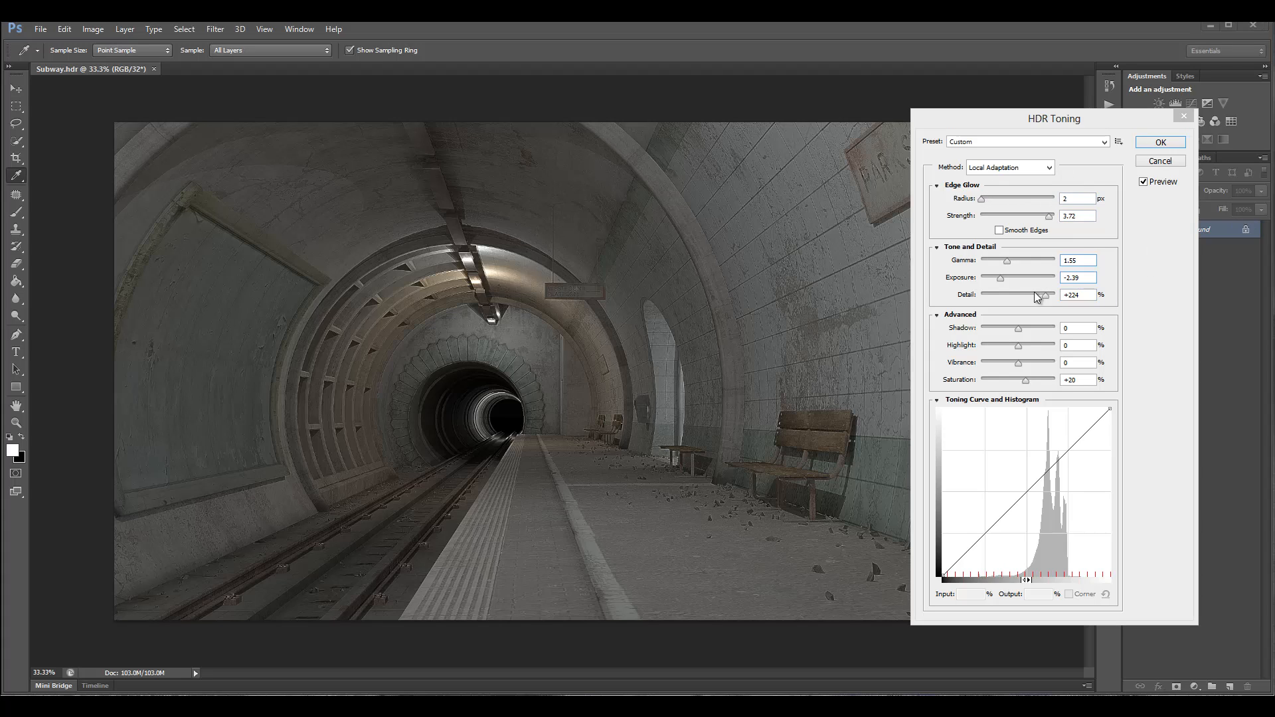
Push the detail amount up to about +235.
triple_click(1074, 295)
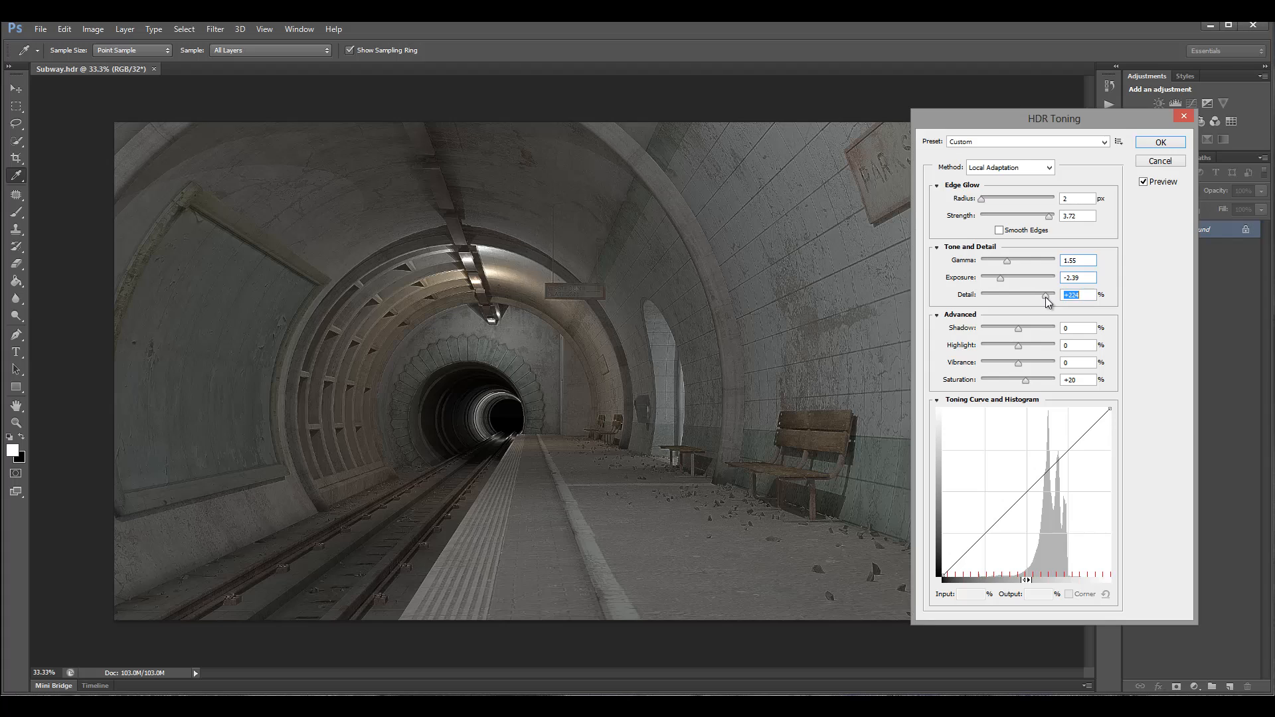
drag(1049, 295, 1044, 295)
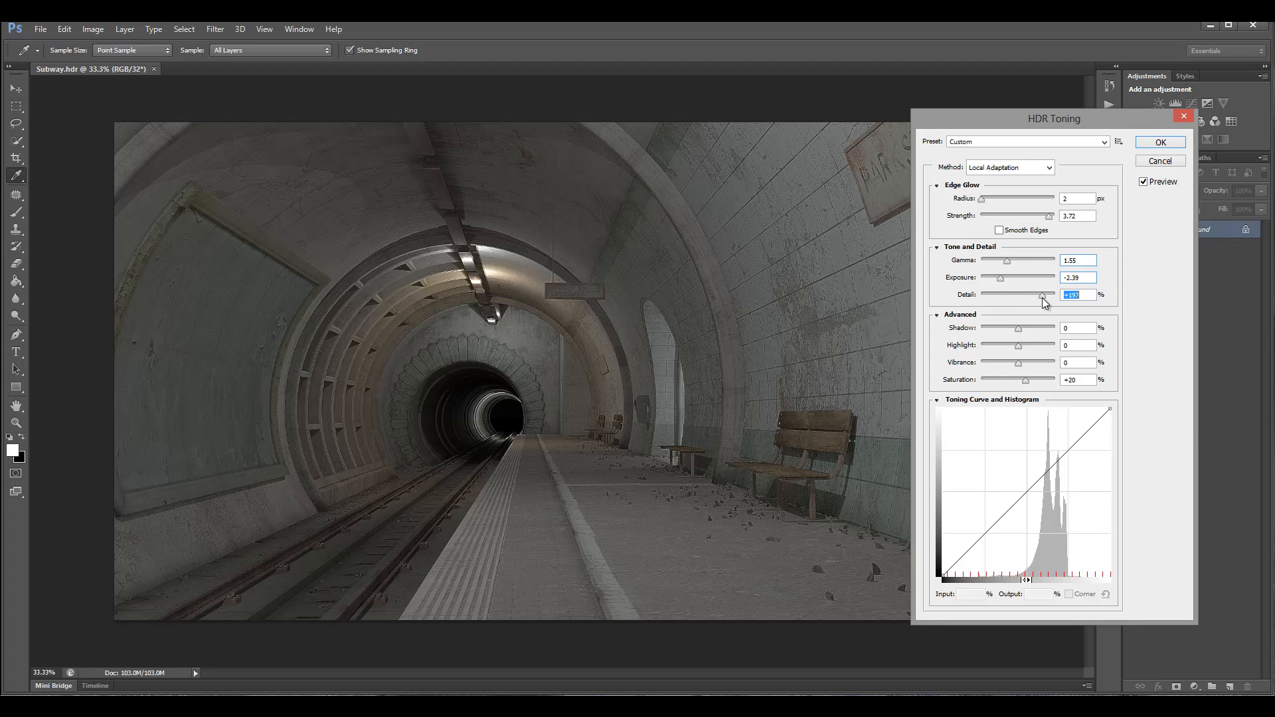
drag(1019, 295, 1047, 295)
text(1)
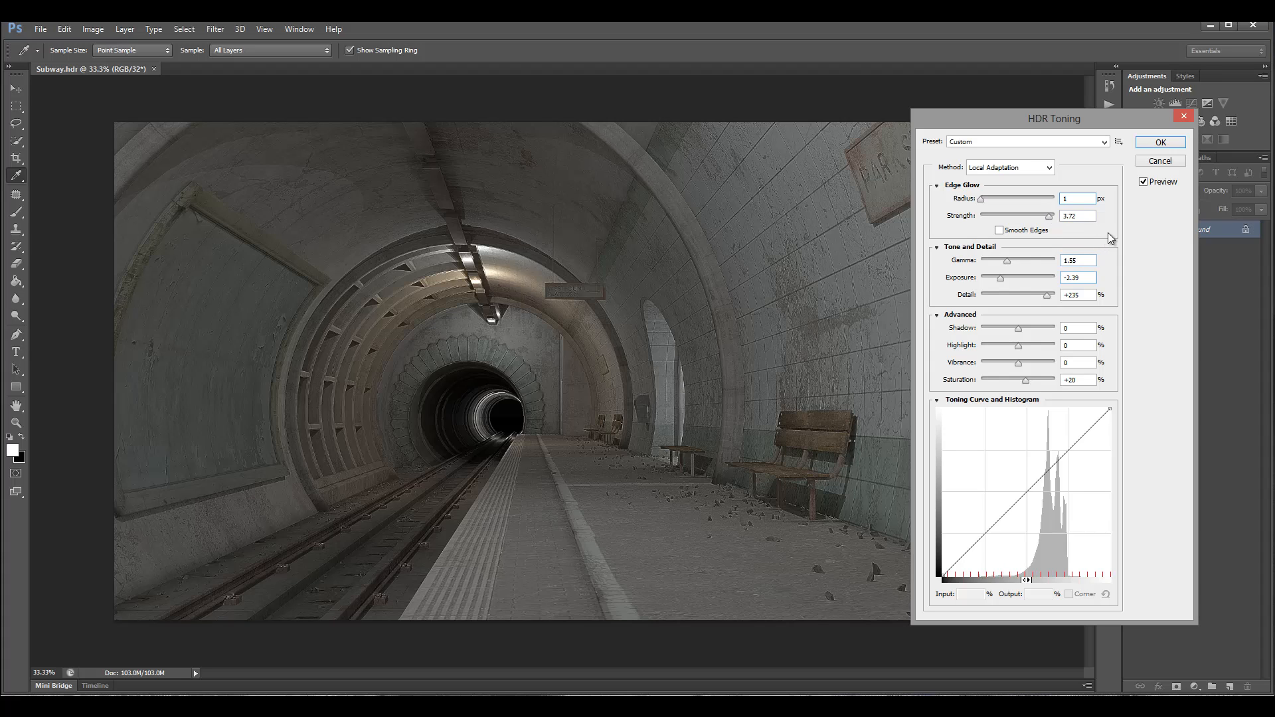
Ease detail back to +192 and lift shadows to +26.
drag(1049, 295, 1037, 295)
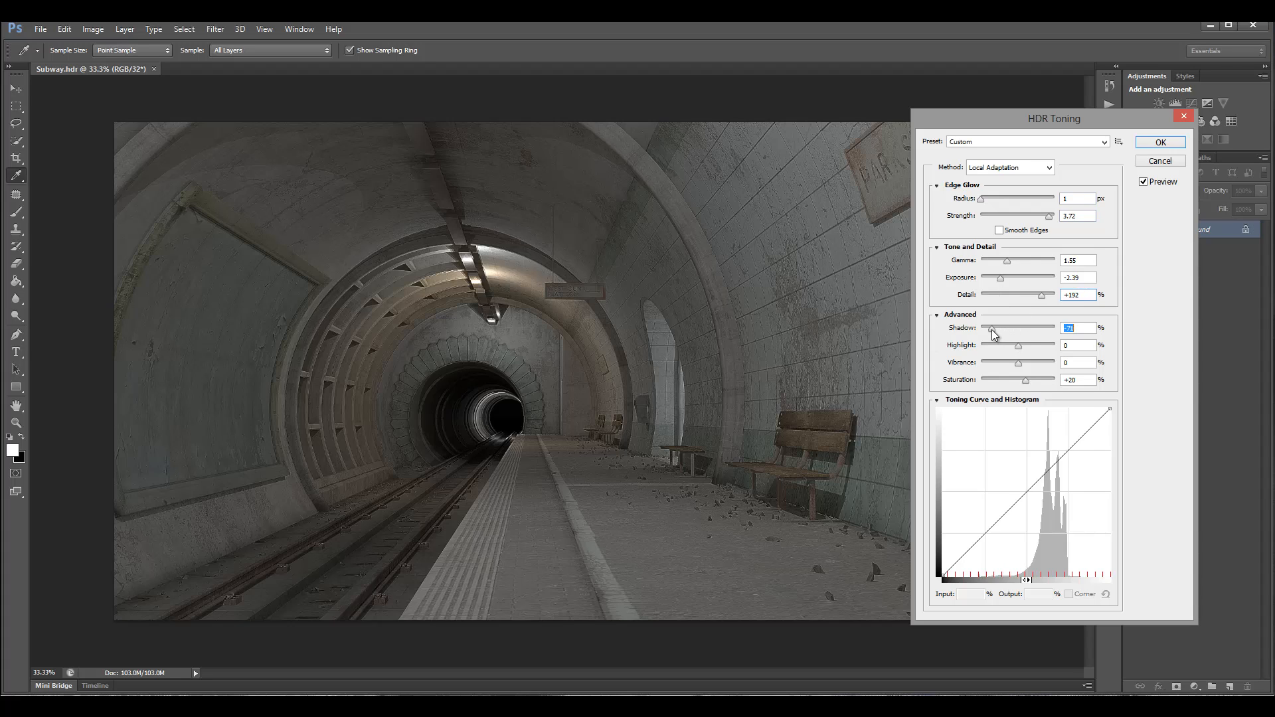
drag(992, 334, 1020, 335)
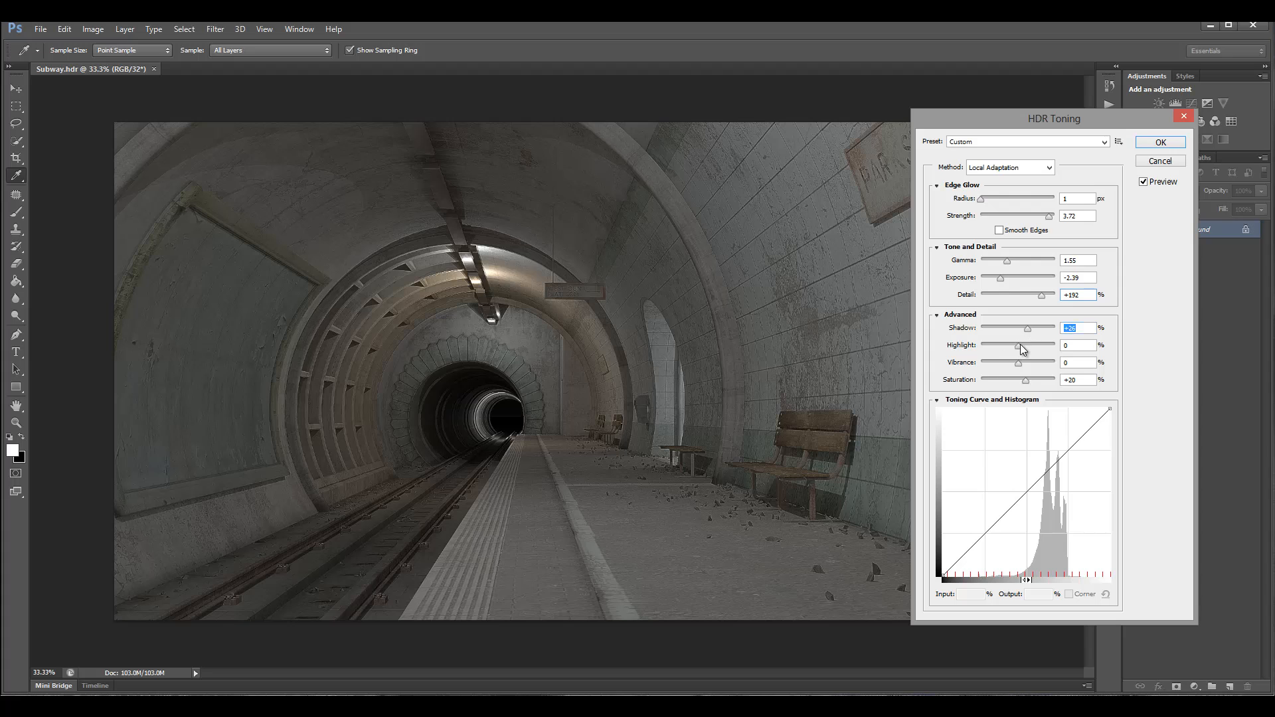
drag(1027, 345, 1033, 346)
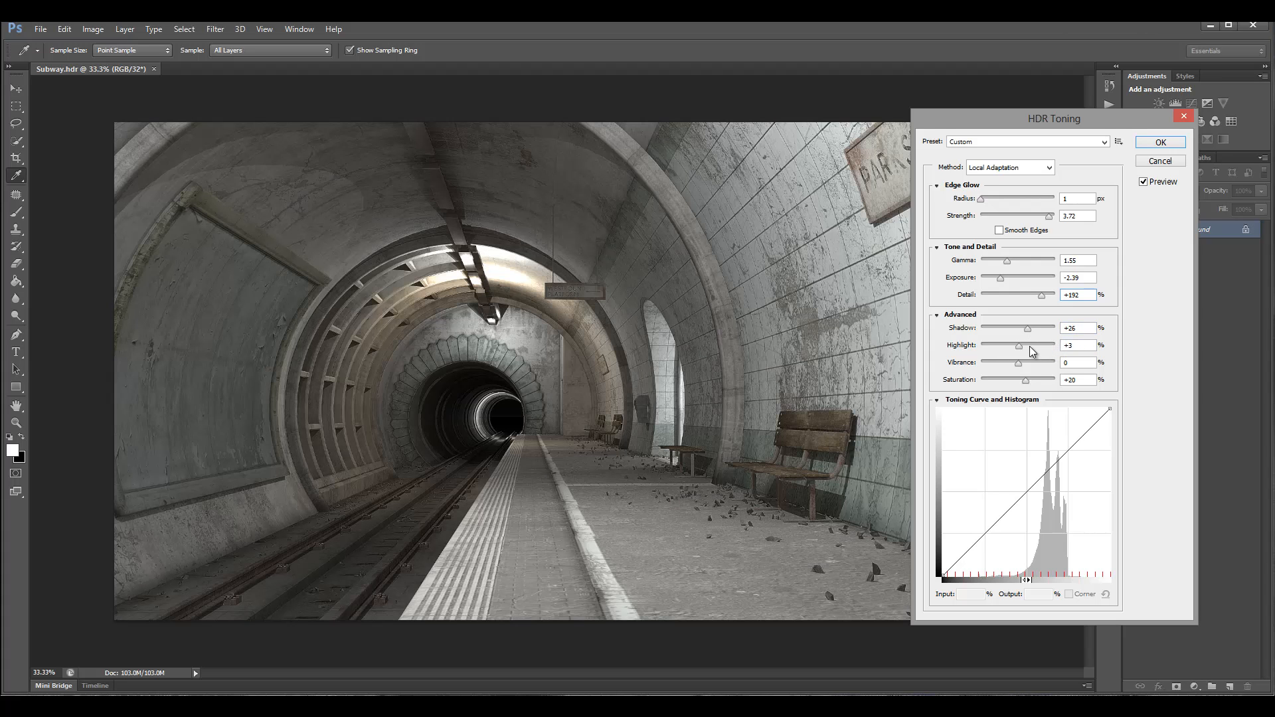
Raise highlights to +46 and boost vibrance to +77.
drag(1015, 345, 1039, 345)
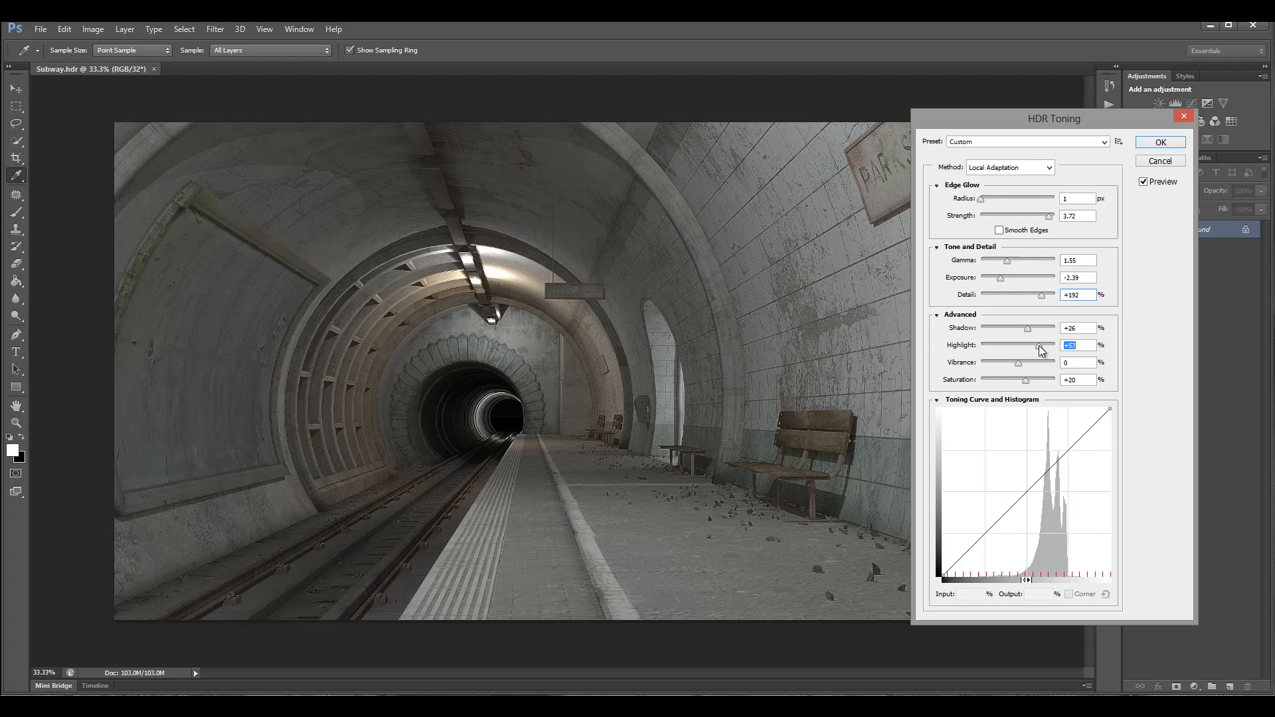
drag(1039, 345, 1031, 346)
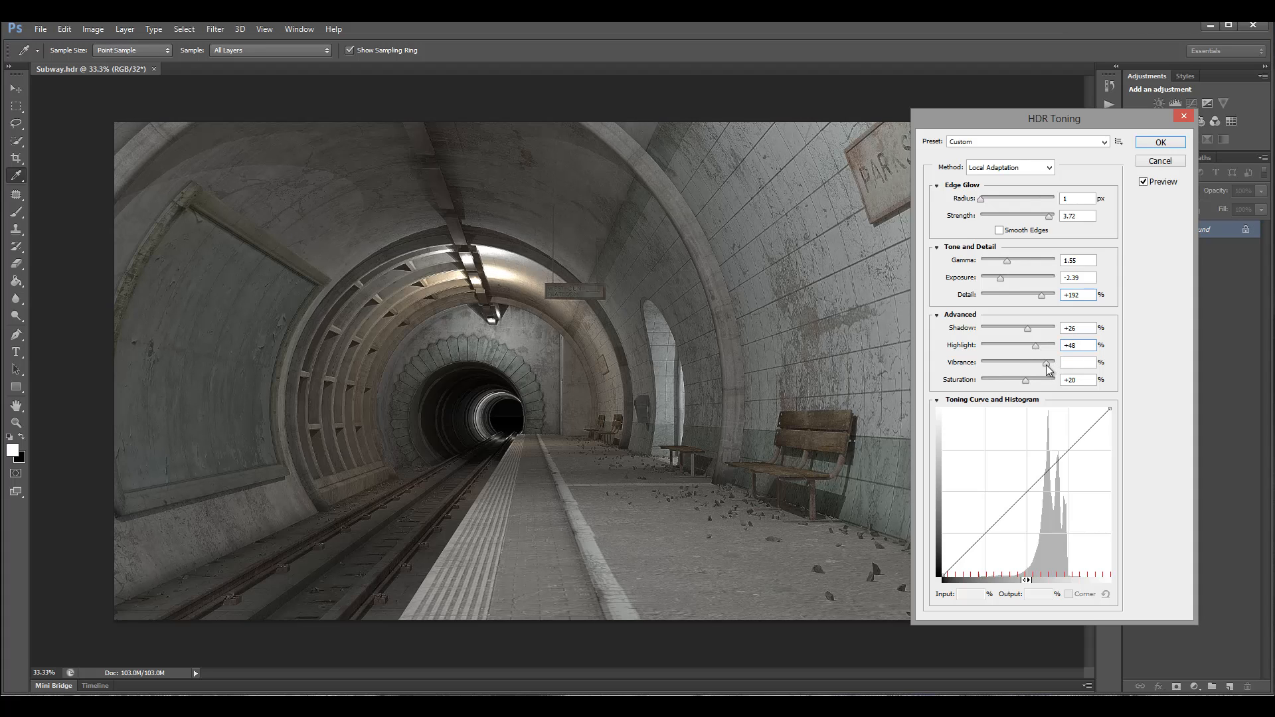
drag(1000, 361, 1049, 361)
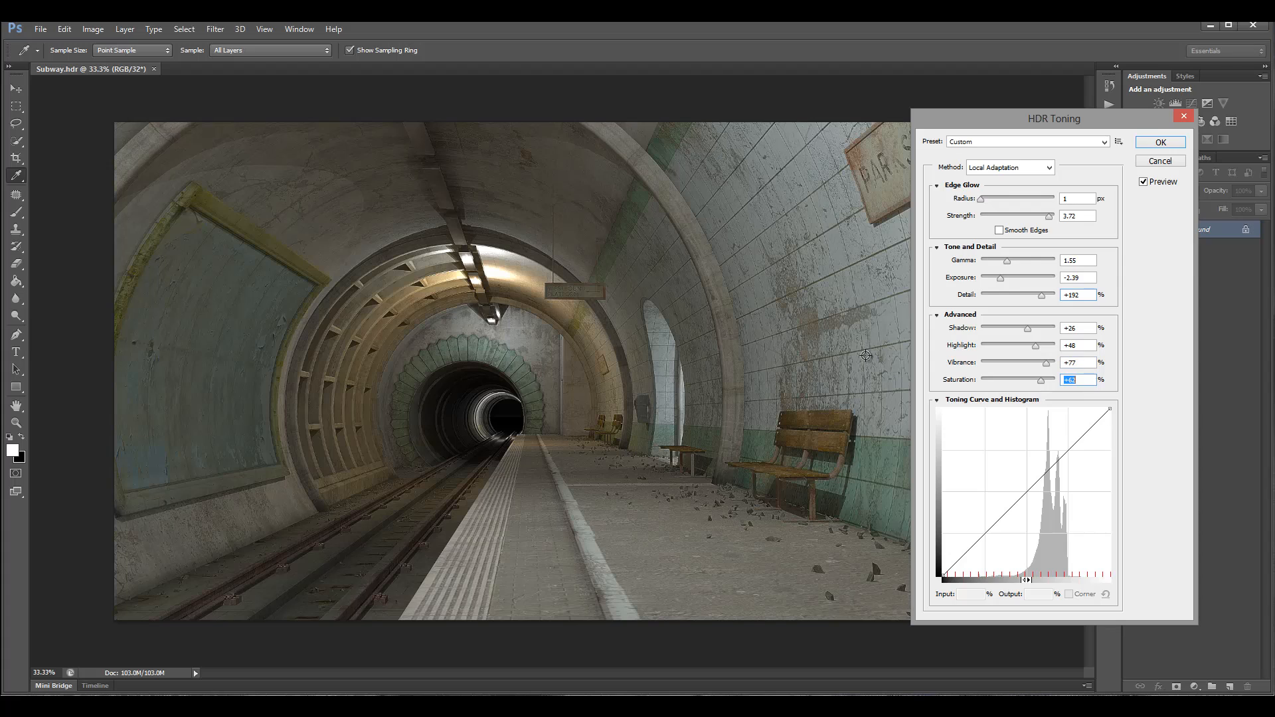
mouse_move(1057, 557)
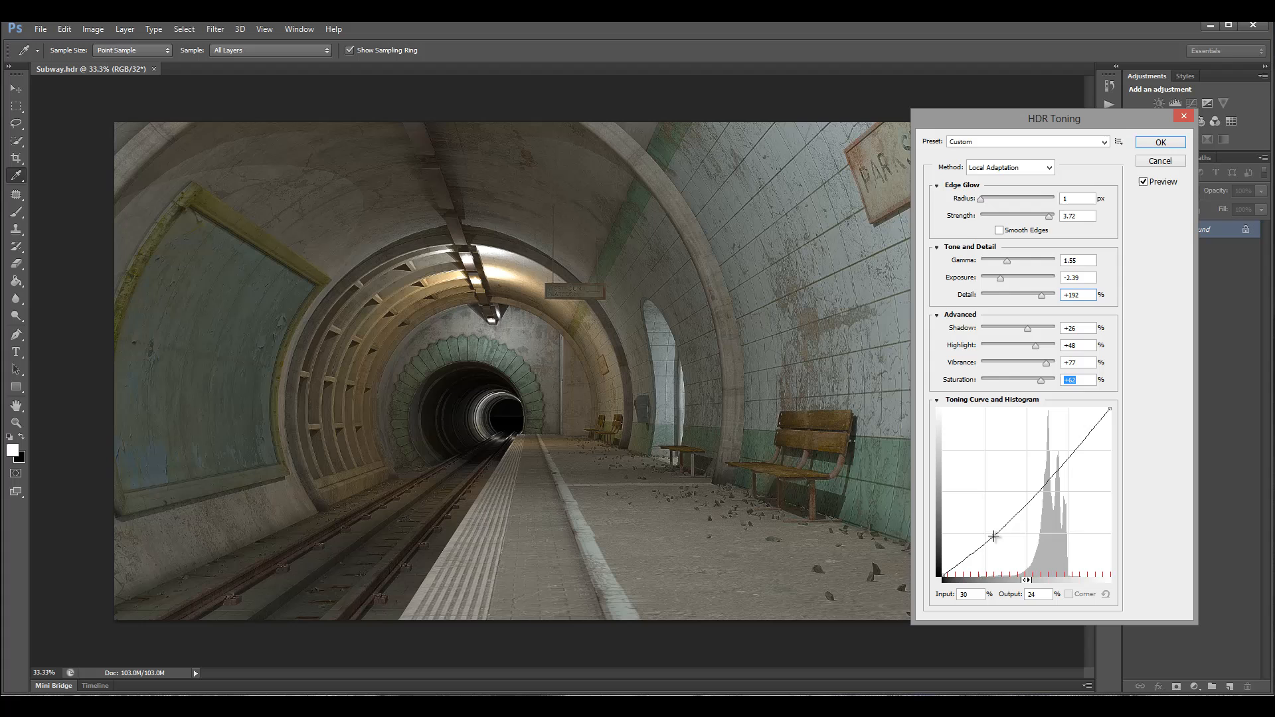
Shape an S-curve: darks pulled down, brights lifted, for a contrasty subway tone.
drag(994, 537, 996, 556)
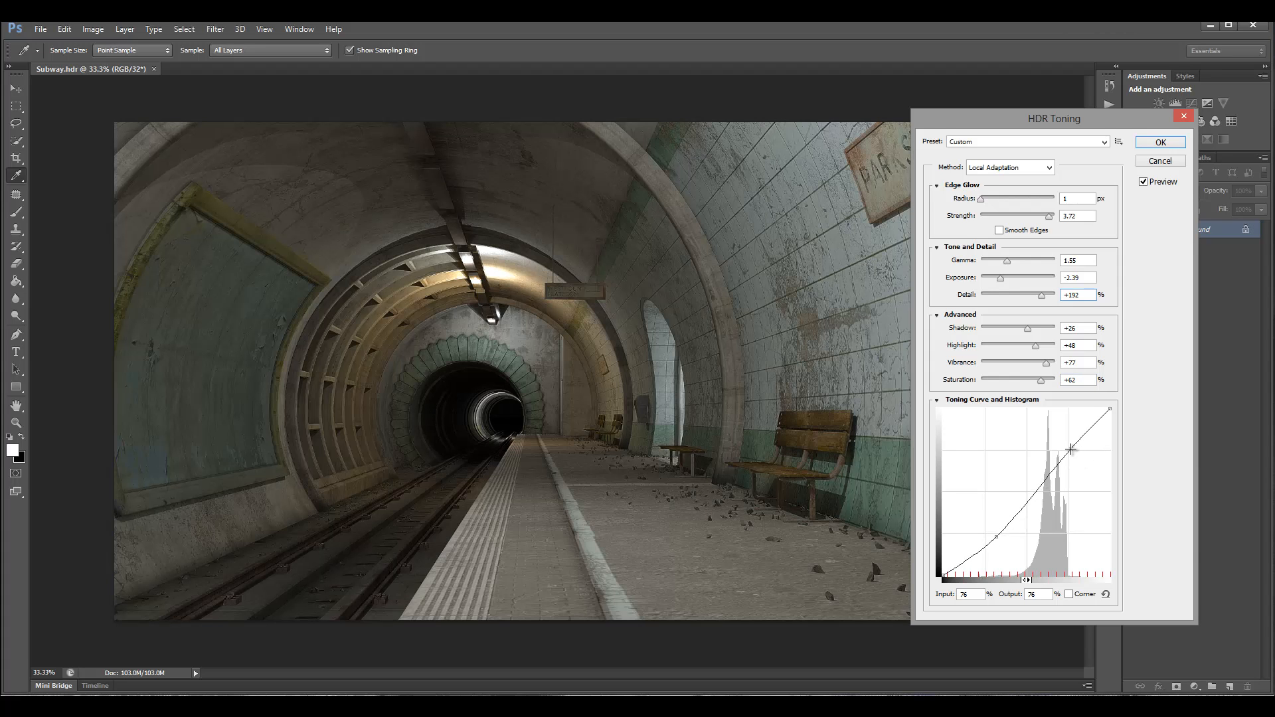
drag(1072, 449, 1006, 538)
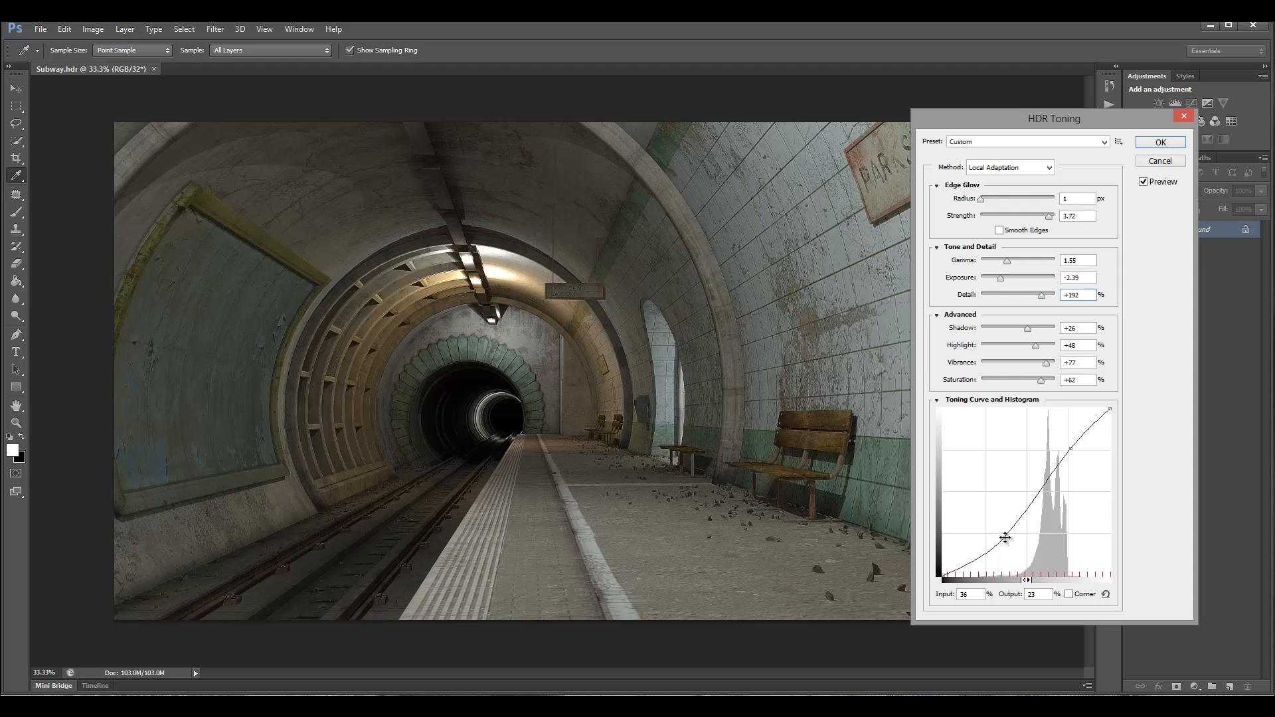
drag(1006, 538, 1060, 453)
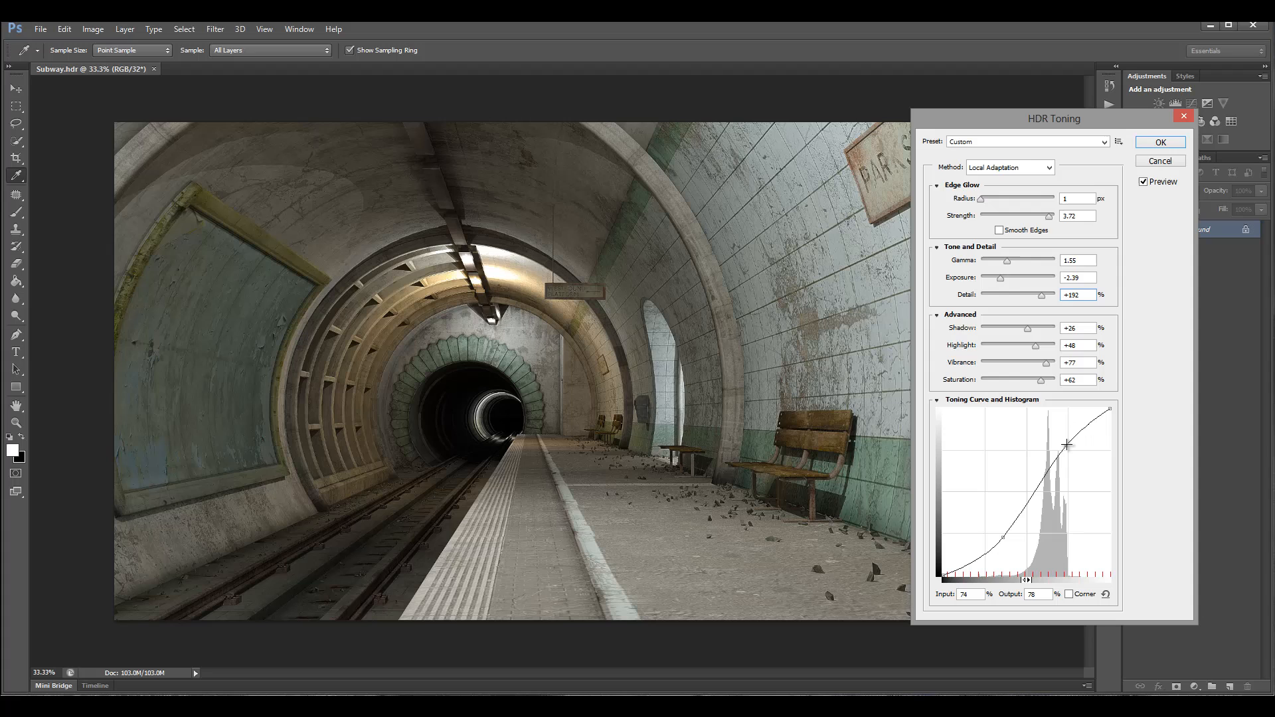
drag(1066, 445, 1071, 445)
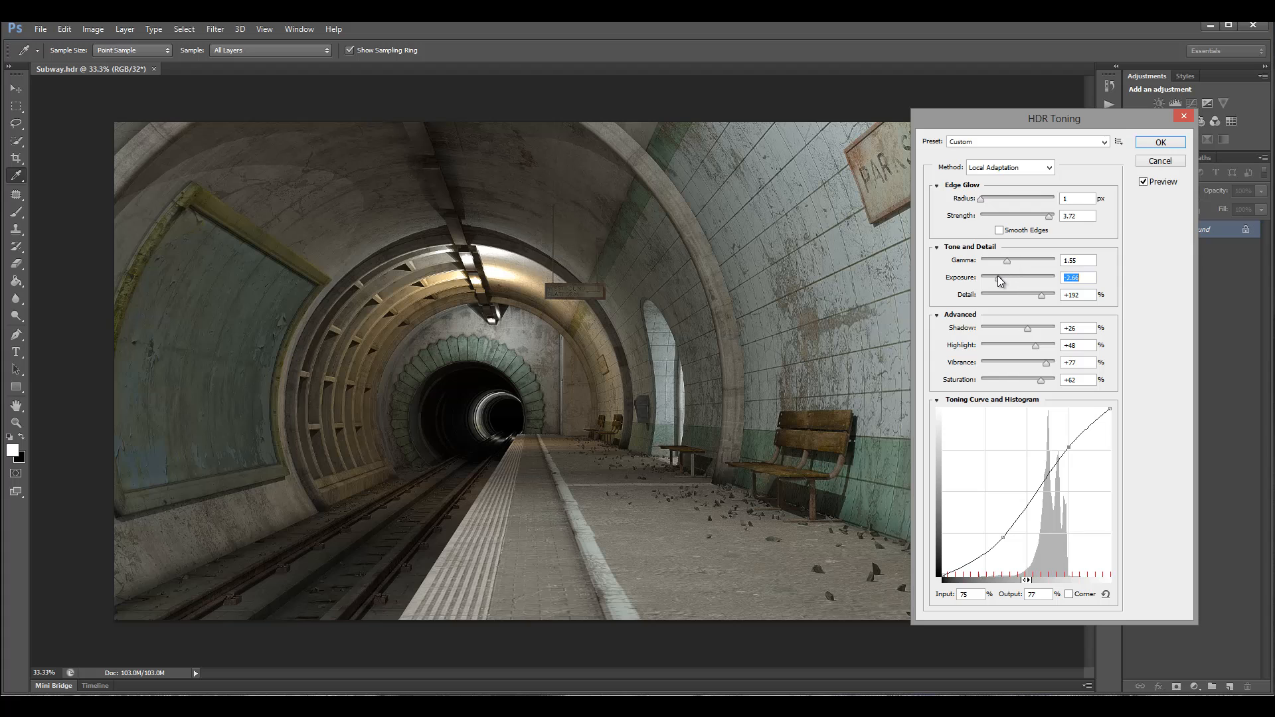
Darken exposure to -2.75, retune gamma and apply the toning to the subway image.
drag(1005, 277, 999, 278)
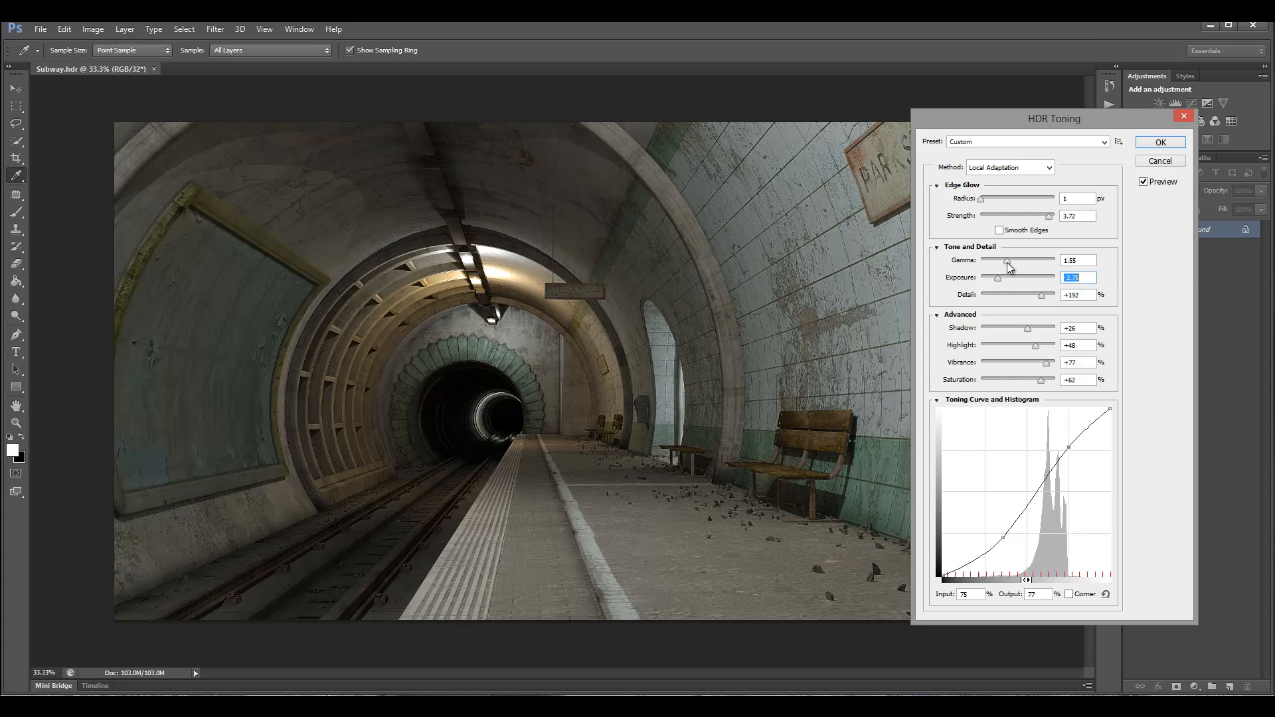
drag(1008, 261, 1020, 260)
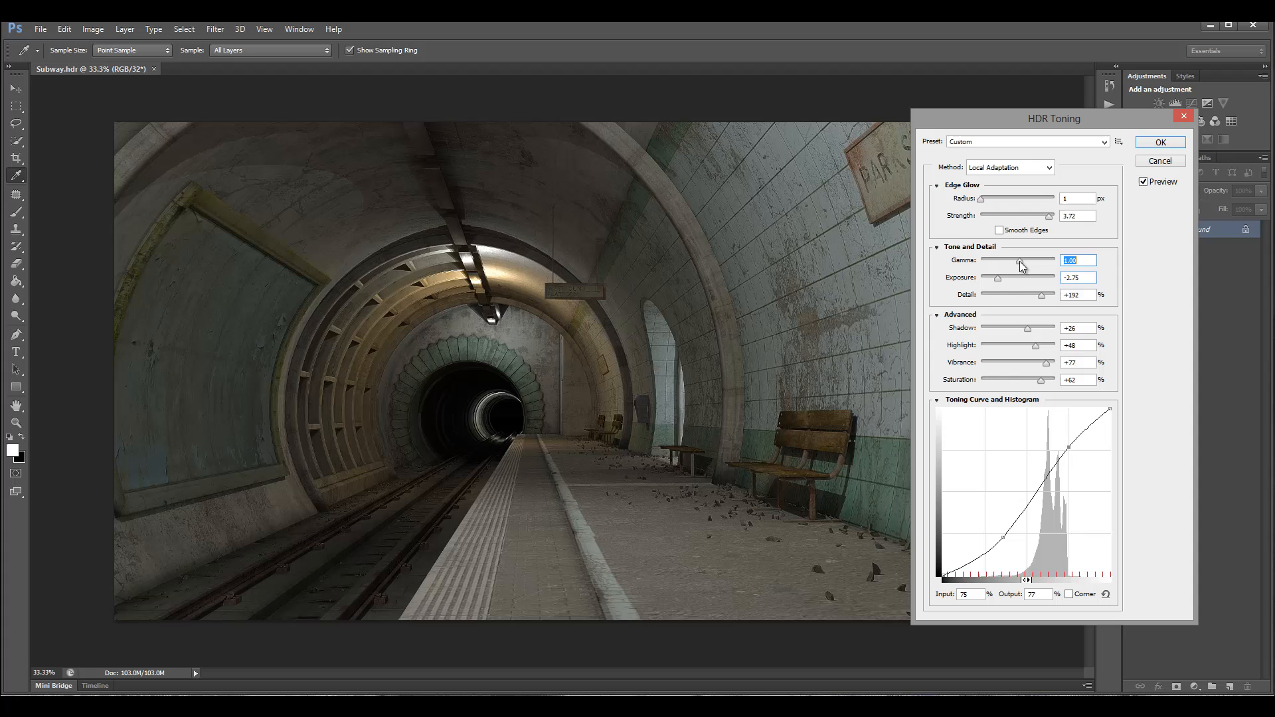
drag(1023, 266, 1019, 266)
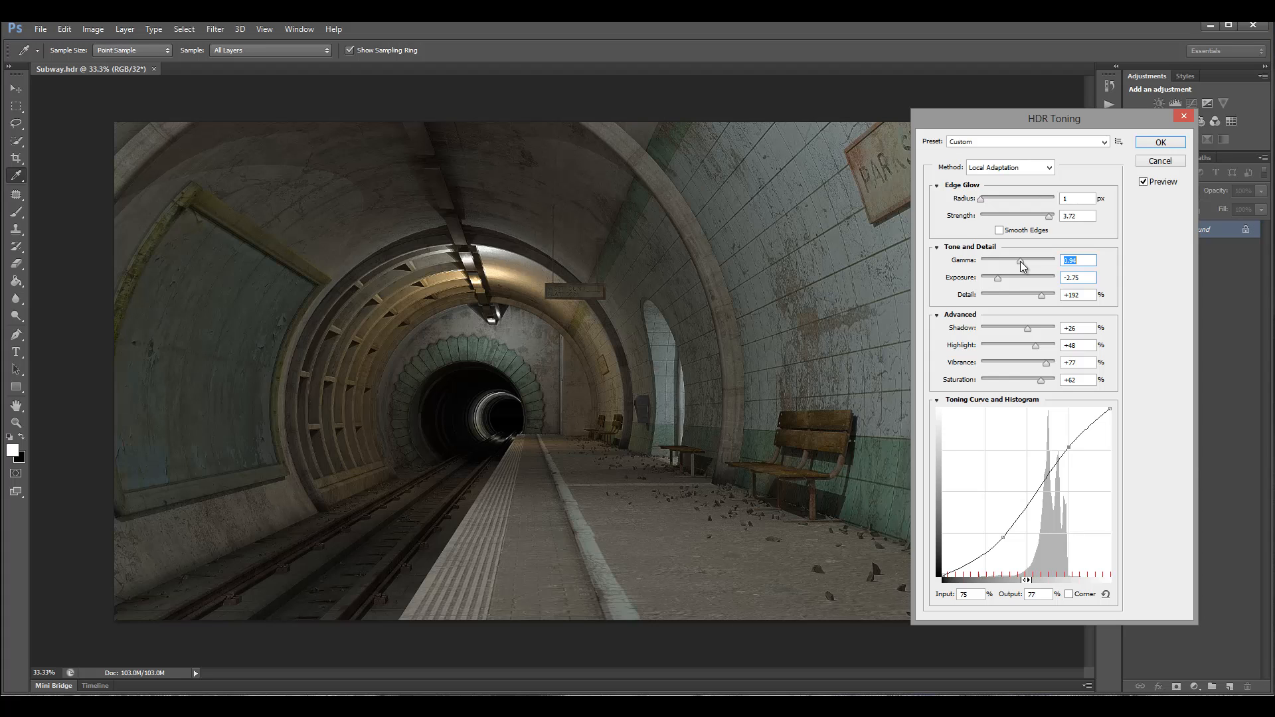
mouse_move(865, 368)
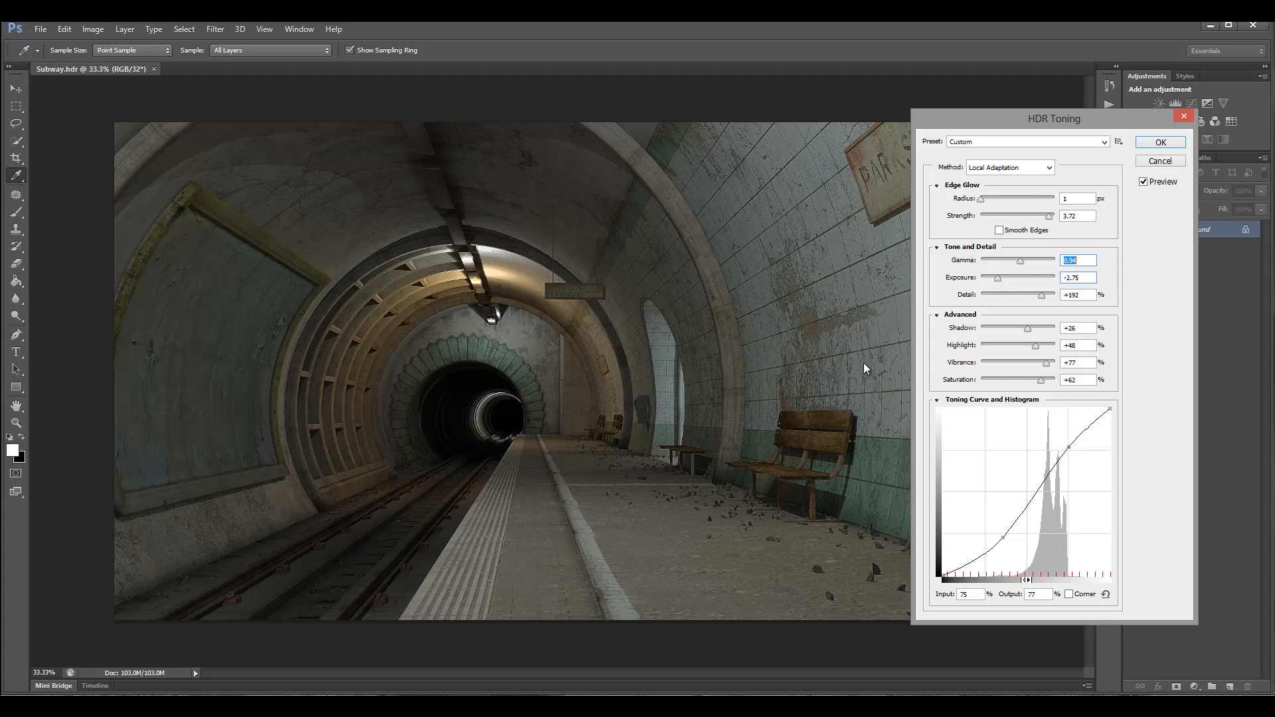
click(1158, 142)
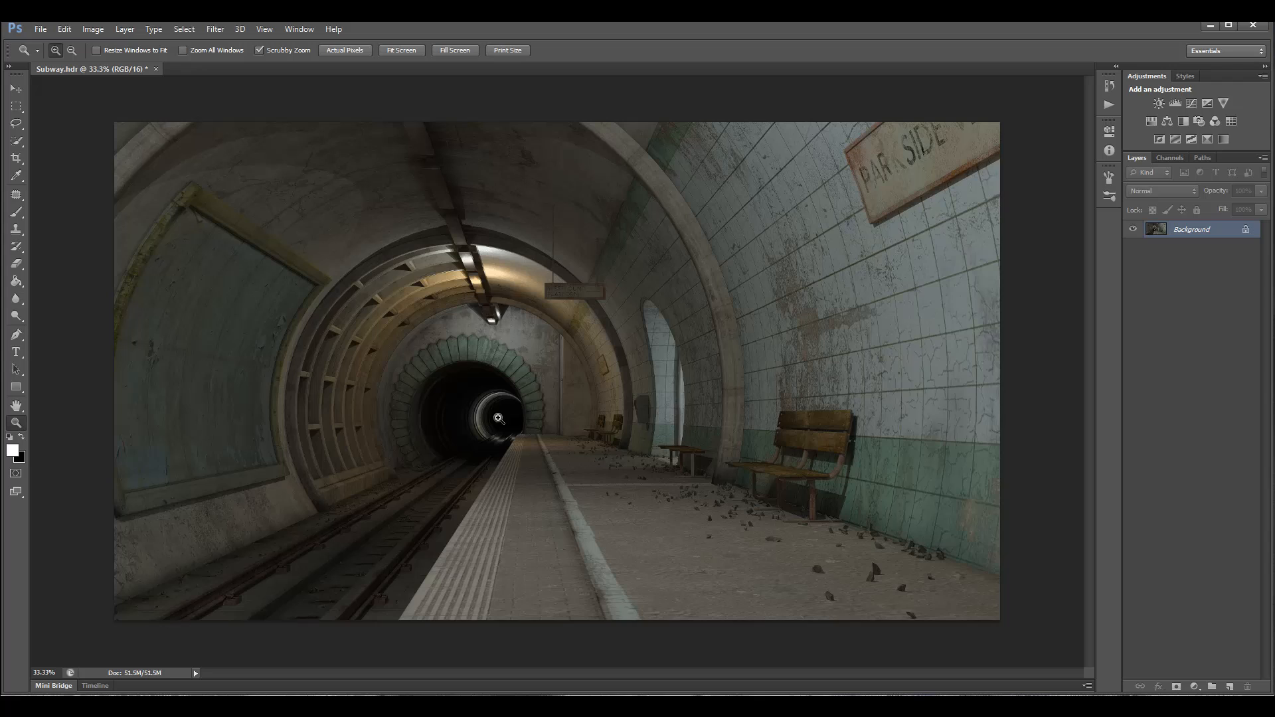
mouse_move(414, 267)
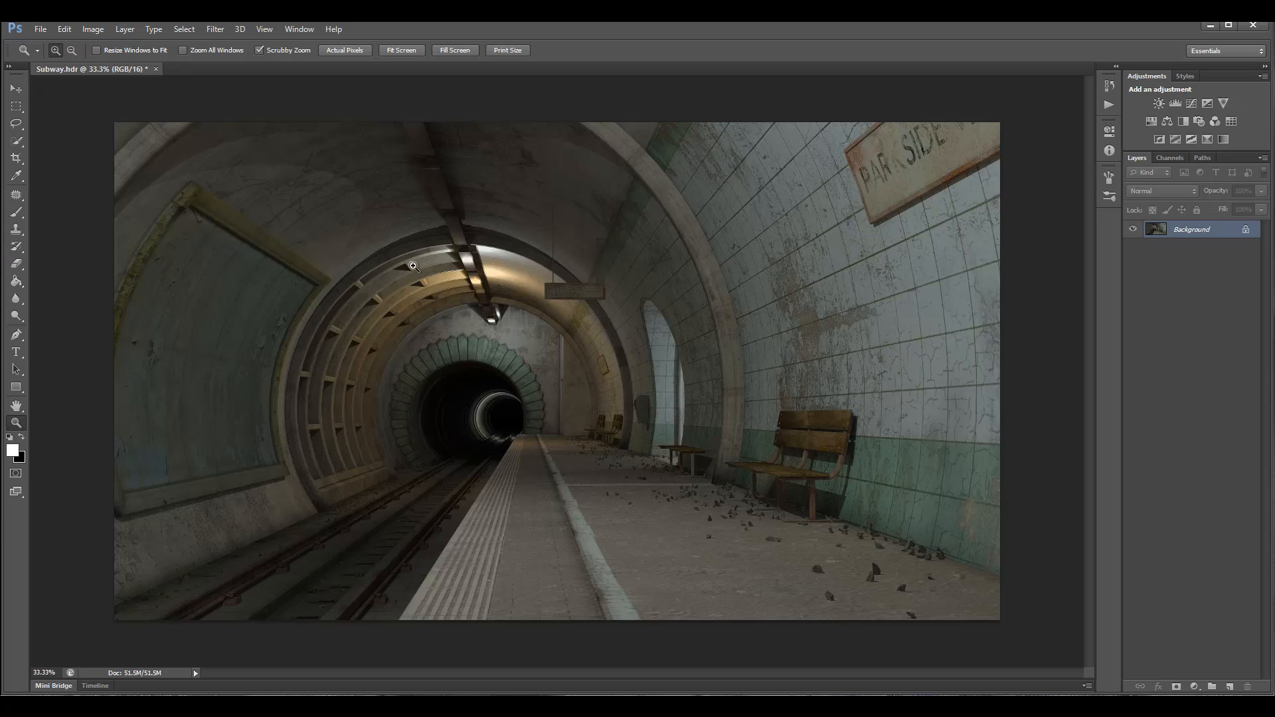
mouse_move(988, 443)
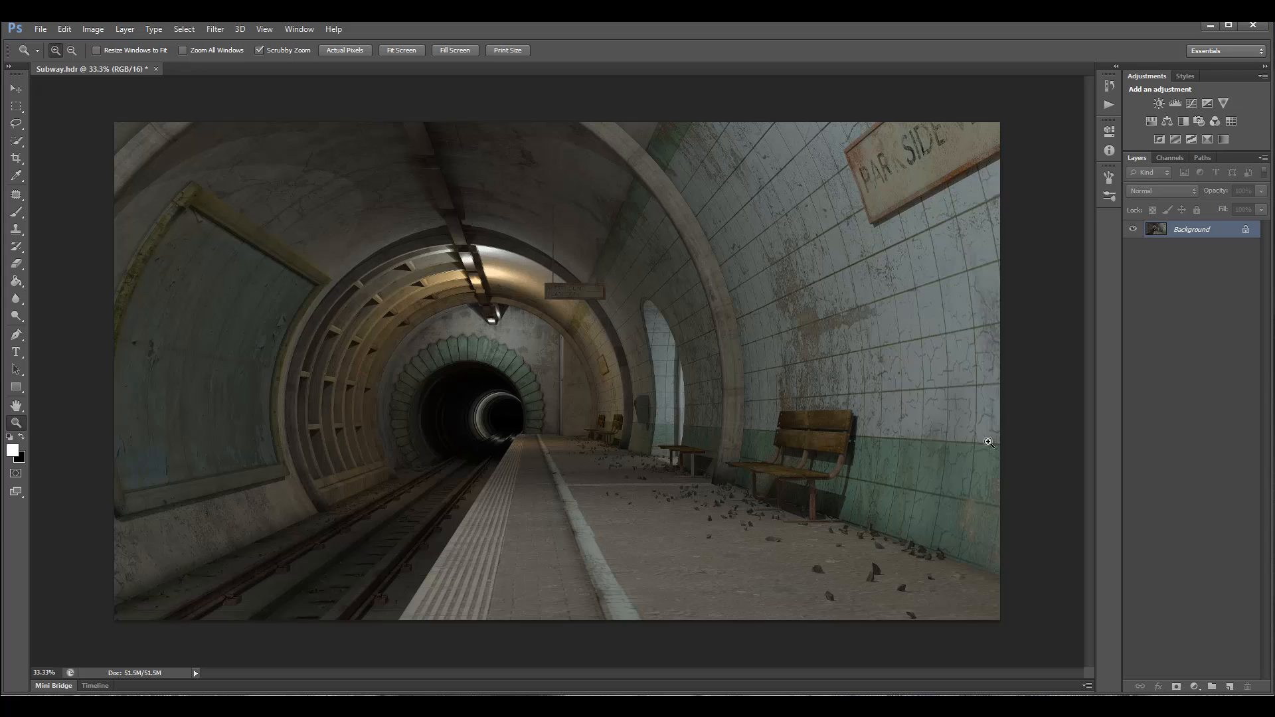
mouse_move(712, 357)
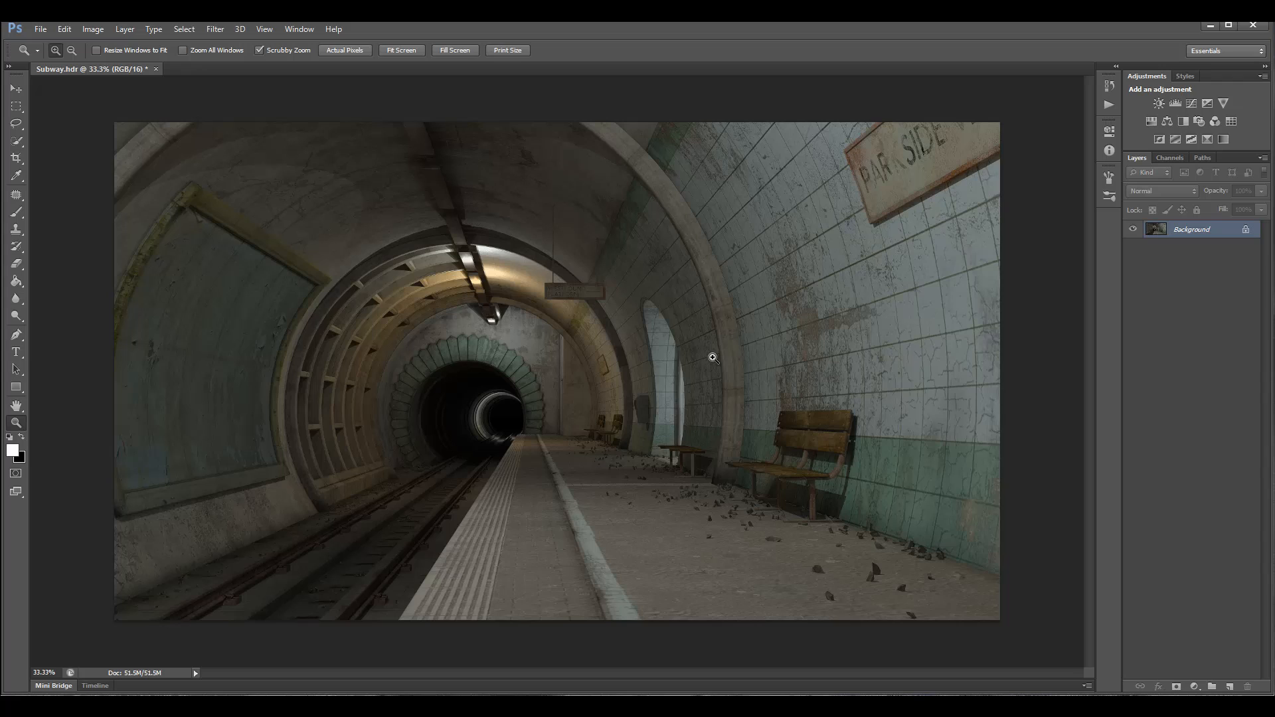
mouse_move(726, 278)
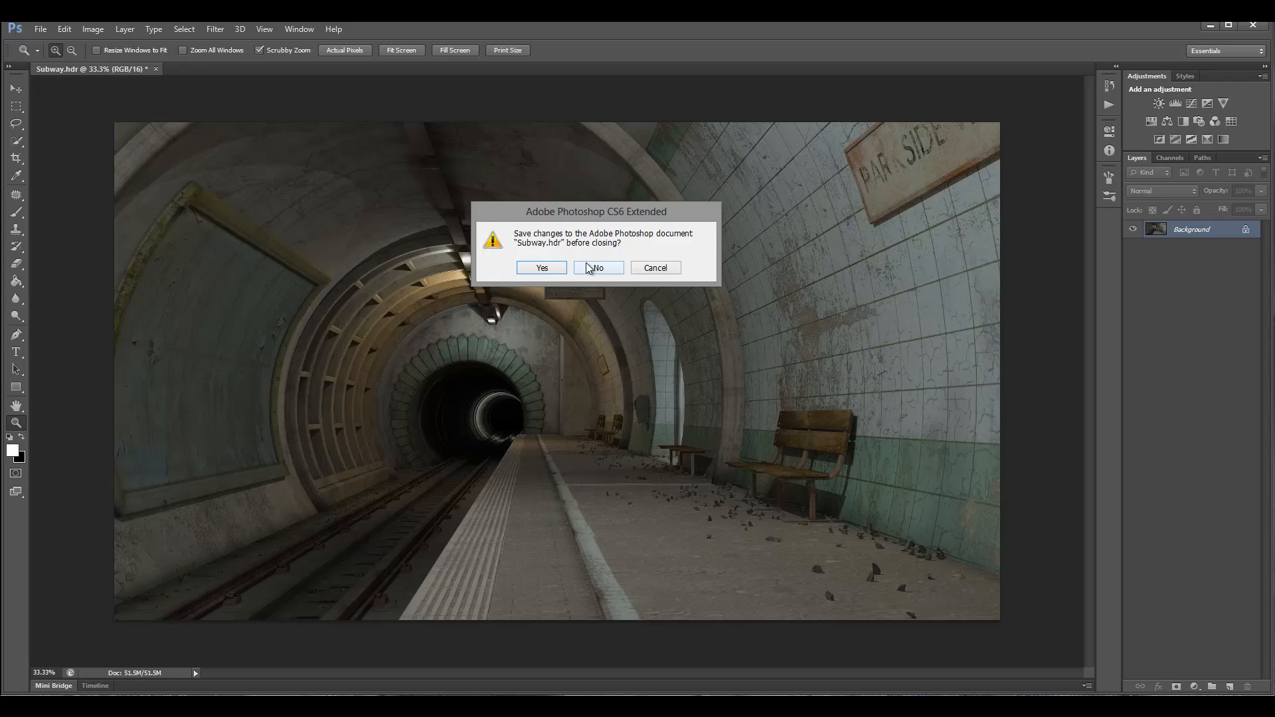
Dismiss the save prompt with No so Subway.hdr closes unsaved.
click(598, 267)
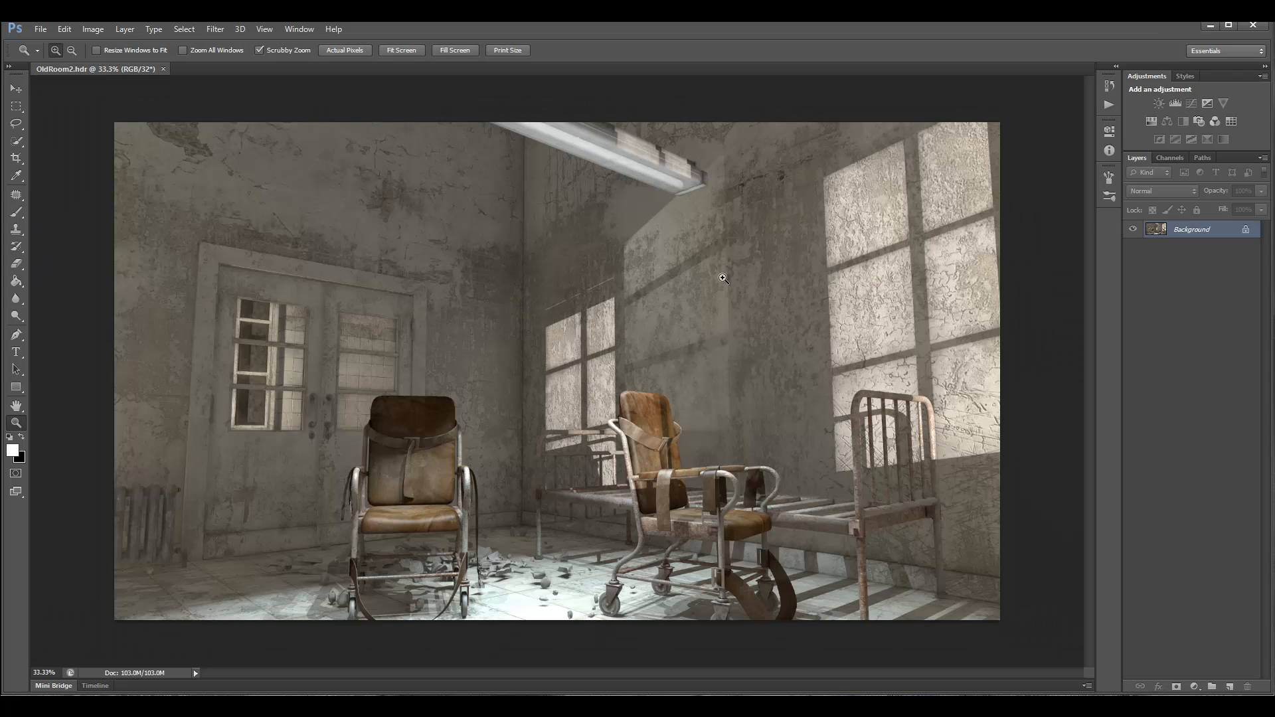
mouse_move(594, 336)
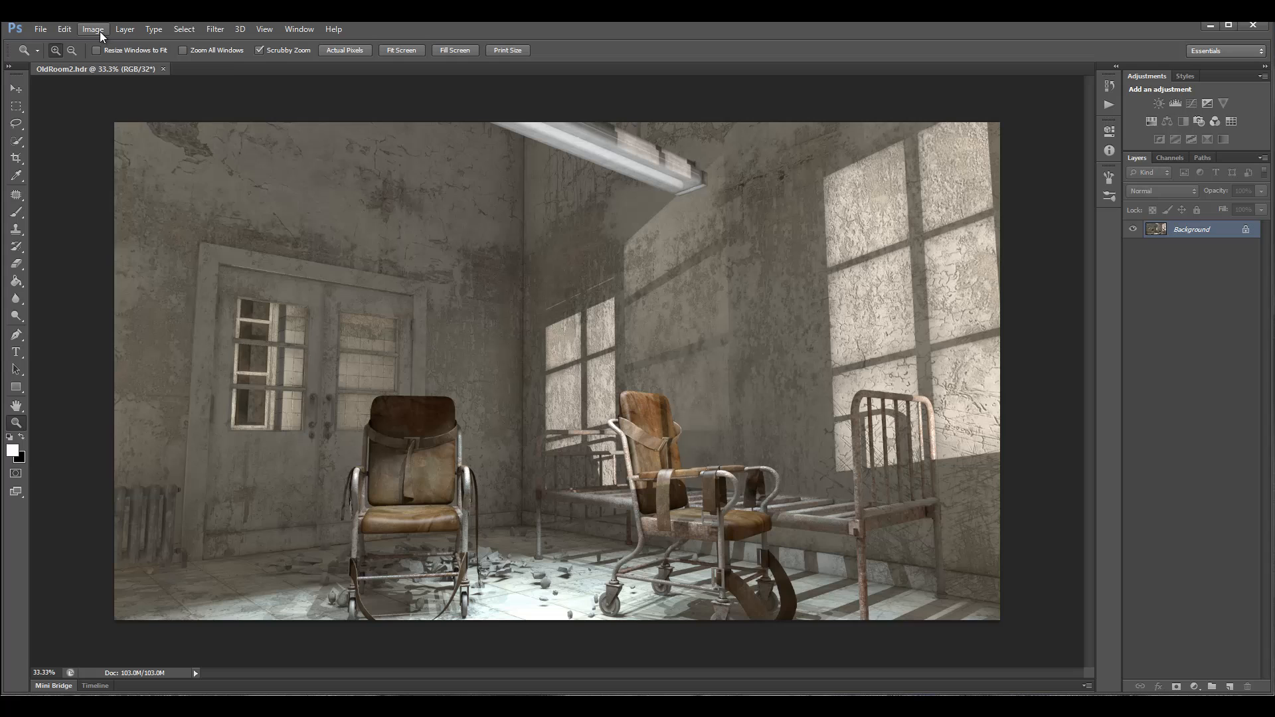
click(93, 28)
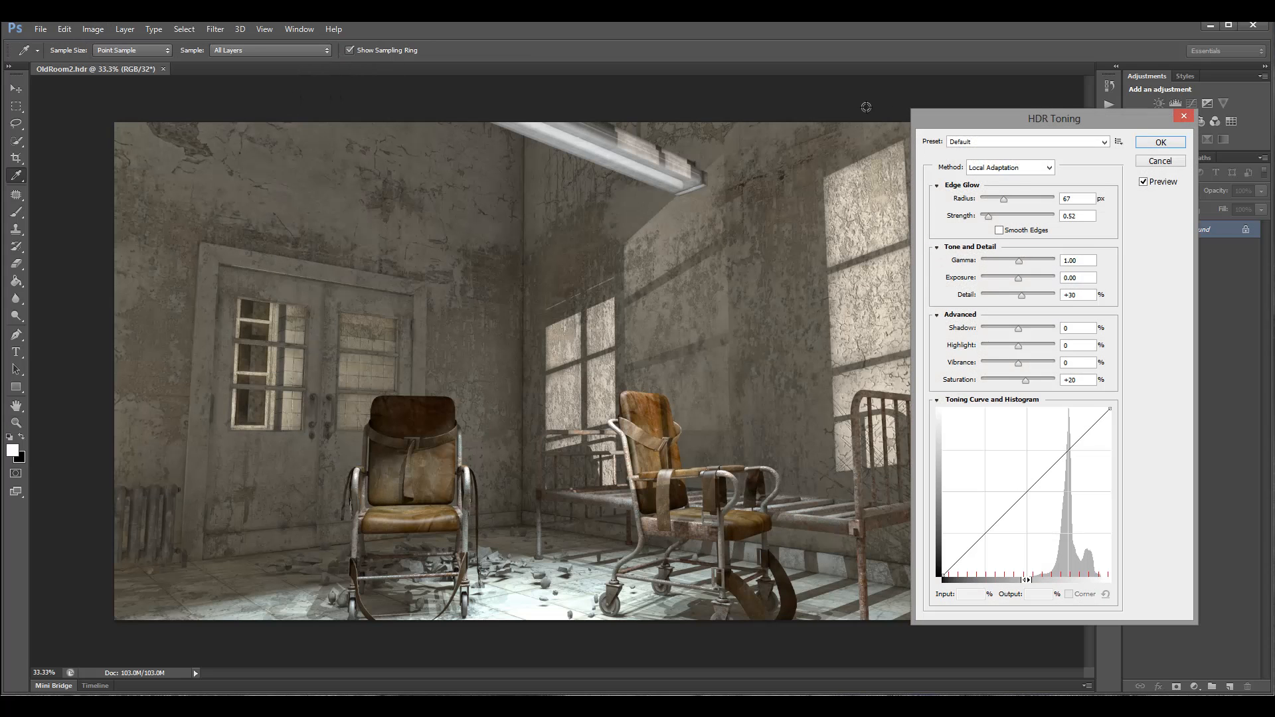
Try the Exposure and Gamma method, return to Local Adaptation and start editing edge glow radius.
click(1009, 168)
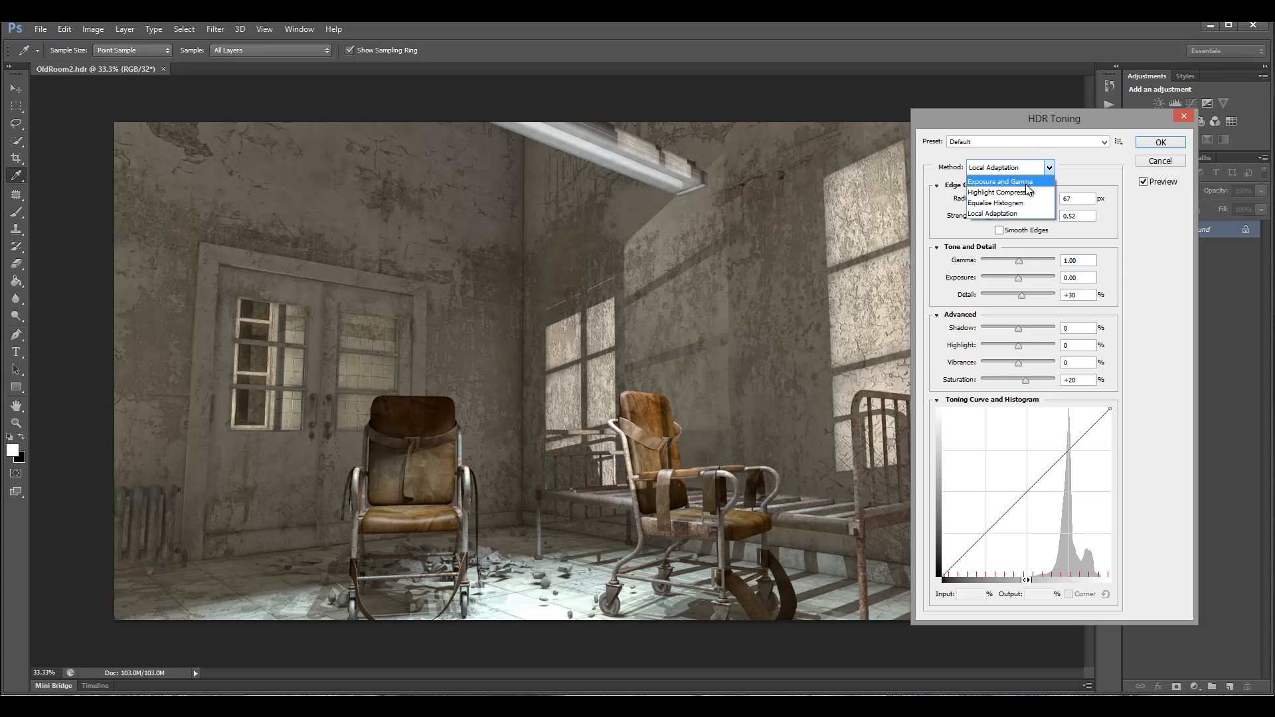
click(998, 181)
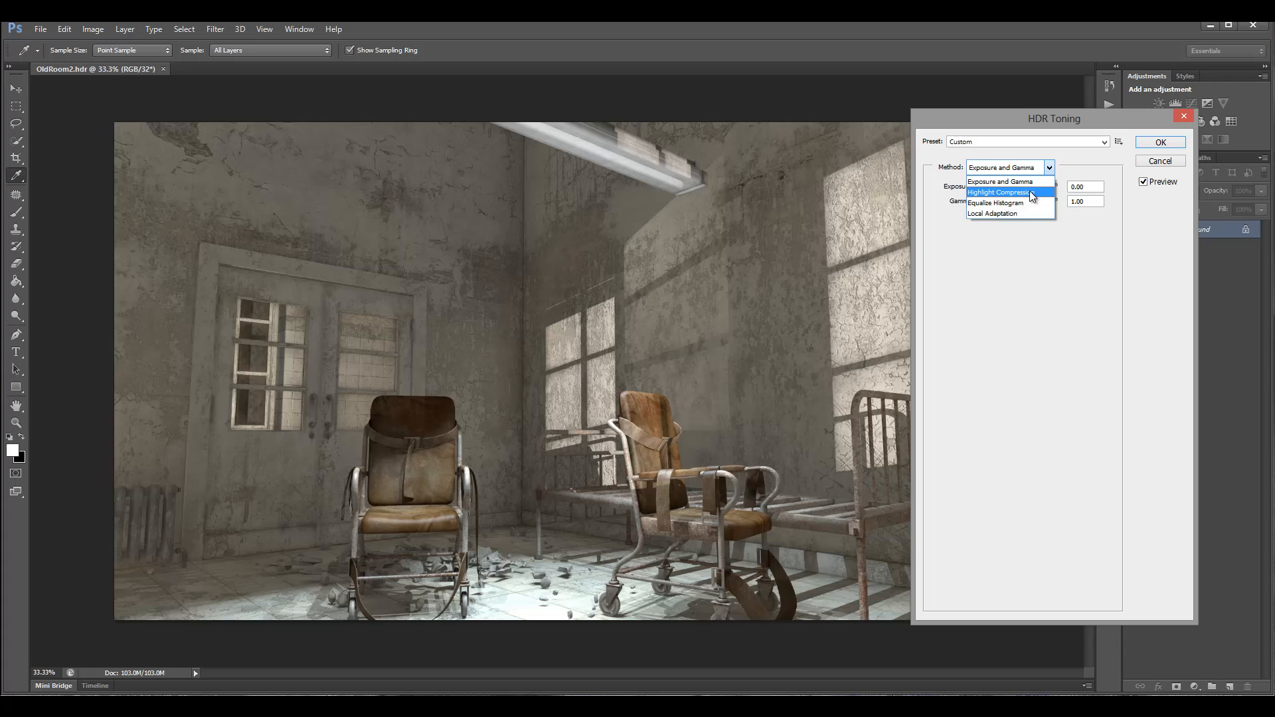
click(994, 212)
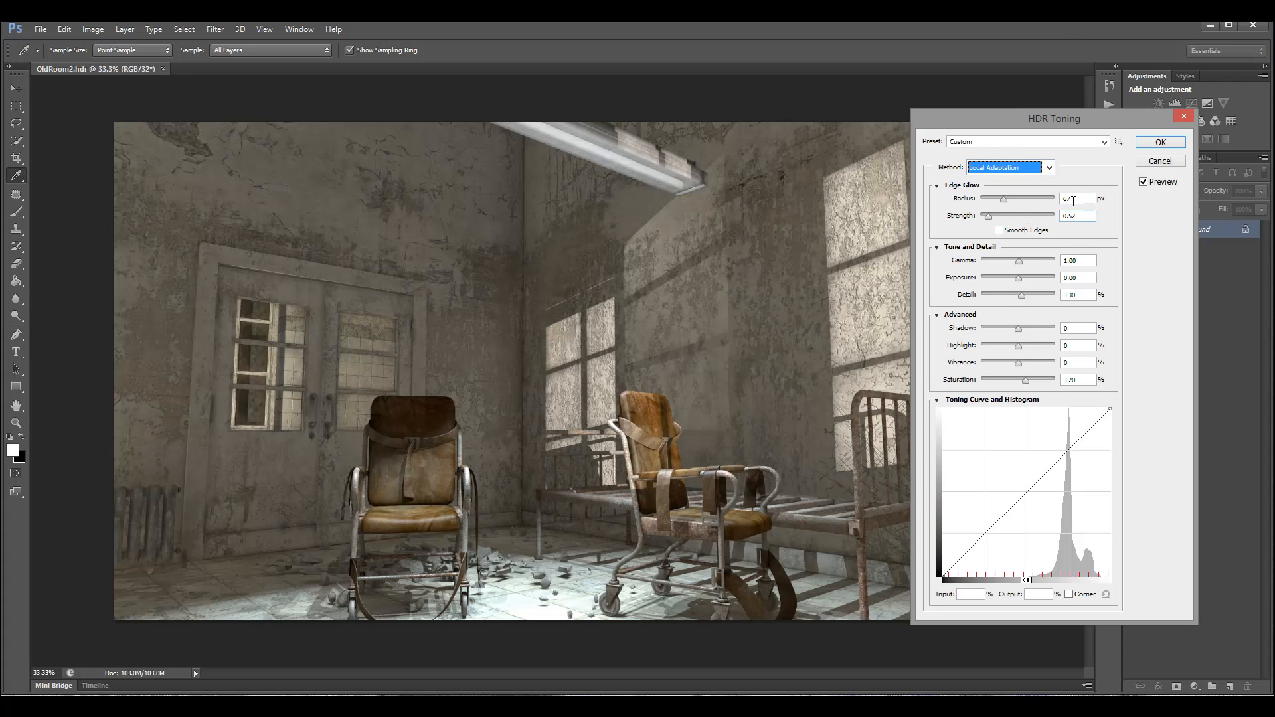
click(1077, 198)
text(1)
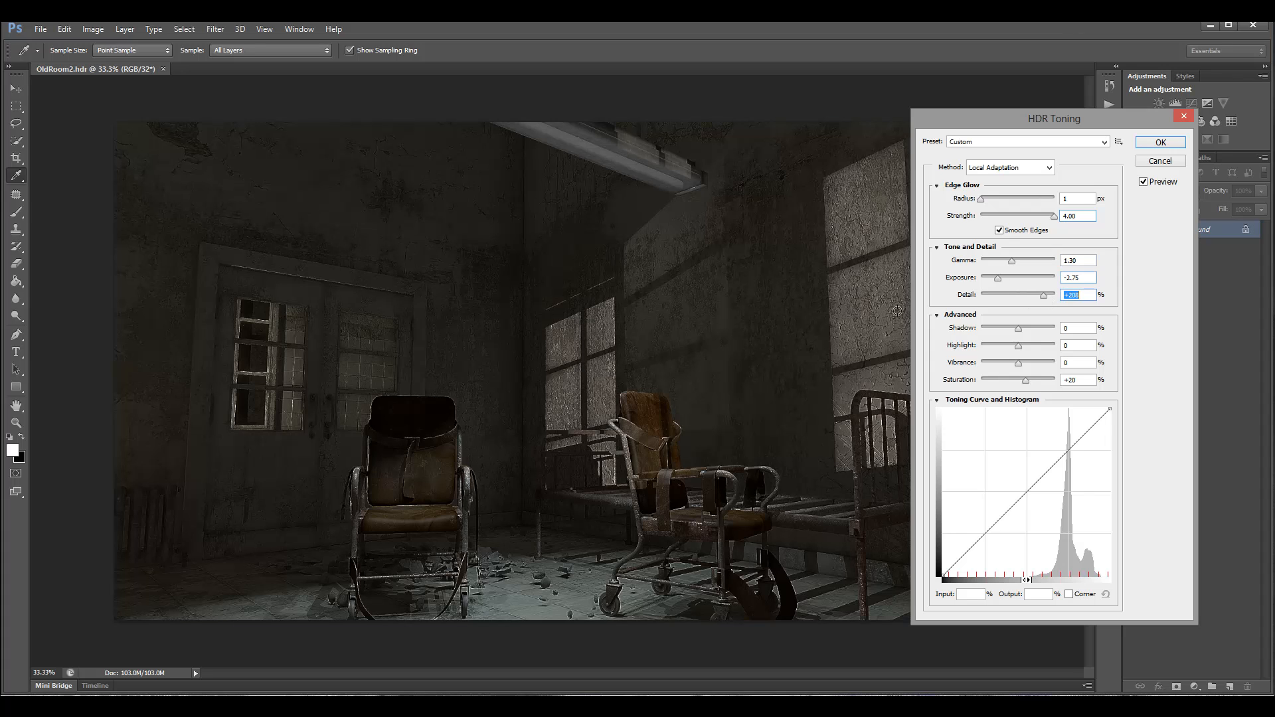
Boost the detail amount for the old room preview.
drag(1050, 295, 1038, 295)
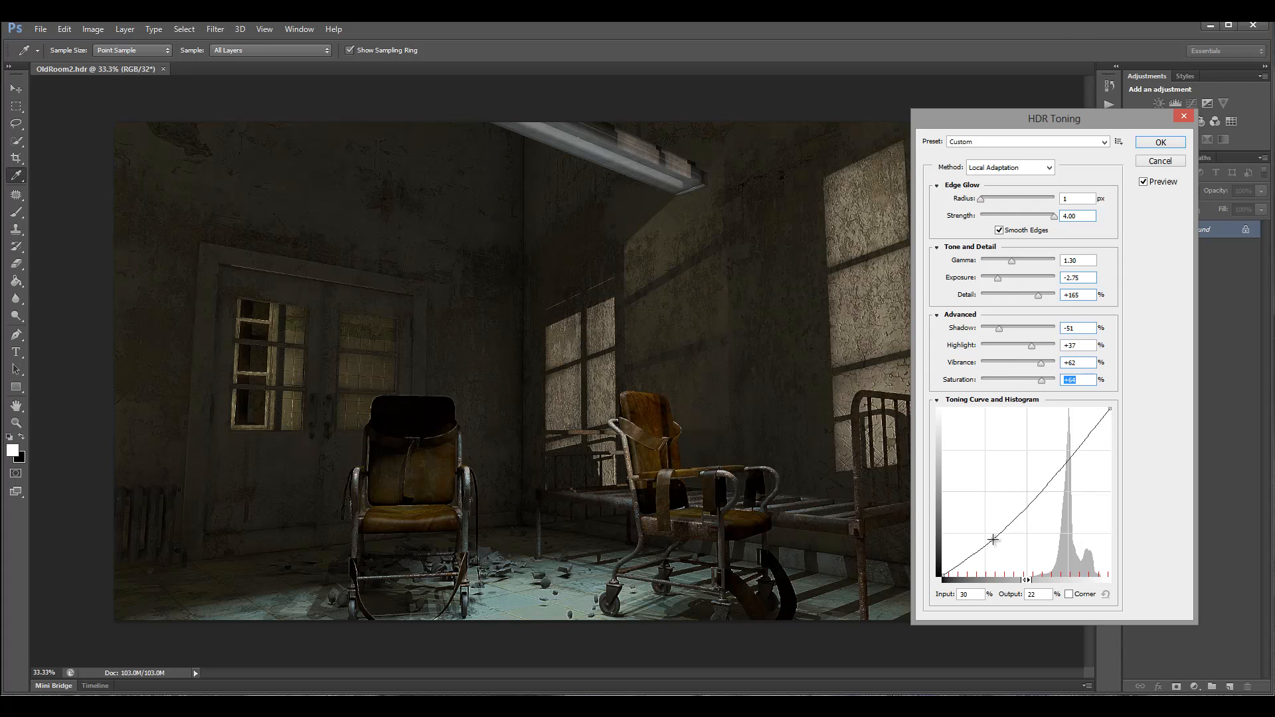
Reshape the old room's toning curve for contrast and darken exposure to about -3.20.
drag(992, 539, 1067, 445)
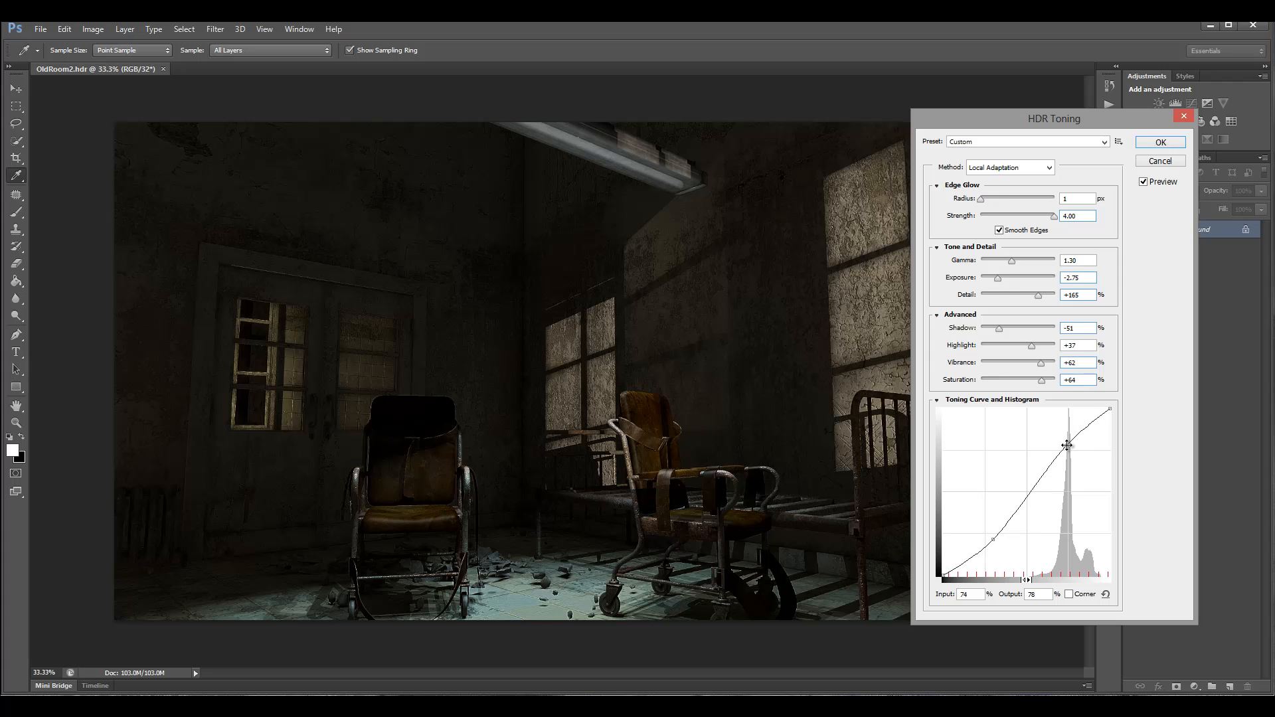
drag(1068, 445, 1012, 536)
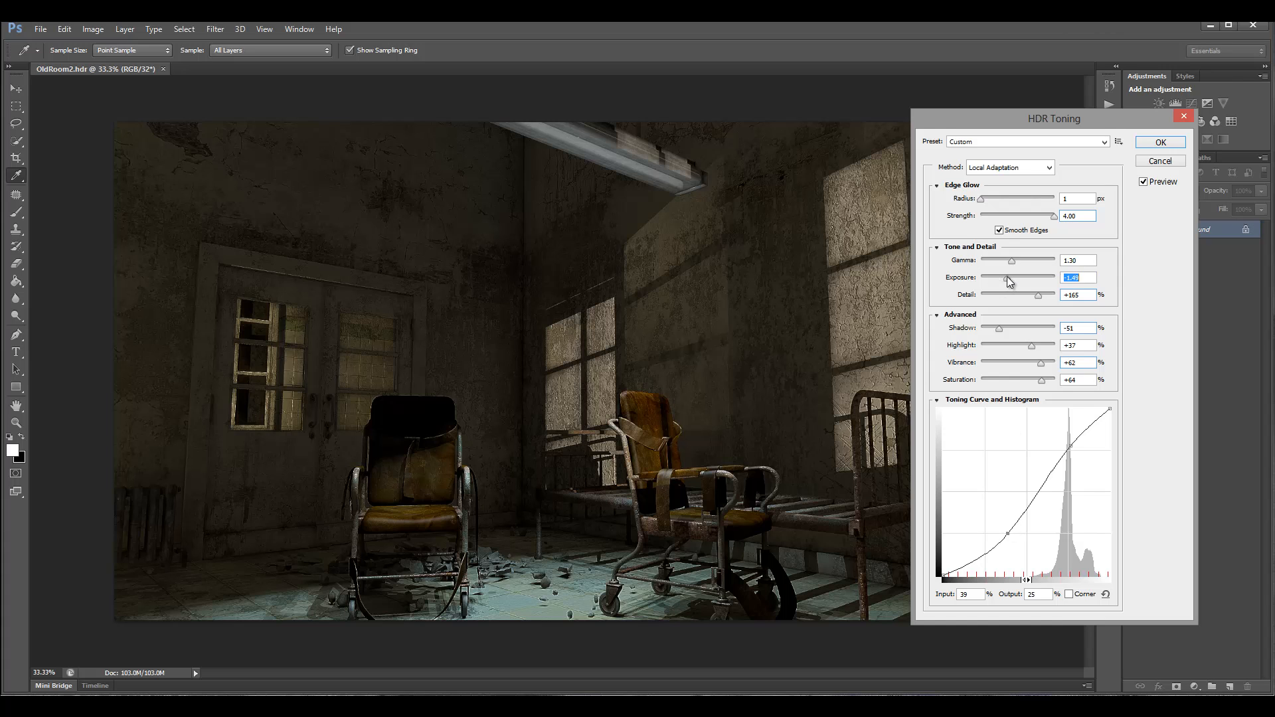
drag(1008, 280, 997, 280)
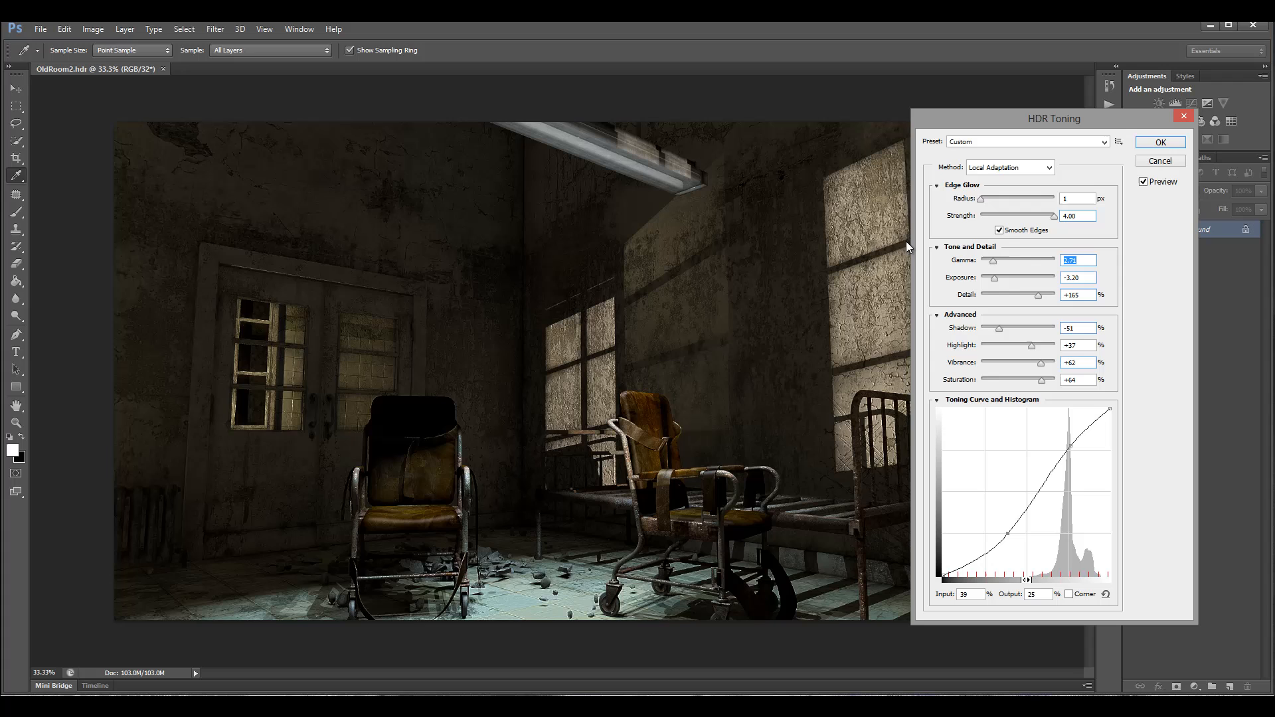
Apply the toning to the old room and close it without saving.
click(1160, 142)
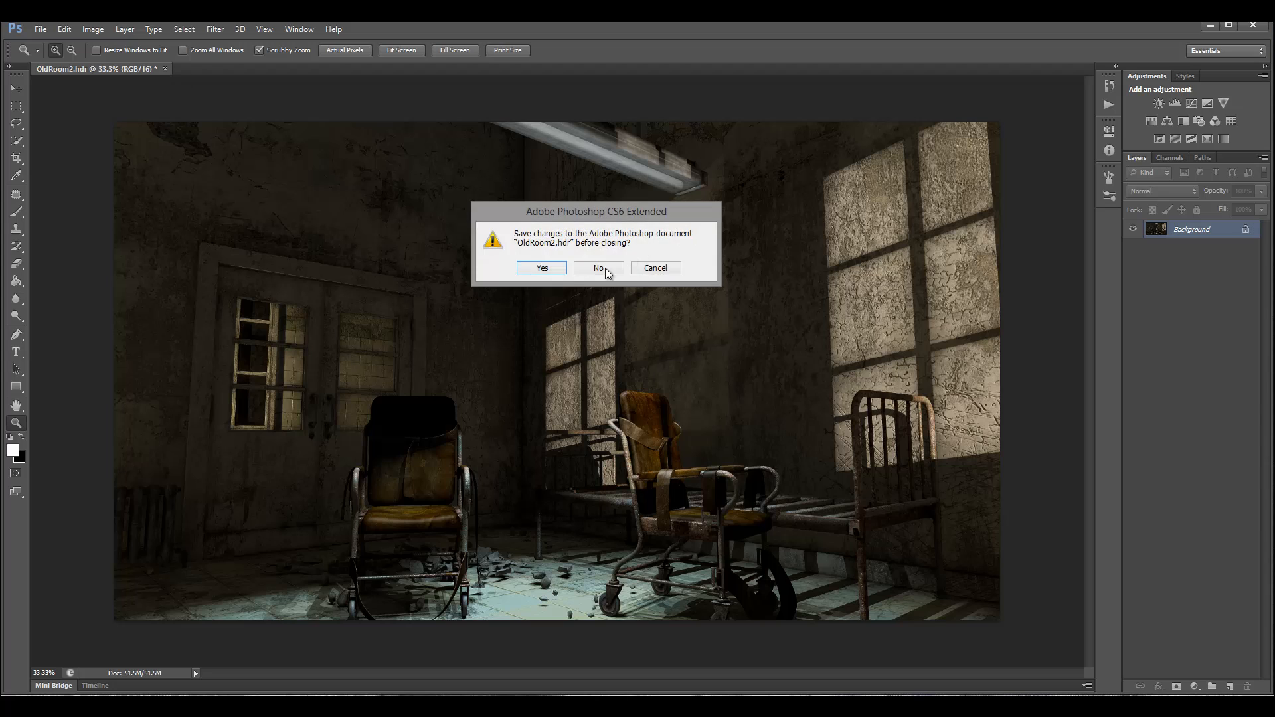
click(599, 267)
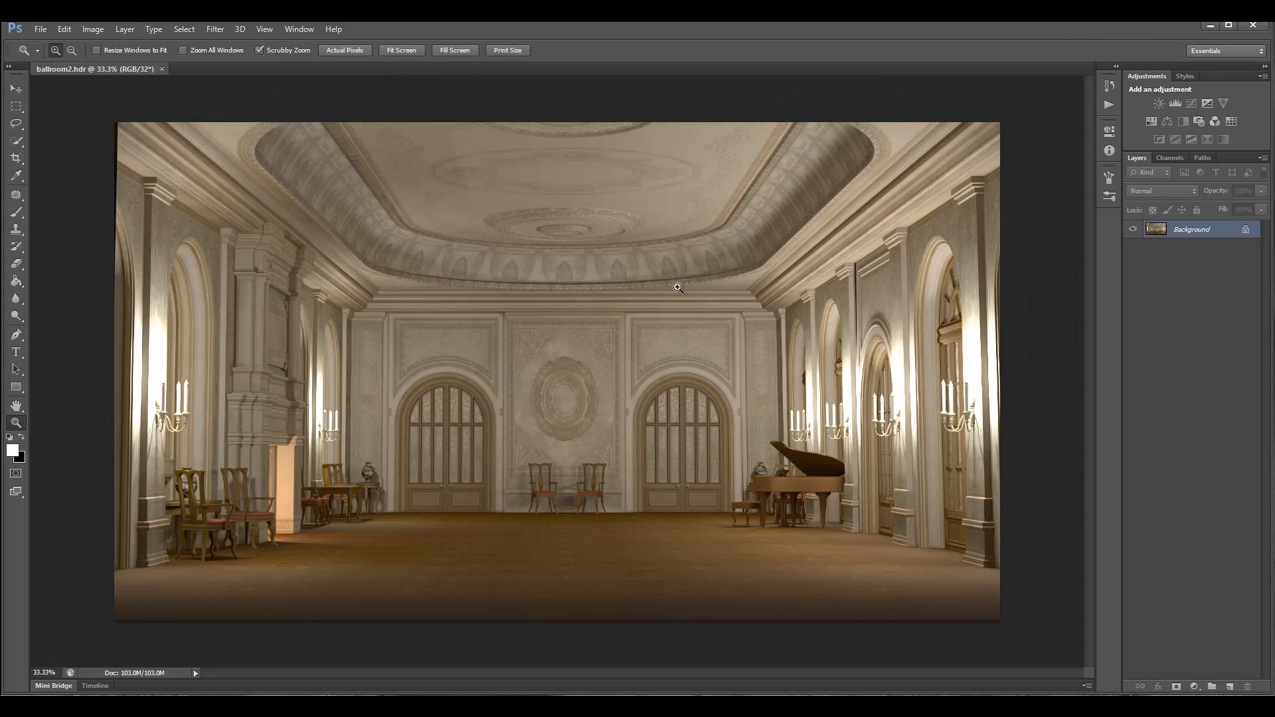
mouse_move(454, 219)
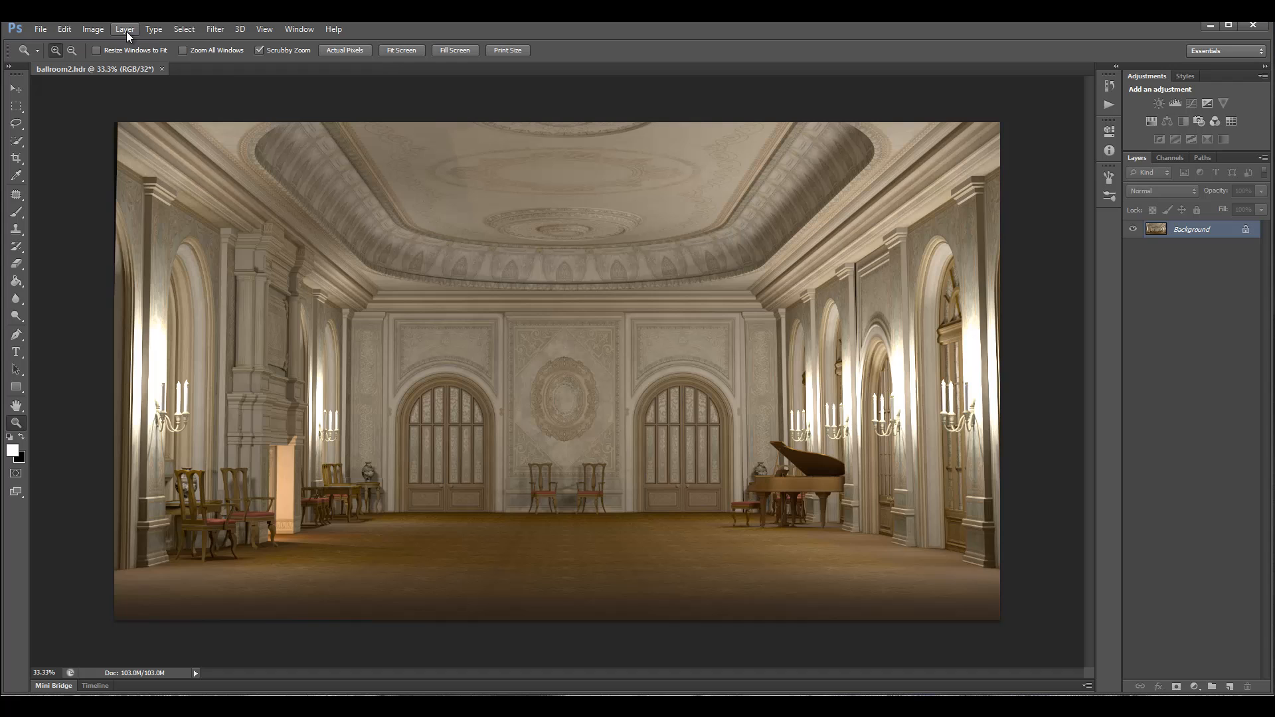
click(93, 28)
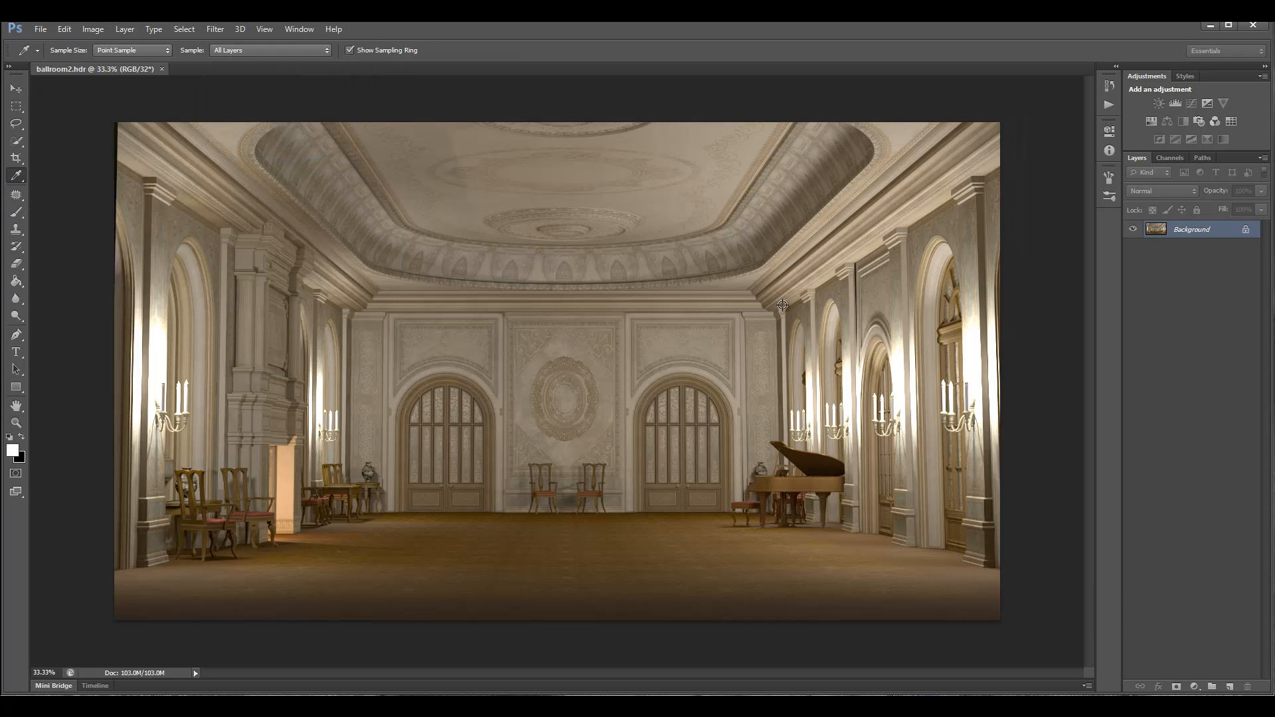
click(93, 28)
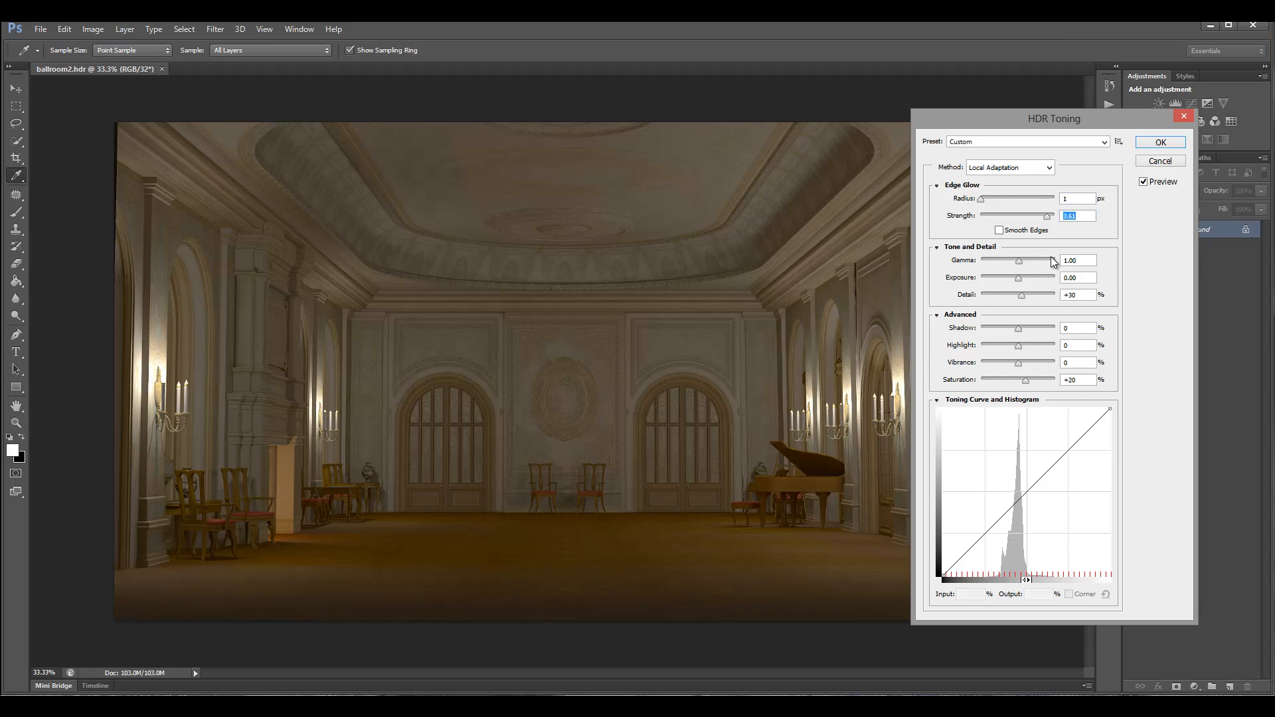
Lighten the ballroom midtones to gamma 2.75 and raise exposure to +1.04.
drag(1022, 277, 1001, 282)
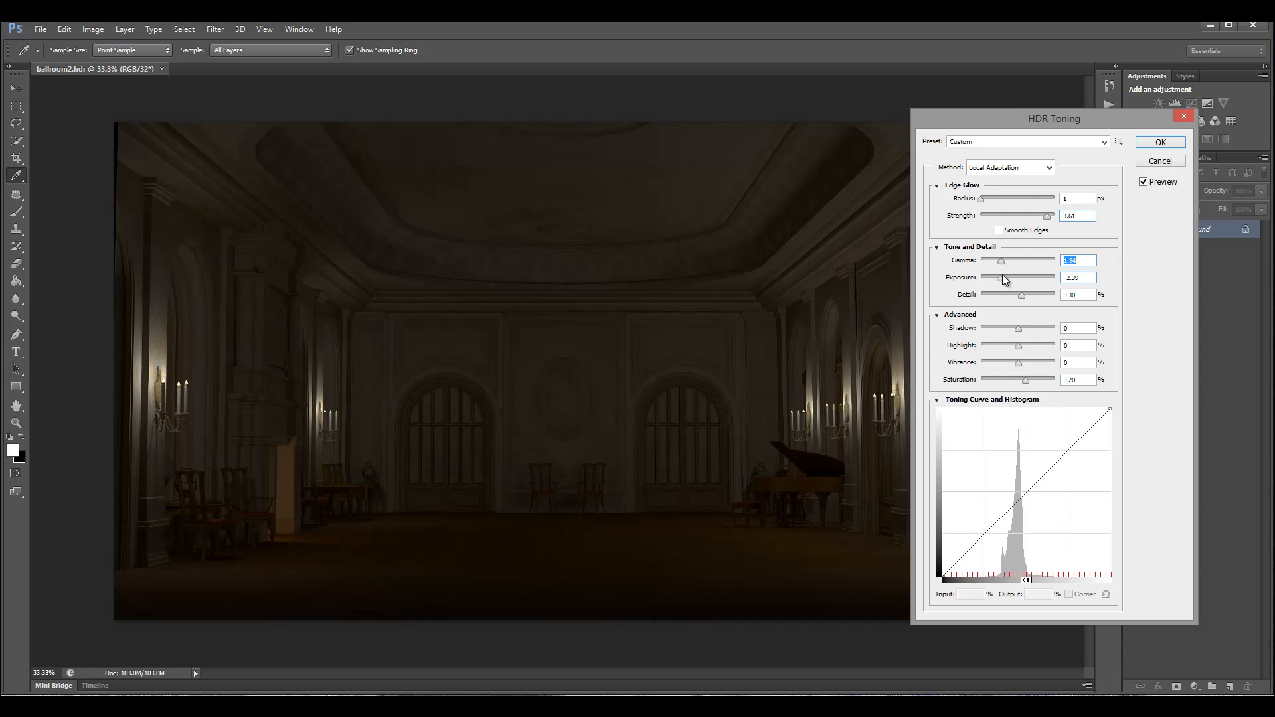
drag(1000, 287, 1016, 287)
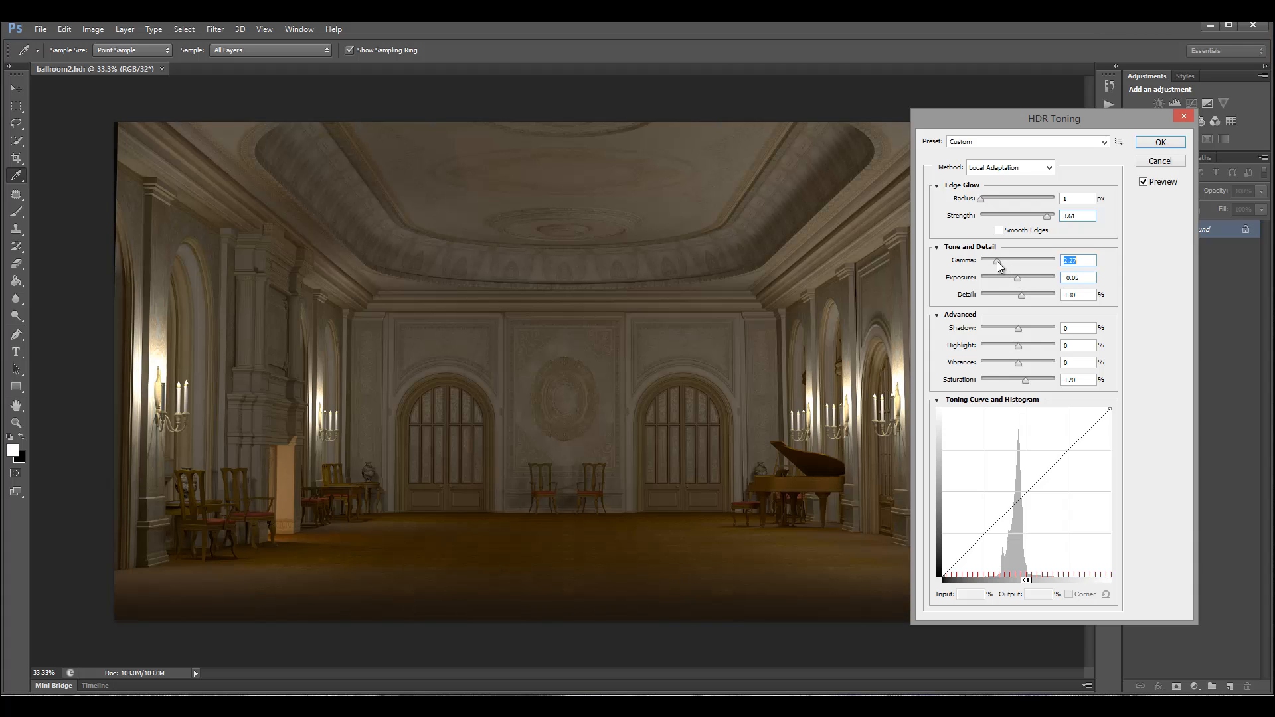
drag(1020, 278, 1029, 277)
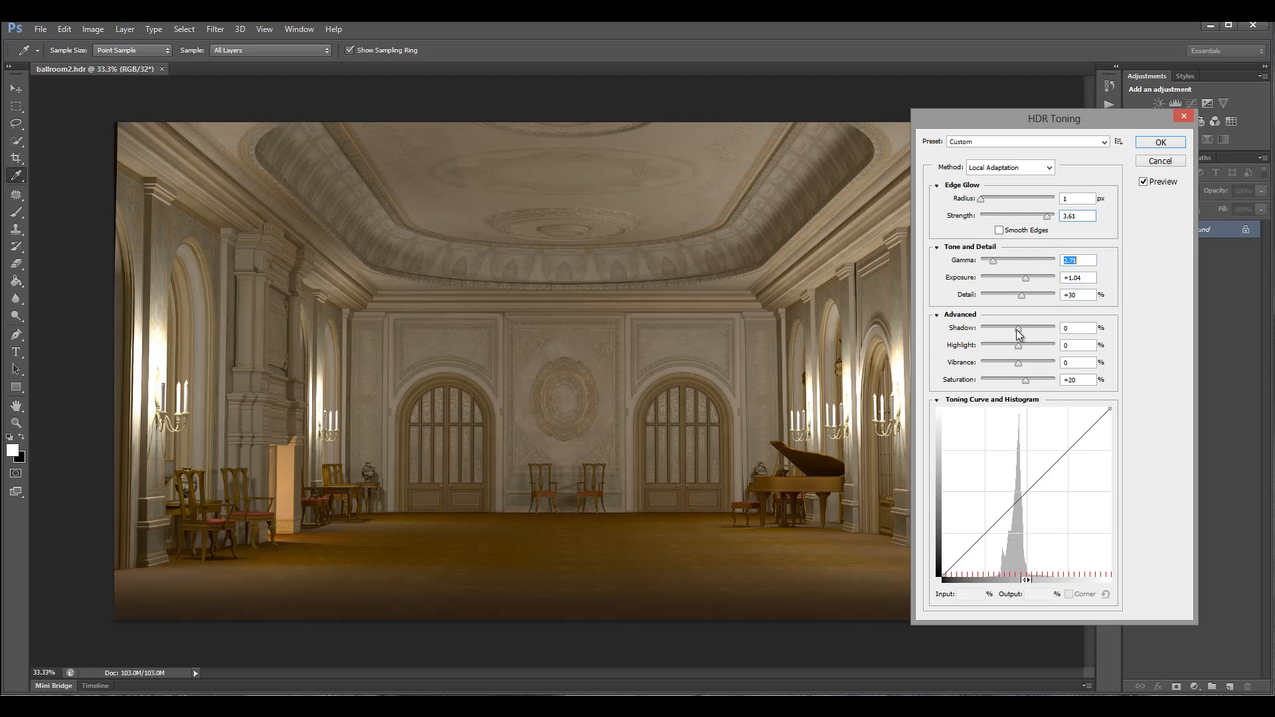
Pull the ballroom shadows down to -42 and the highlights to -37.
drag(1030, 334, 988, 335)
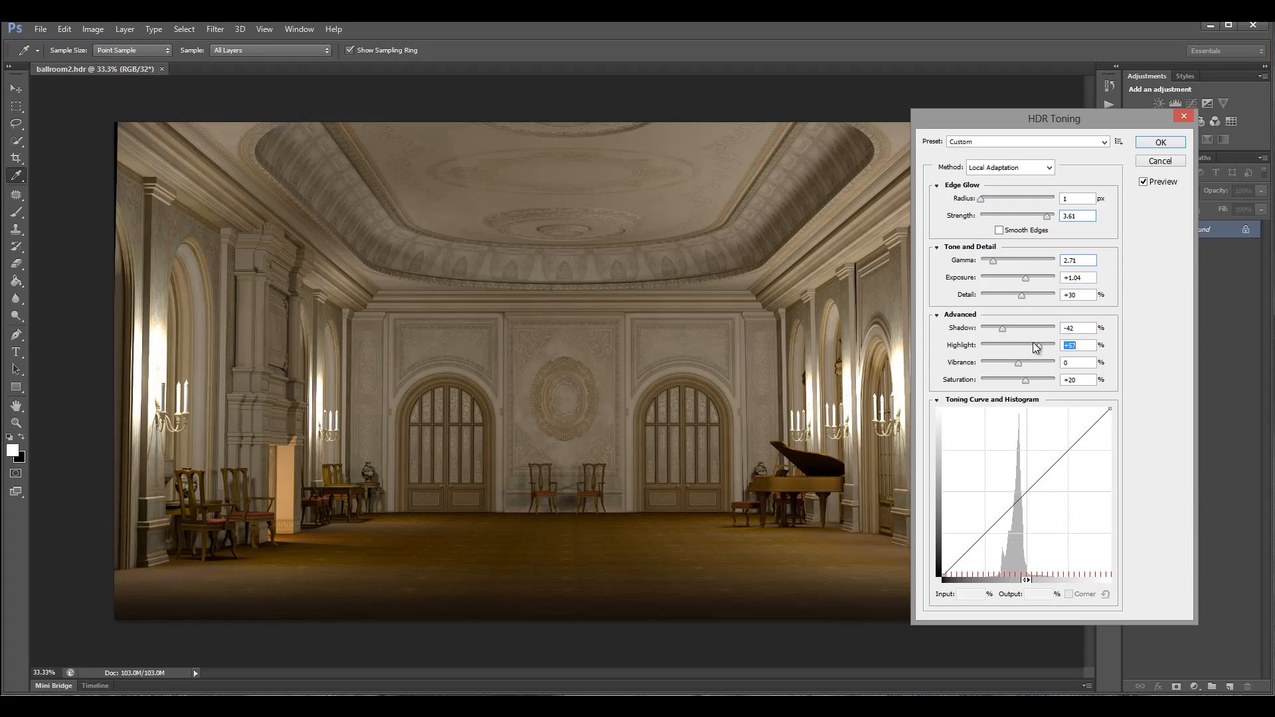
drag(1021, 346, 1033, 345)
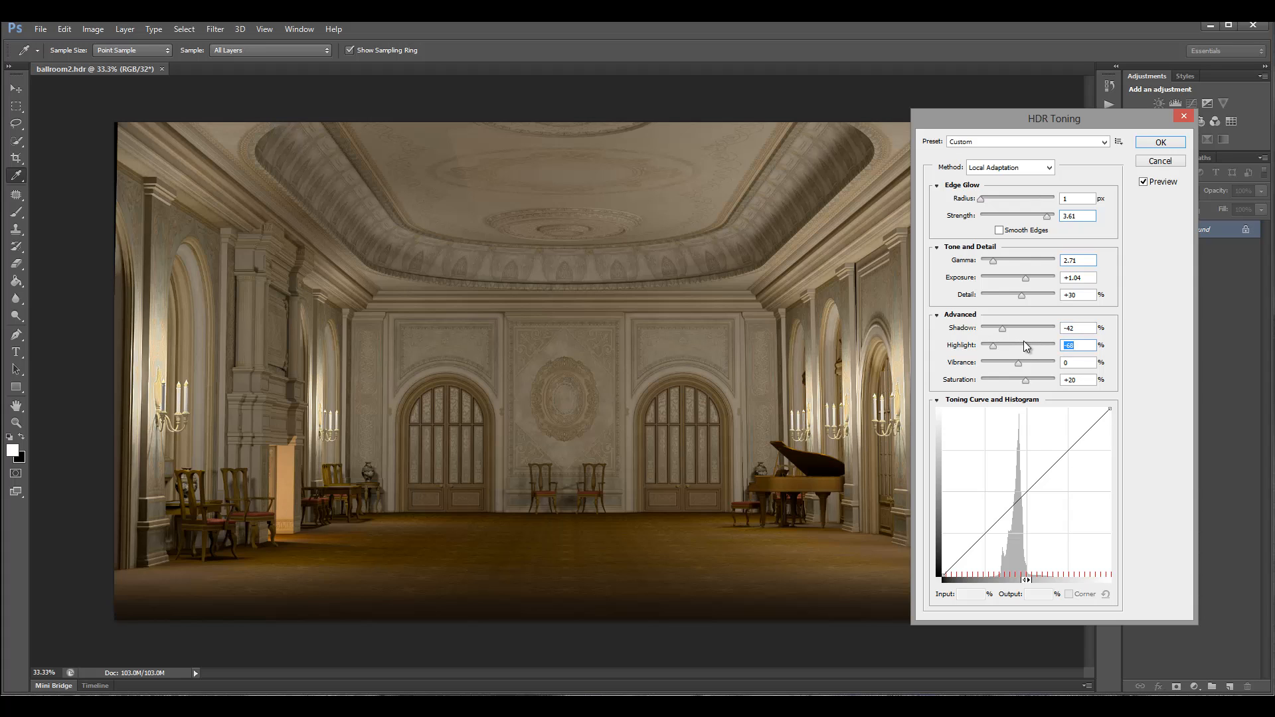
drag(994, 345, 984, 345)
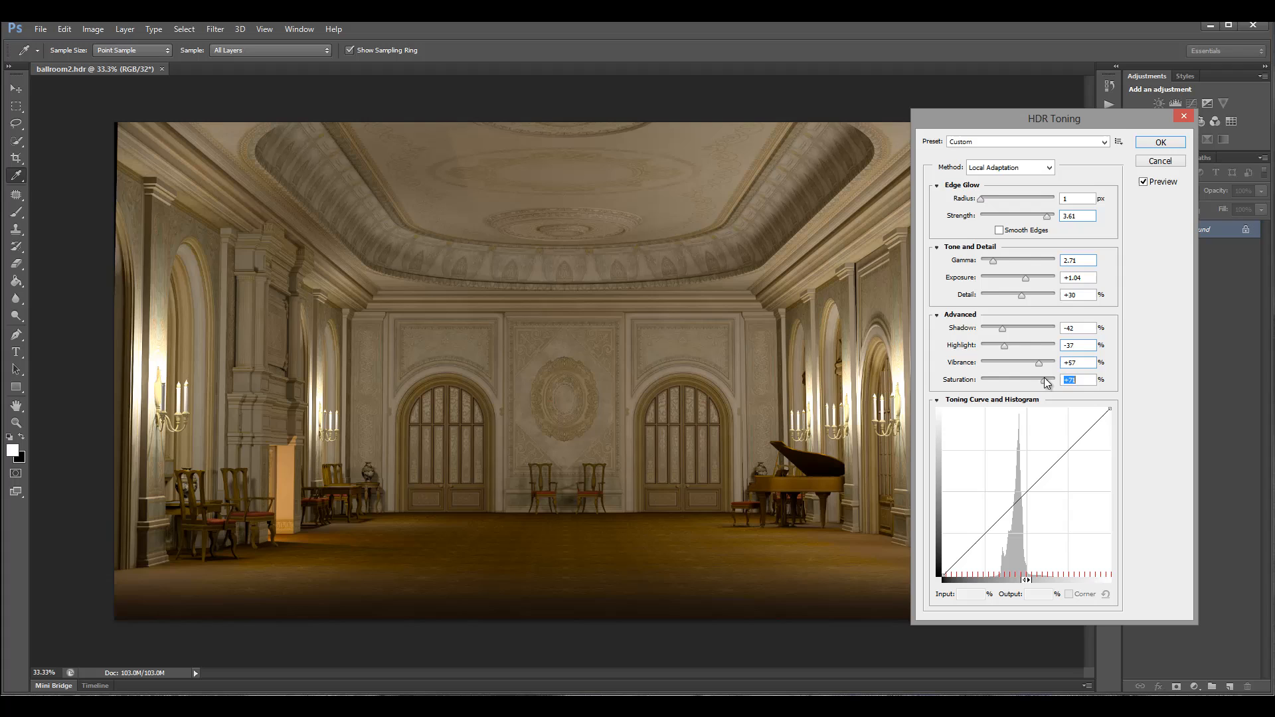
Boost vibrance to +59 and adjust saturation for rich warm gold tones.
drag(1037, 362, 1050, 361)
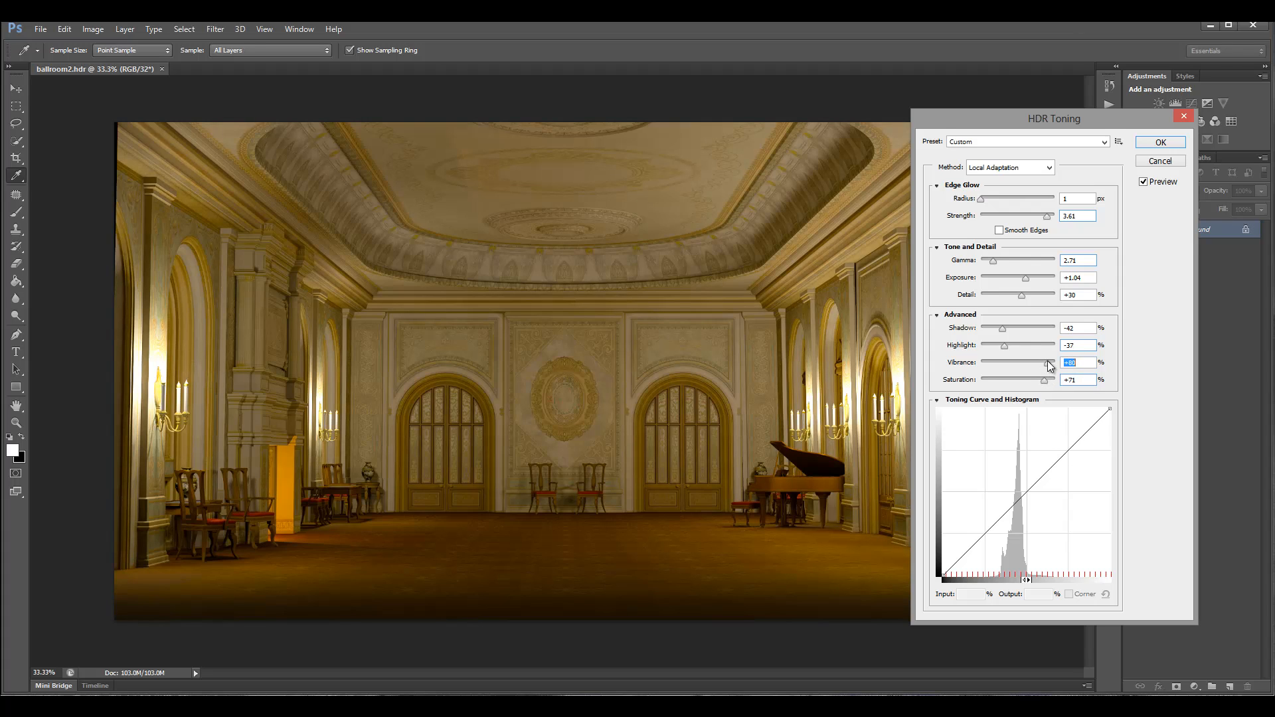
drag(1050, 363, 1037, 362)
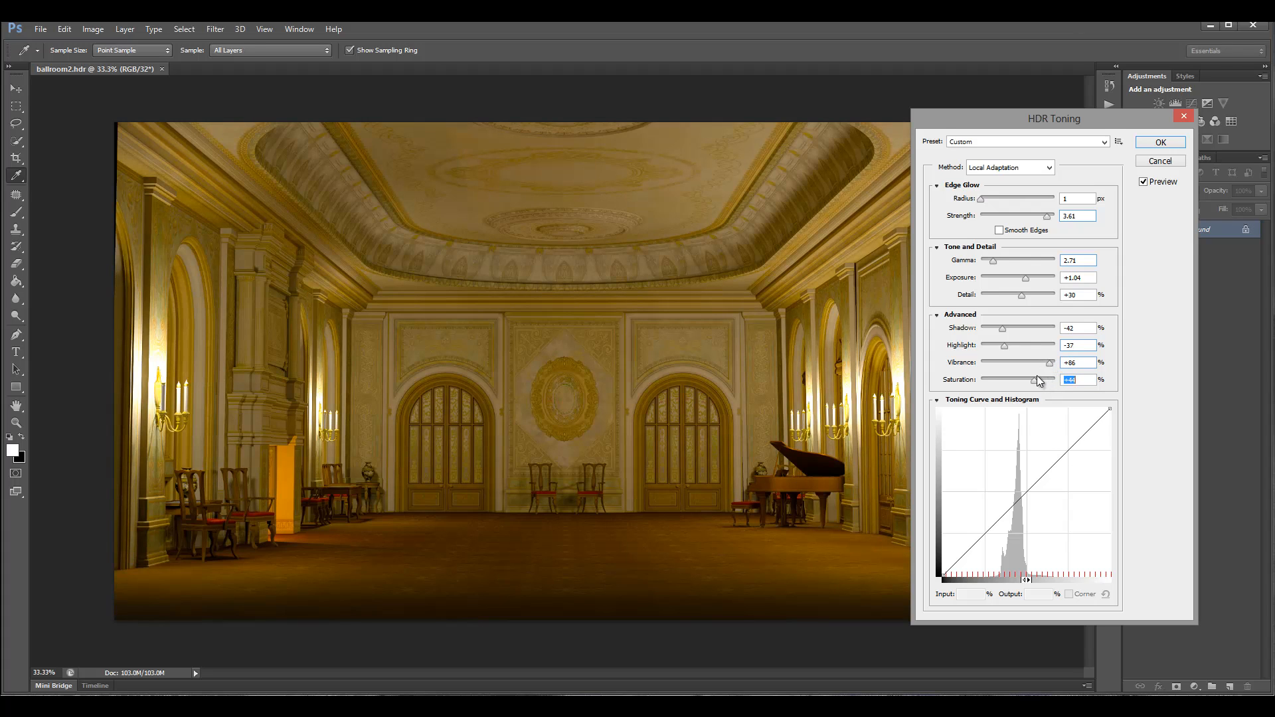
drag(1051, 361, 1039, 361)
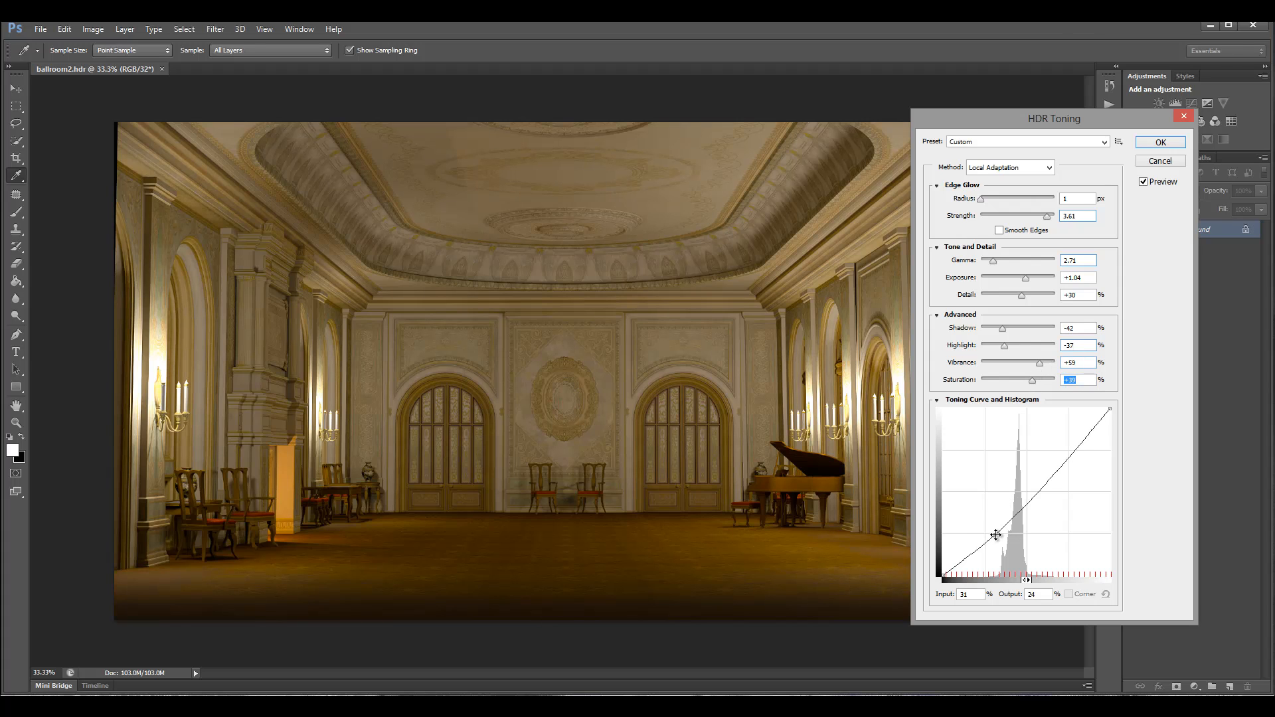
Shape the toning curve with a raised upper point and a new low point.
drag(997, 535, 1070, 460)
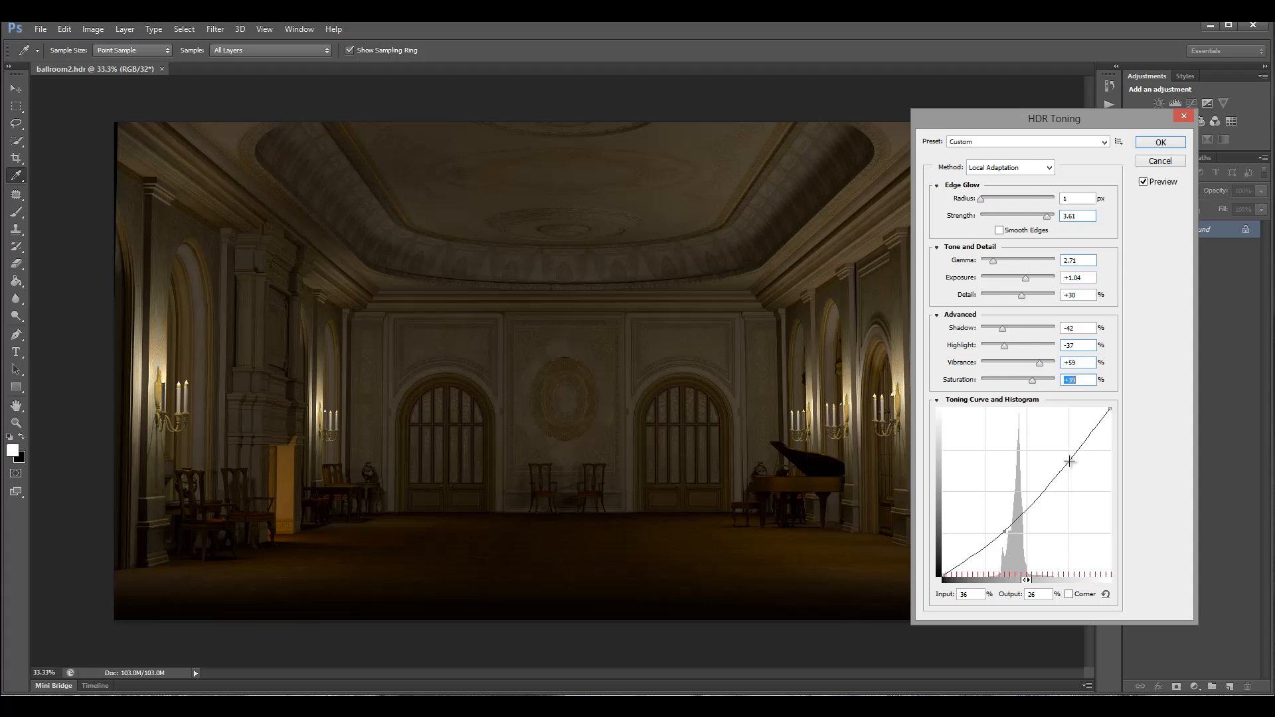
drag(1070, 461, 1062, 451)
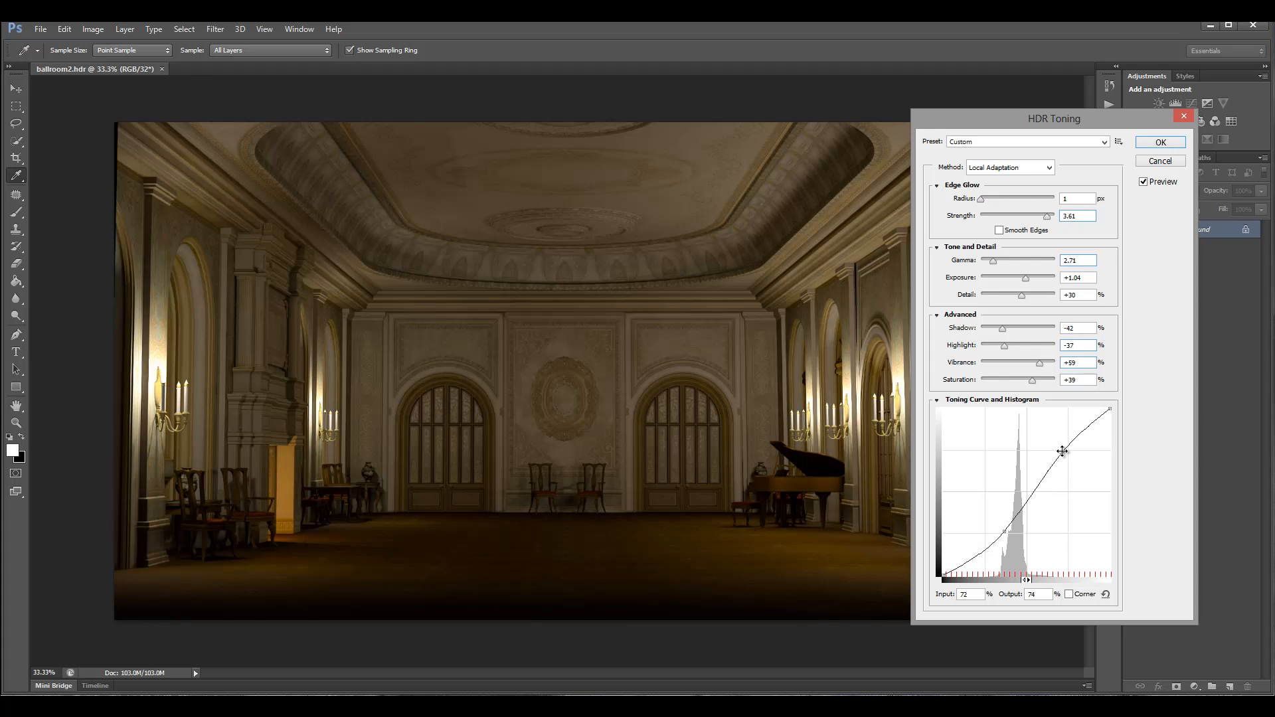
drag(1062, 452, 1060, 448)
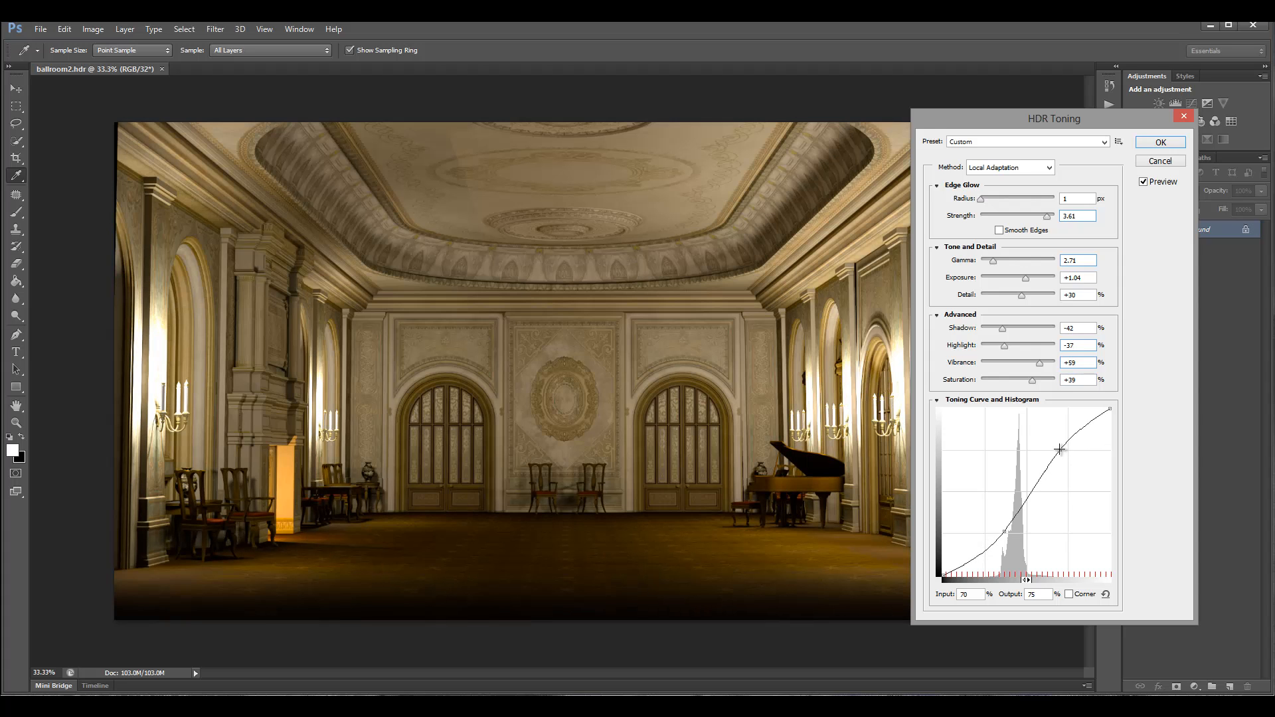
drag(1060, 448, 1005, 531)
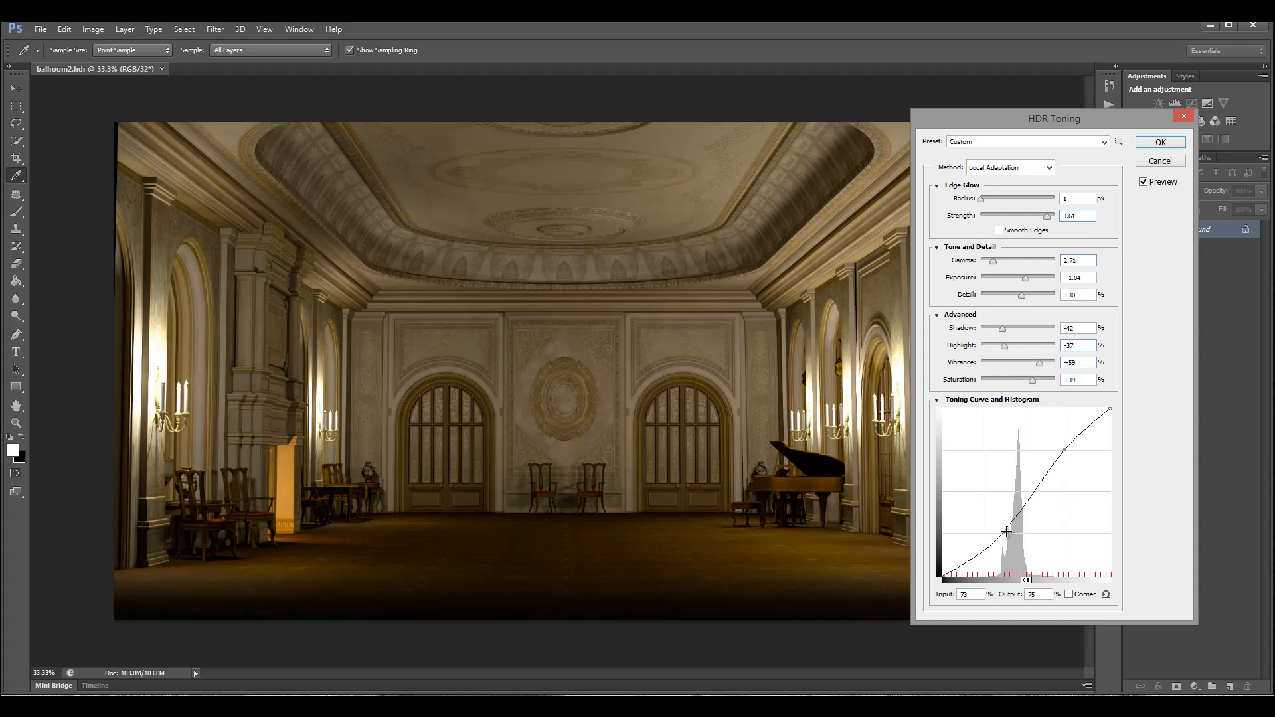
Pull the lower curve point down into a gentle S-curve that deepens the shadows.
drag(1006, 531, 1005, 528)
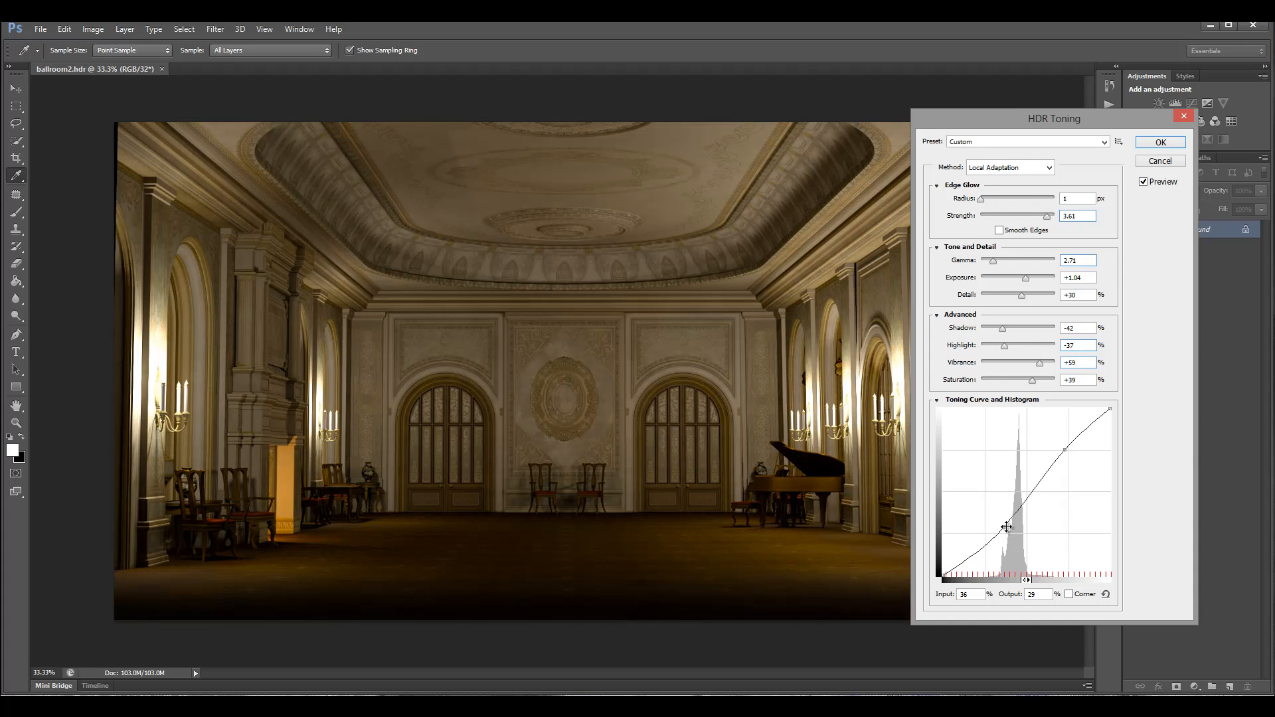
drag(1005, 527, 987, 531)
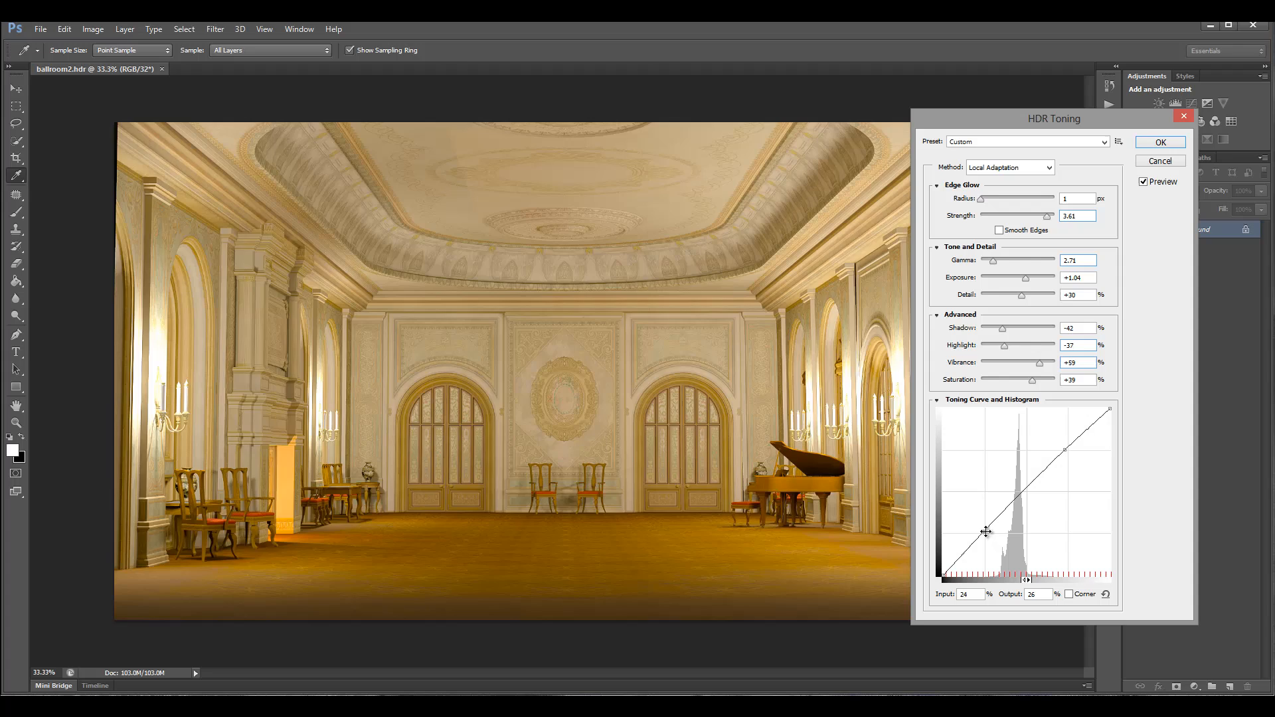
drag(986, 531, 992, 538)
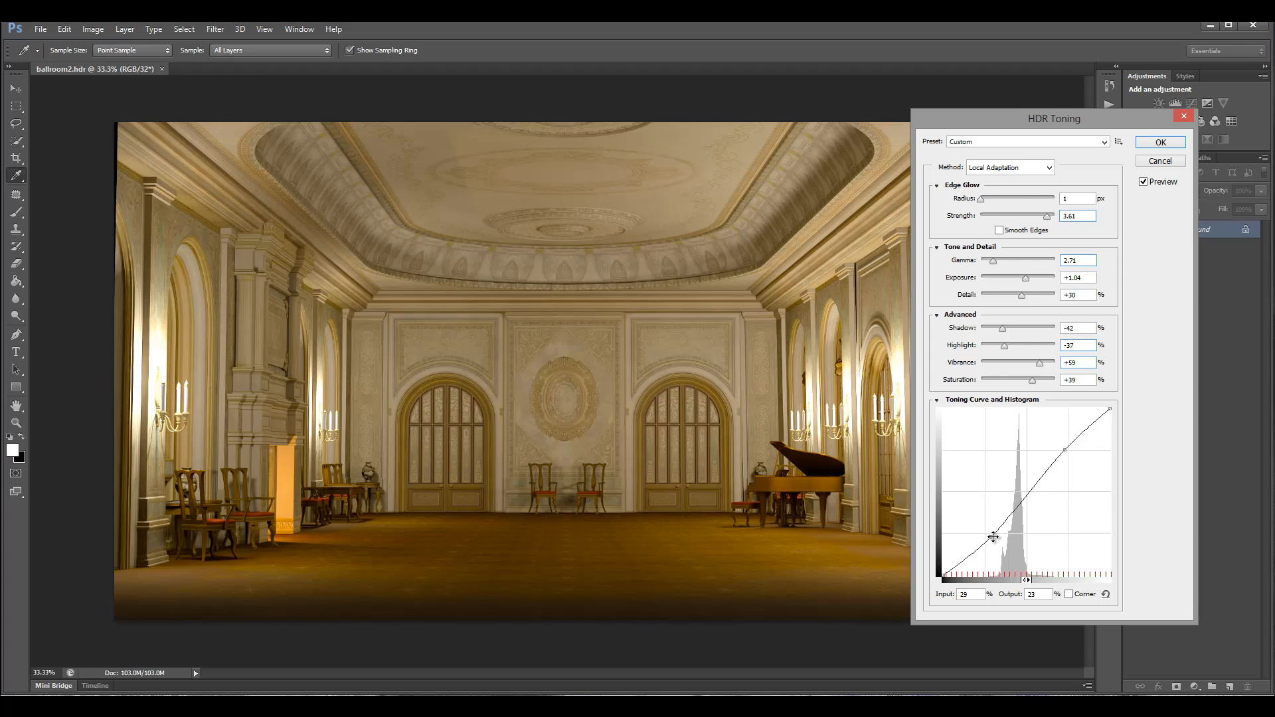
drag(993, 538, 995, 536)
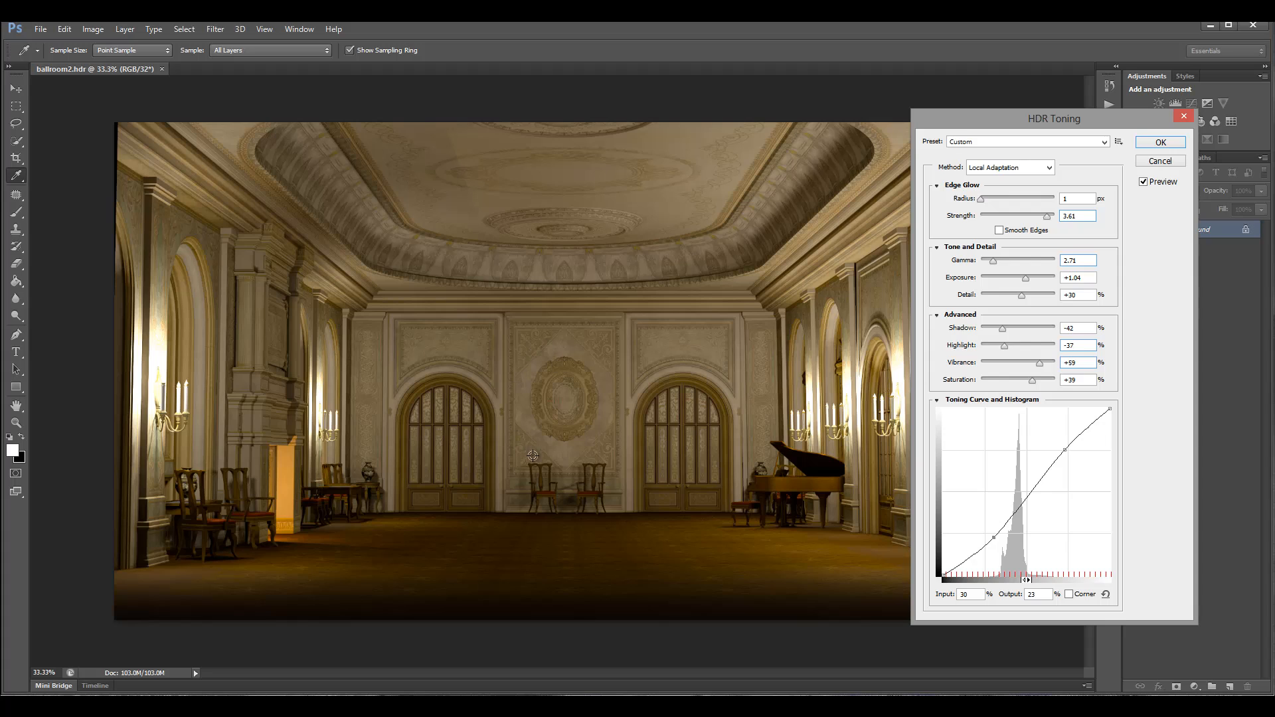
mouse_move(994, 278)
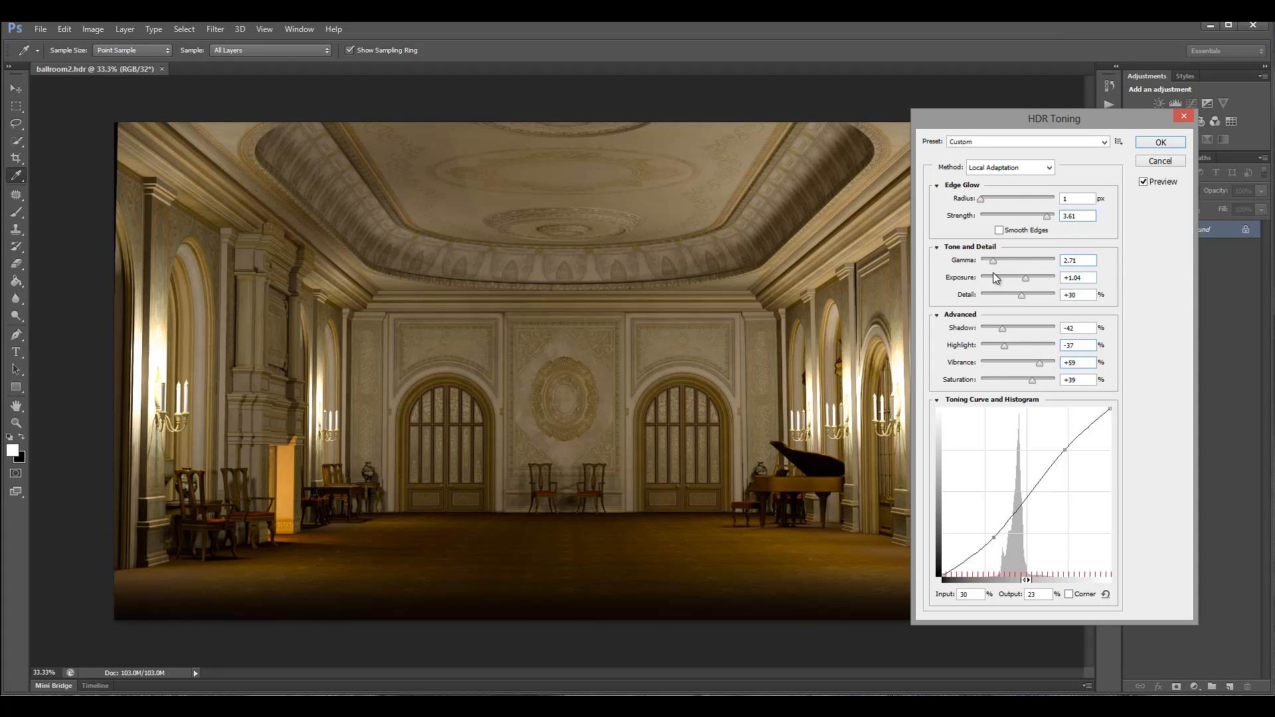
Lower gamma to 1.53, raise exposure to +1.94 and set radius 2.
drag(1049, 261, 1025, 261)
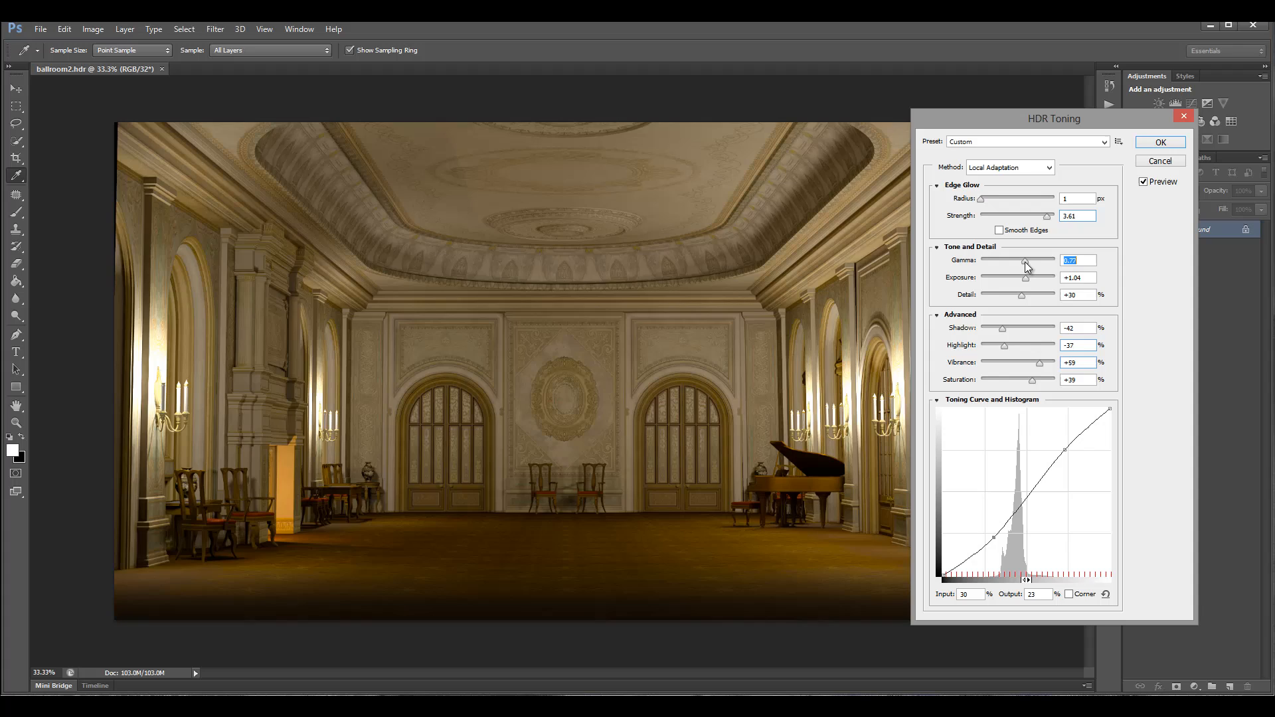
drag(1025, 265, 1010, 266)
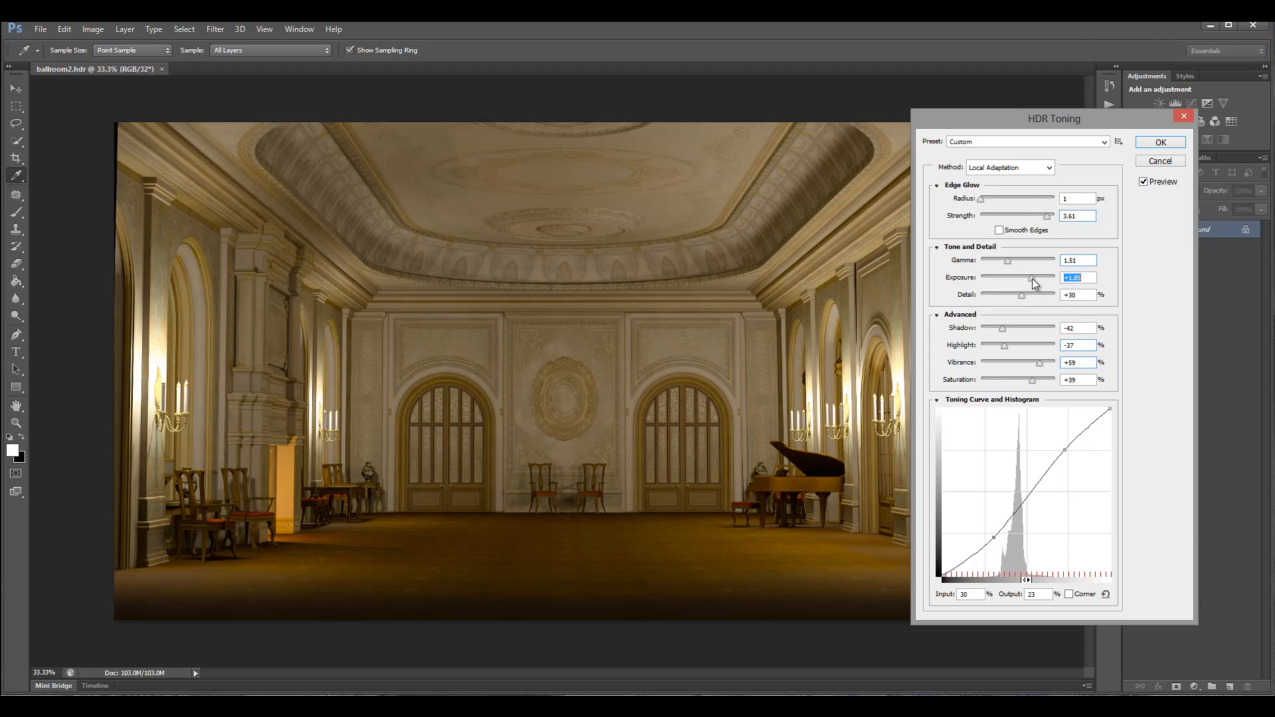
drag(1034, 281, 1013, 281)
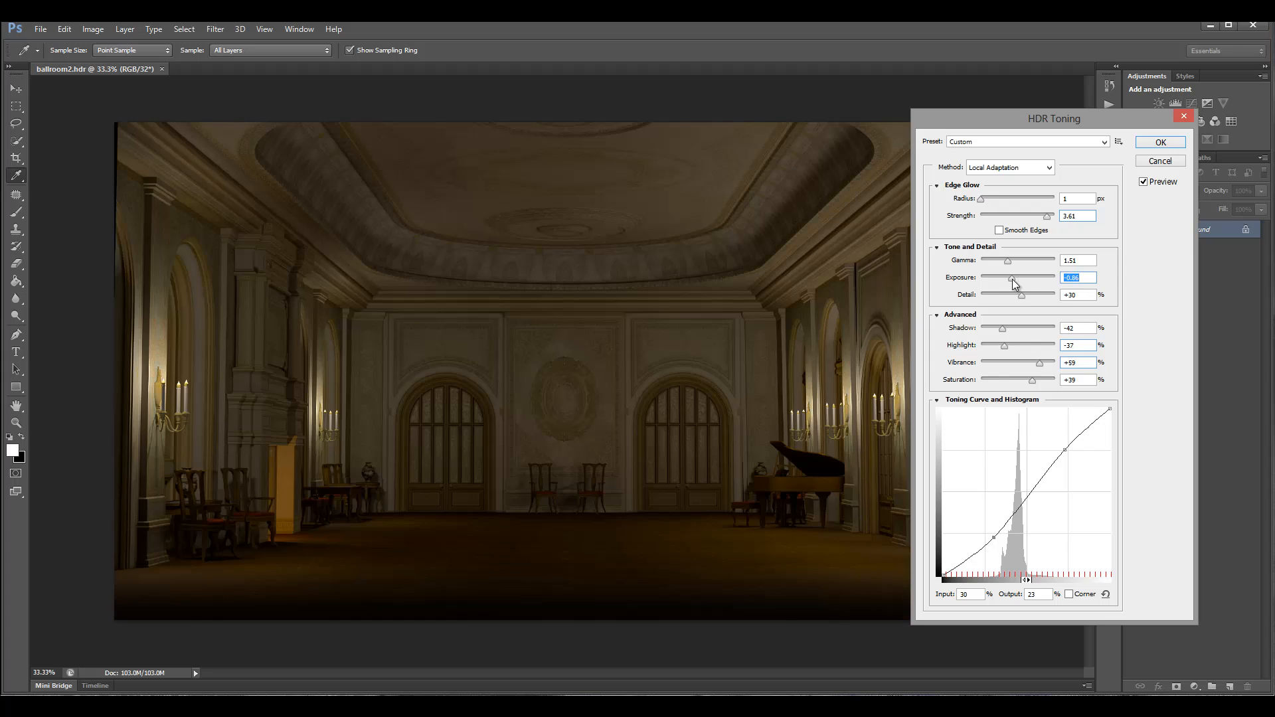
drag(1013, 283, 1033, 283)
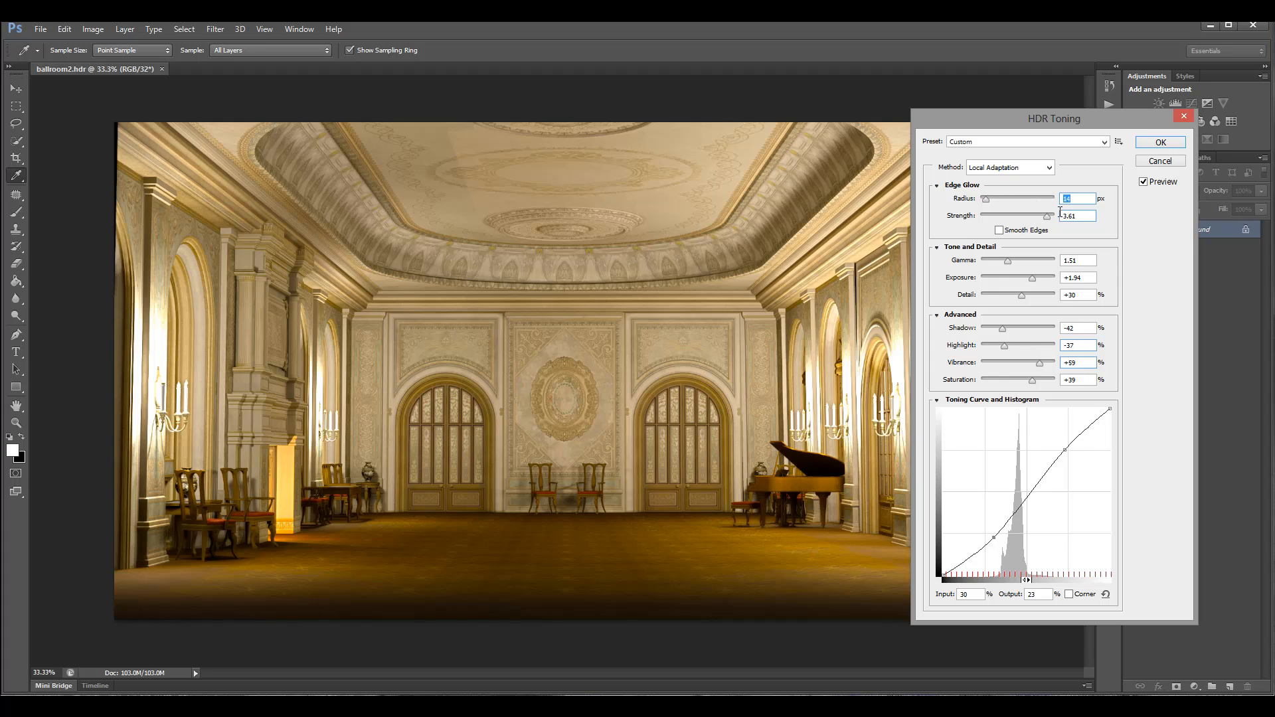
text(2)
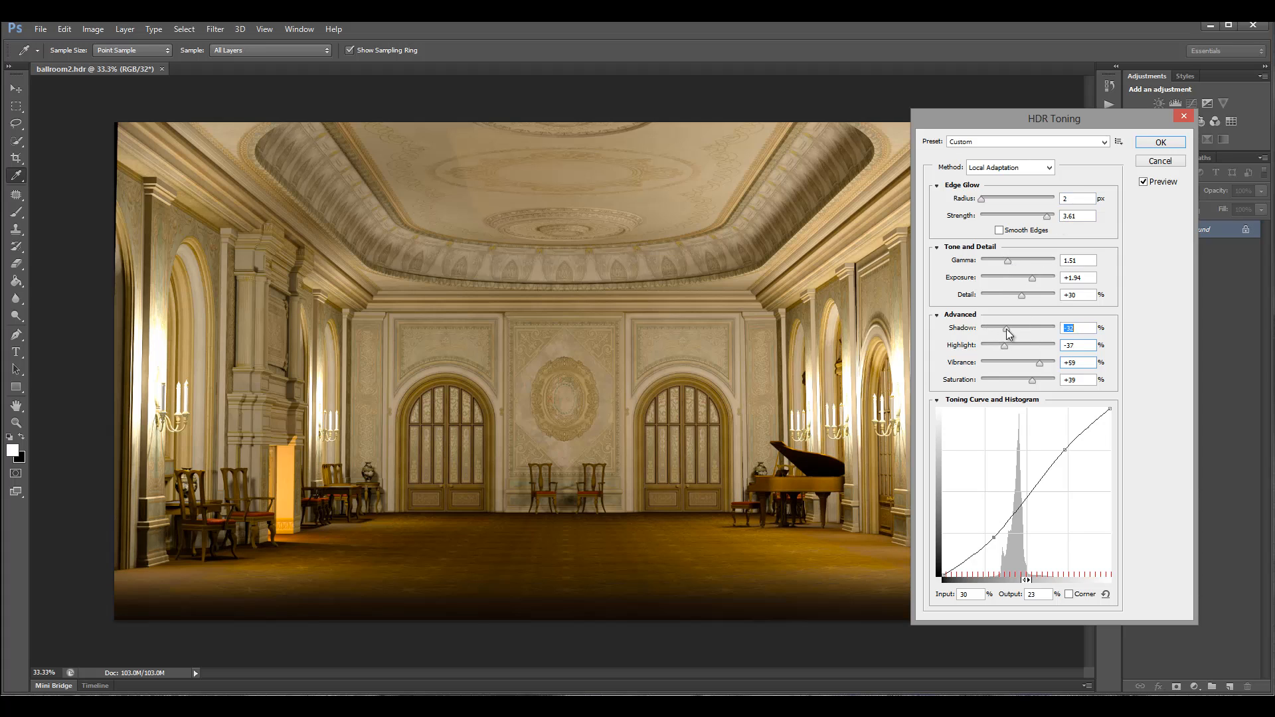
Lift the shadows to -5, lower the highlights, and apply the HDR toning to the ballroom.
drag(1006, 335, 1023, 334)
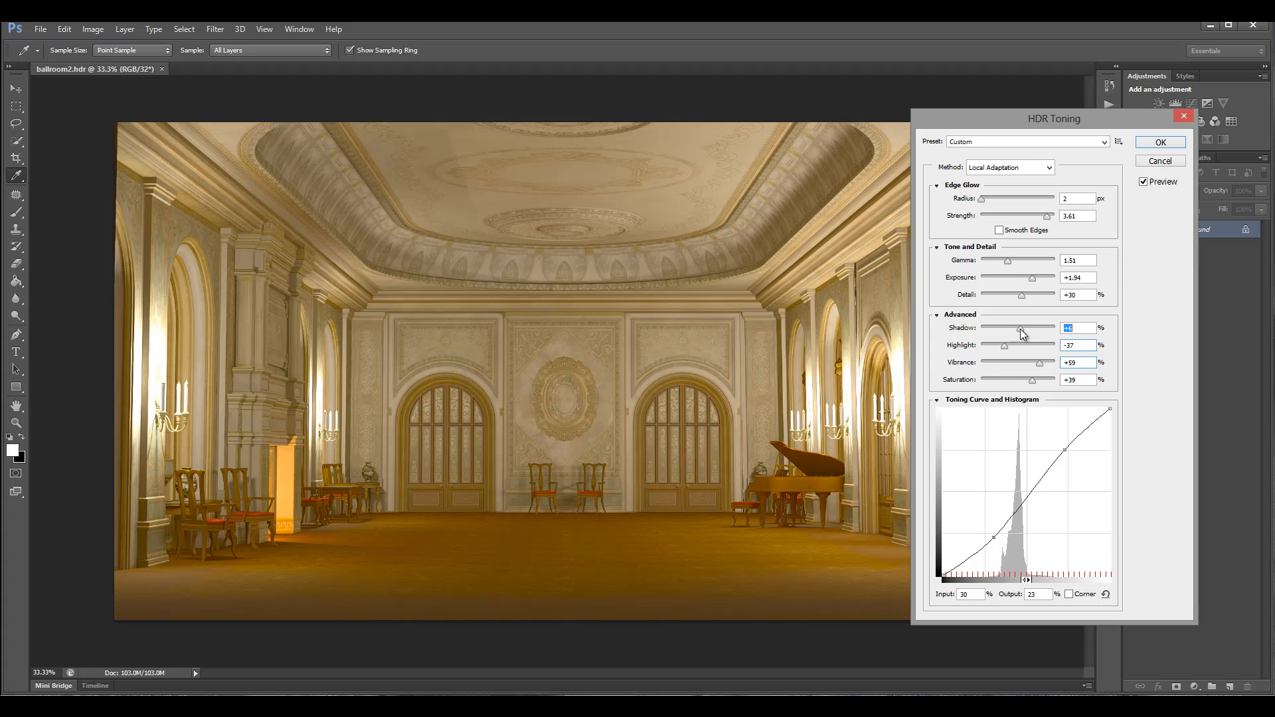
drag(1041, 335, 1015, 335)
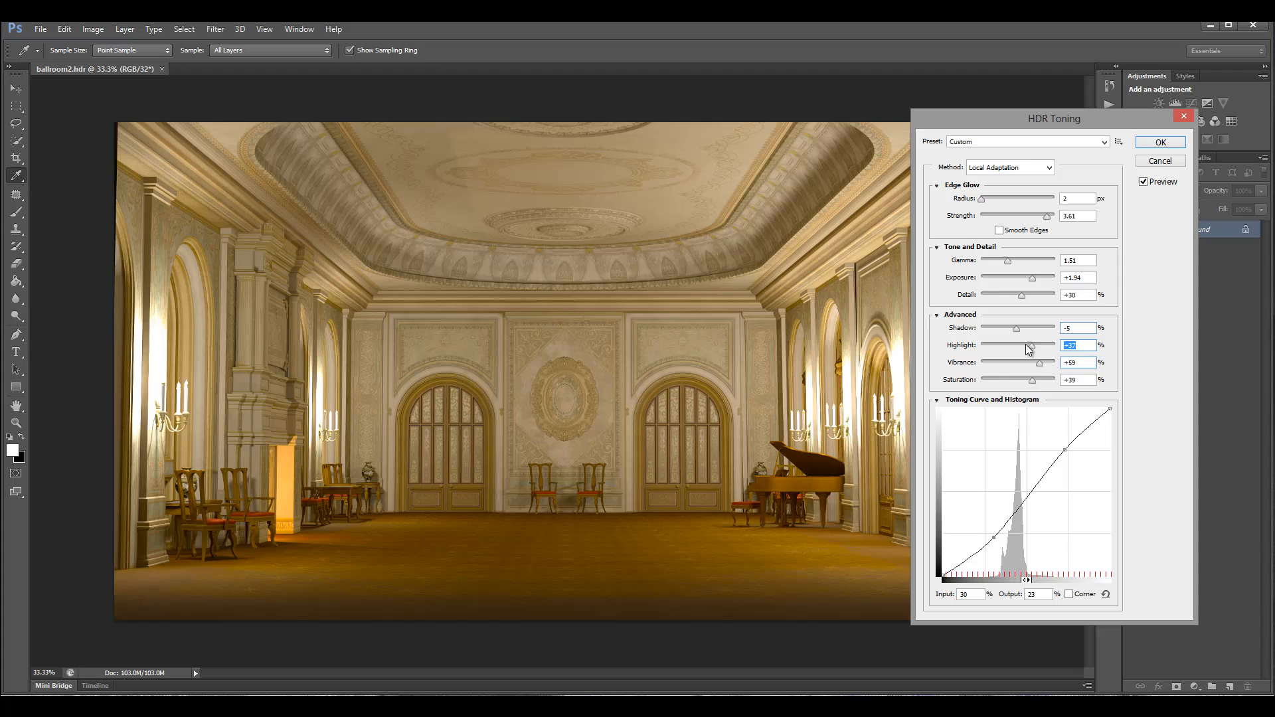
drag(1028, 346, 1027, 345)
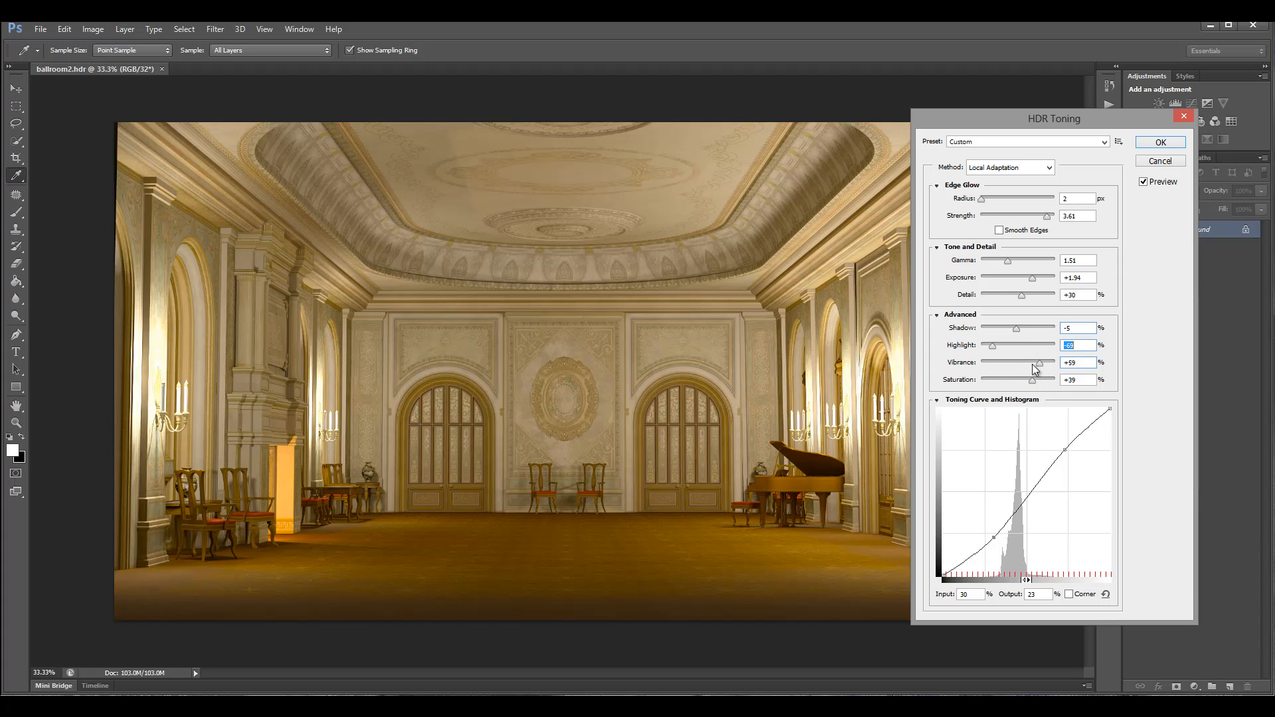
mouse_move(539, 178)
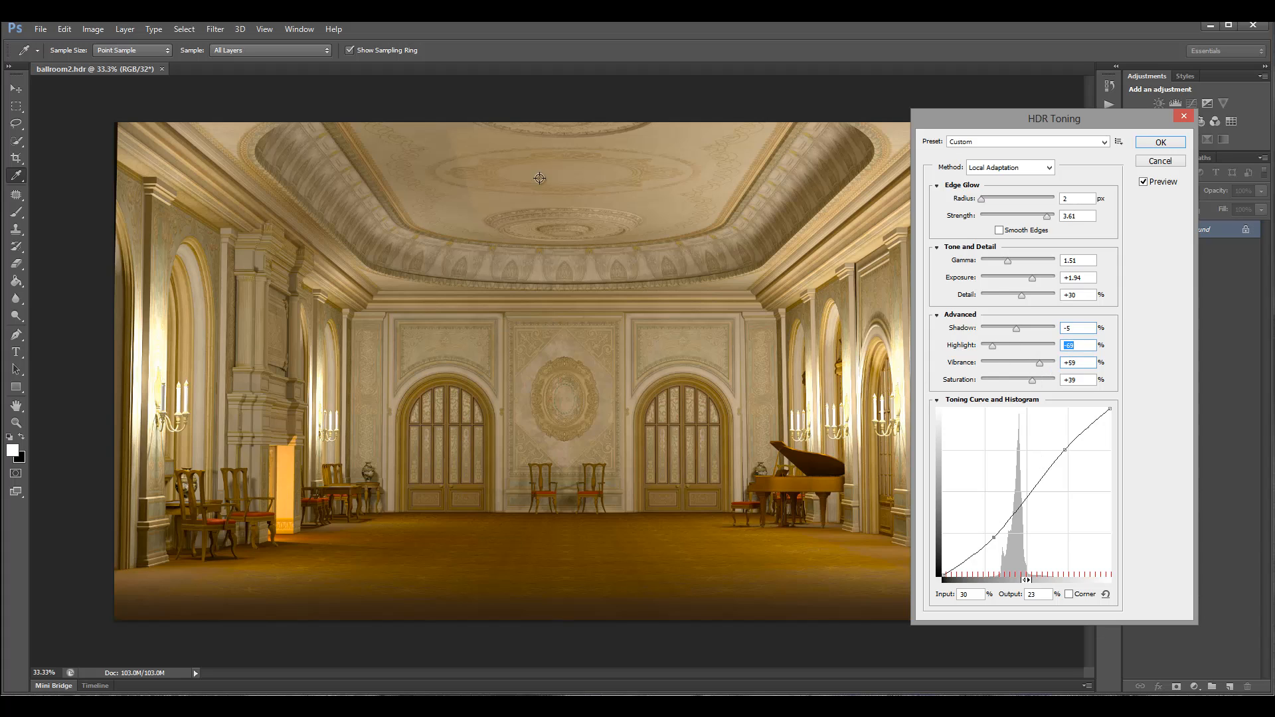
click(1159, 143)
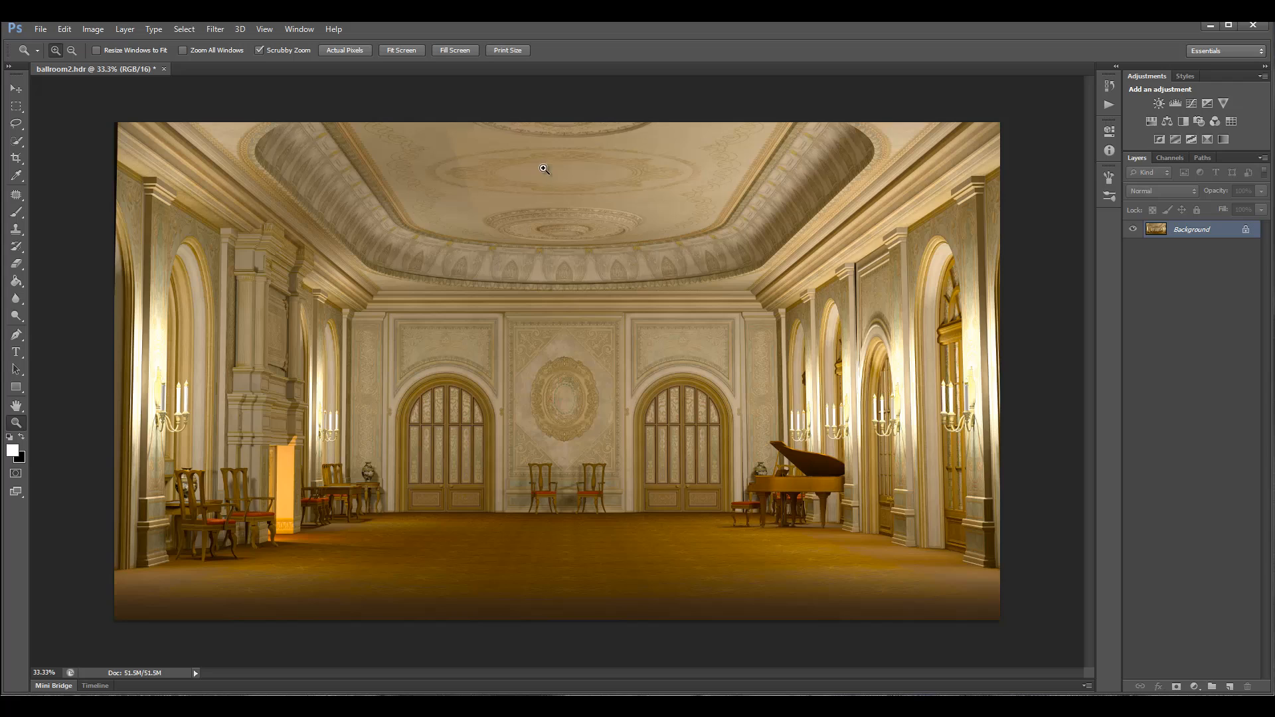
mouse_move(983, 245)
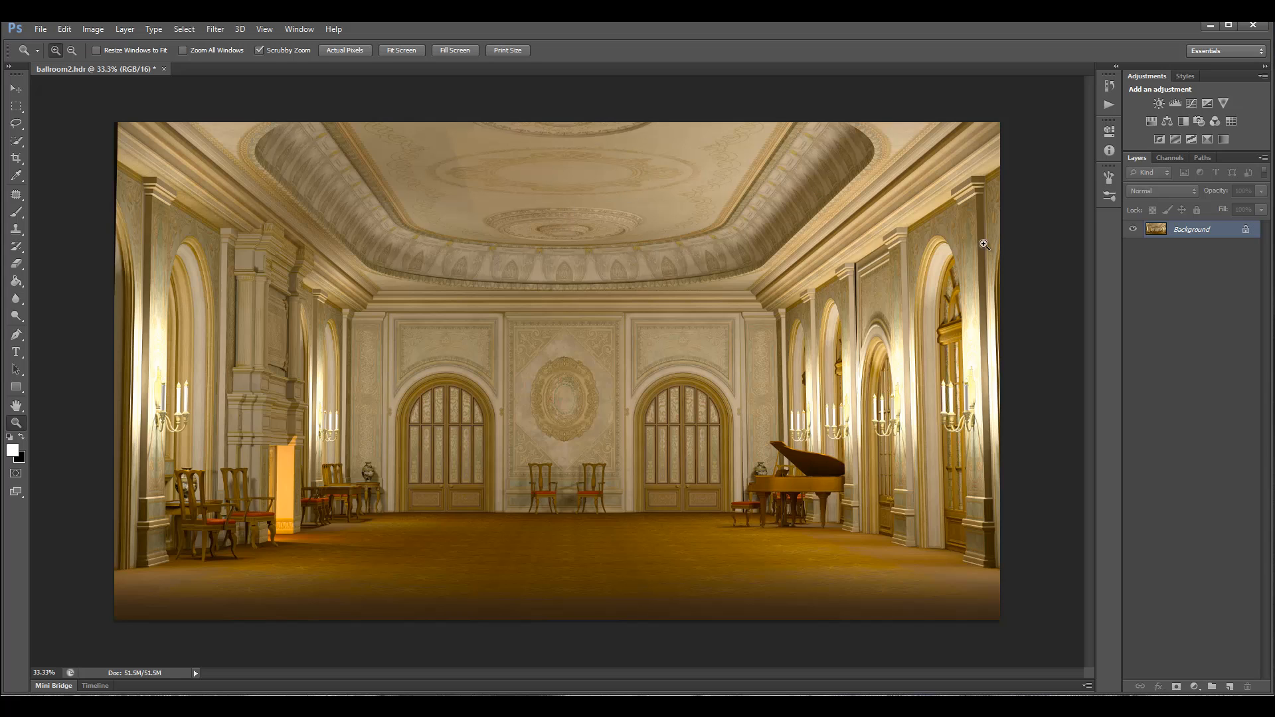
mouse_move(827, 304)
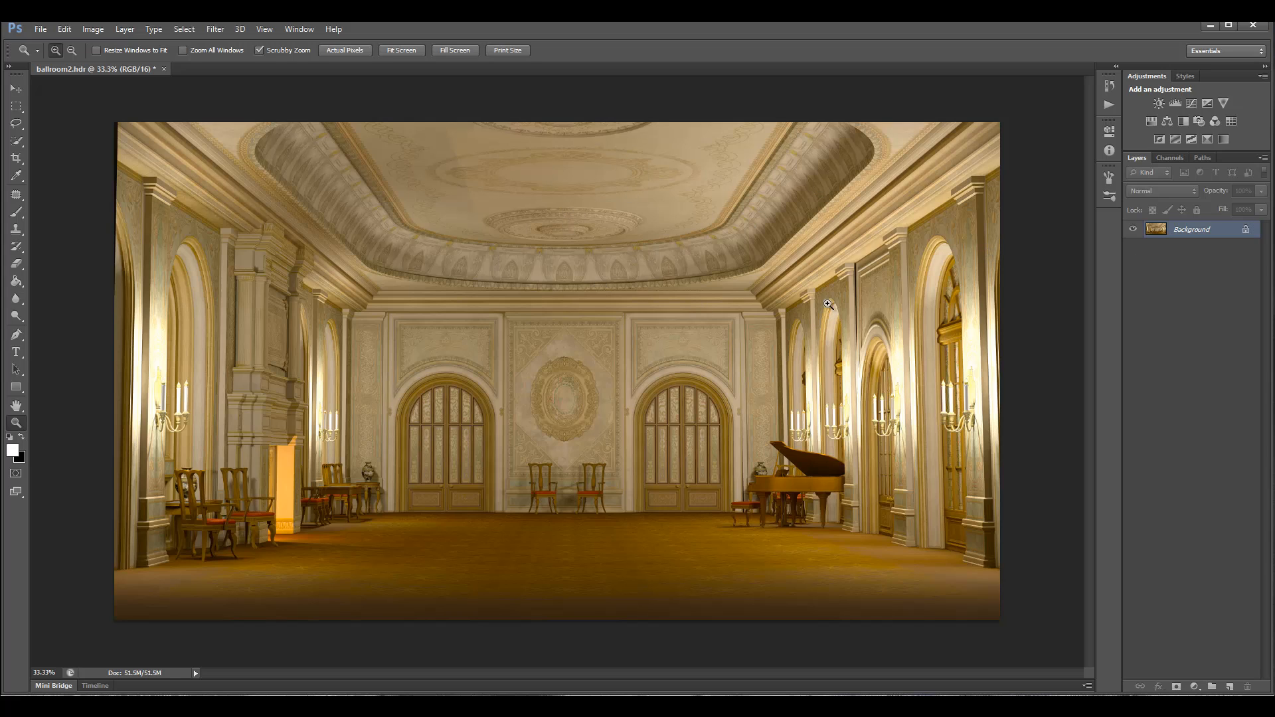
mouse_move(838, 330)
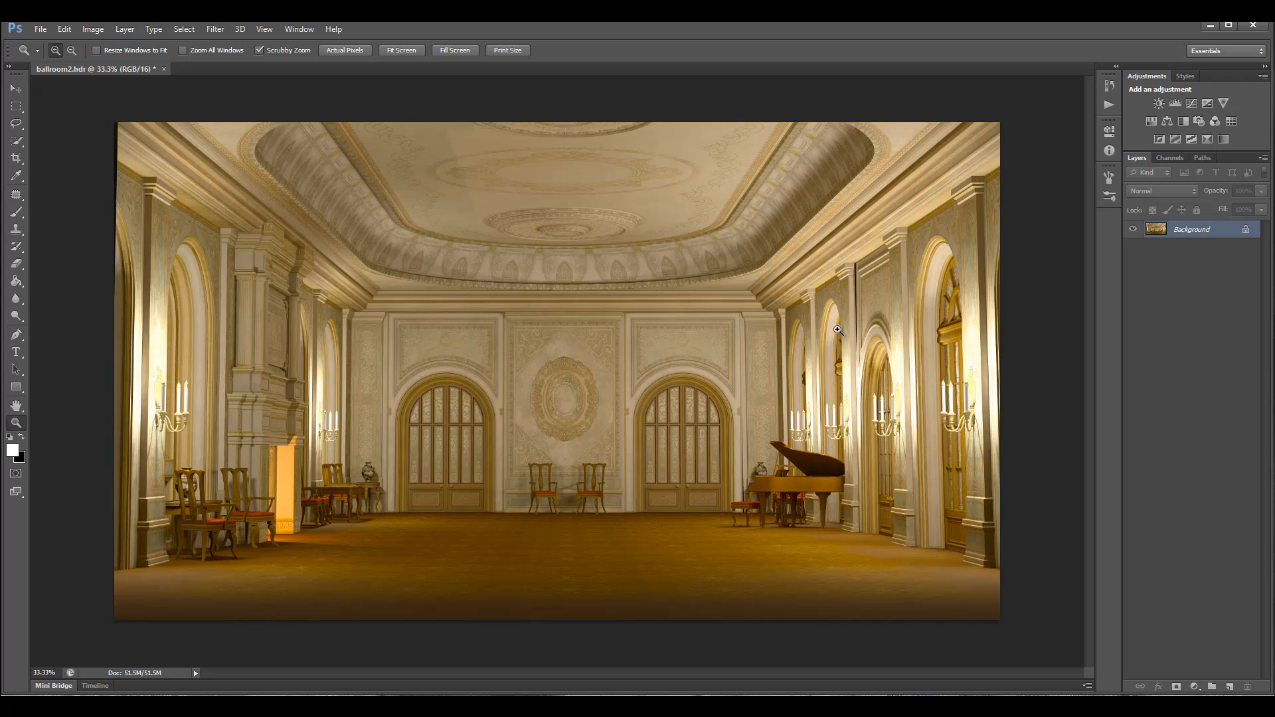
mouse_move(987, 347)
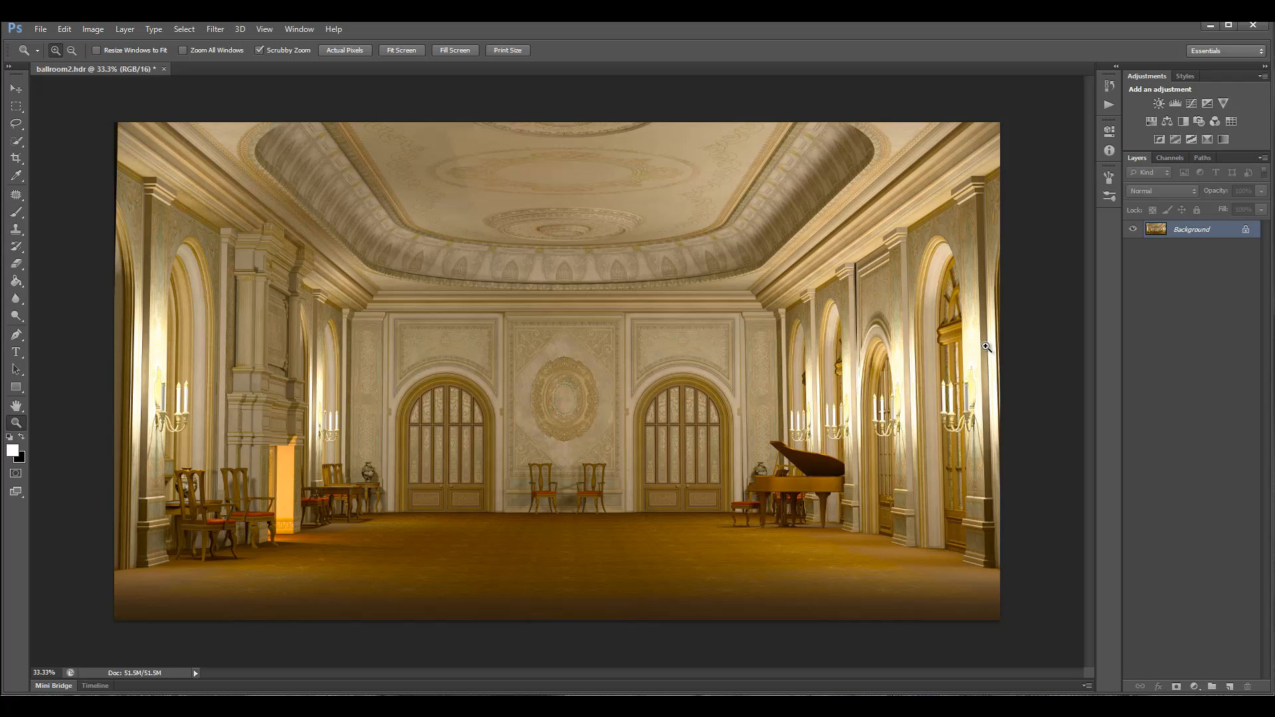
mouse_move(852, 203)
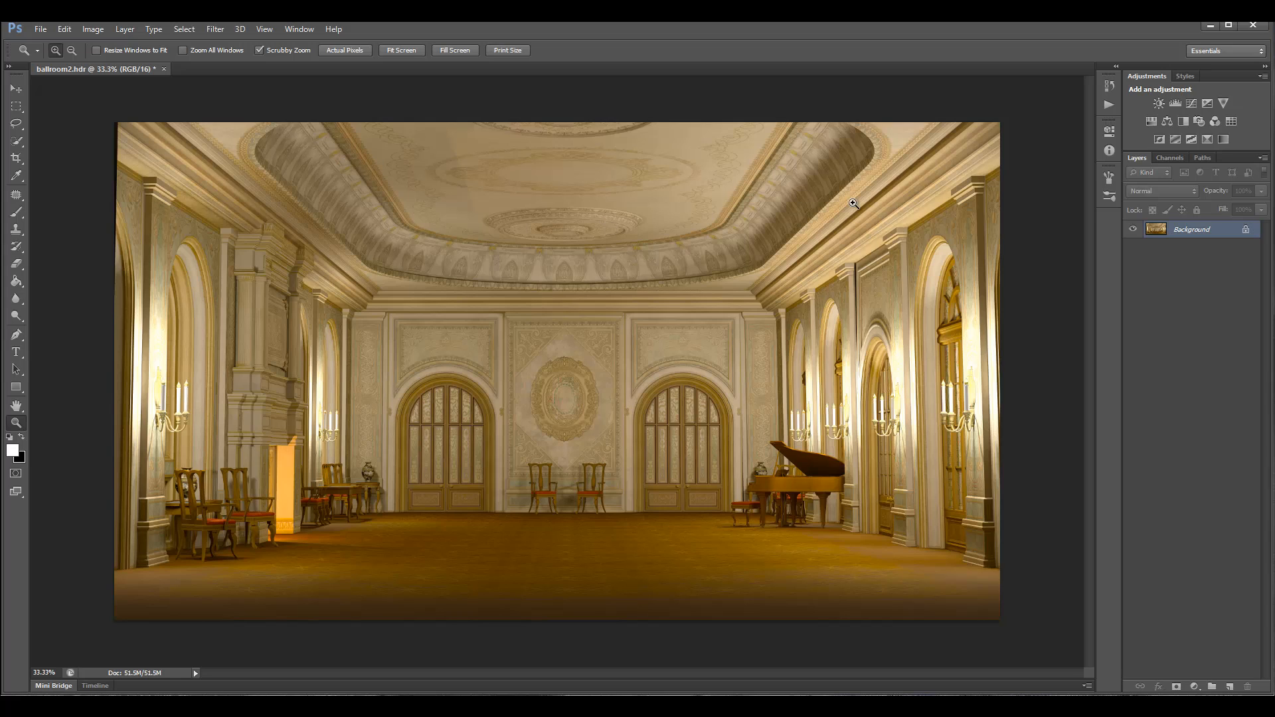
mouse_move(714, 207)
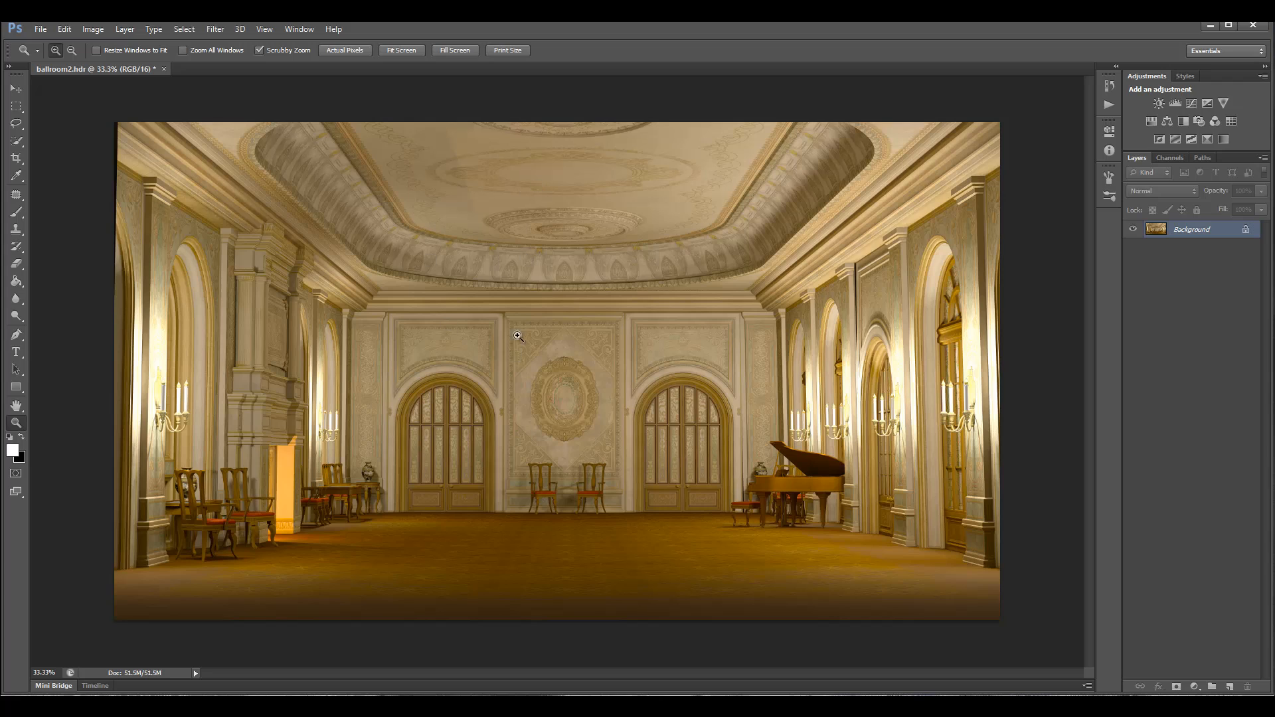
mouse_move(482, 390)
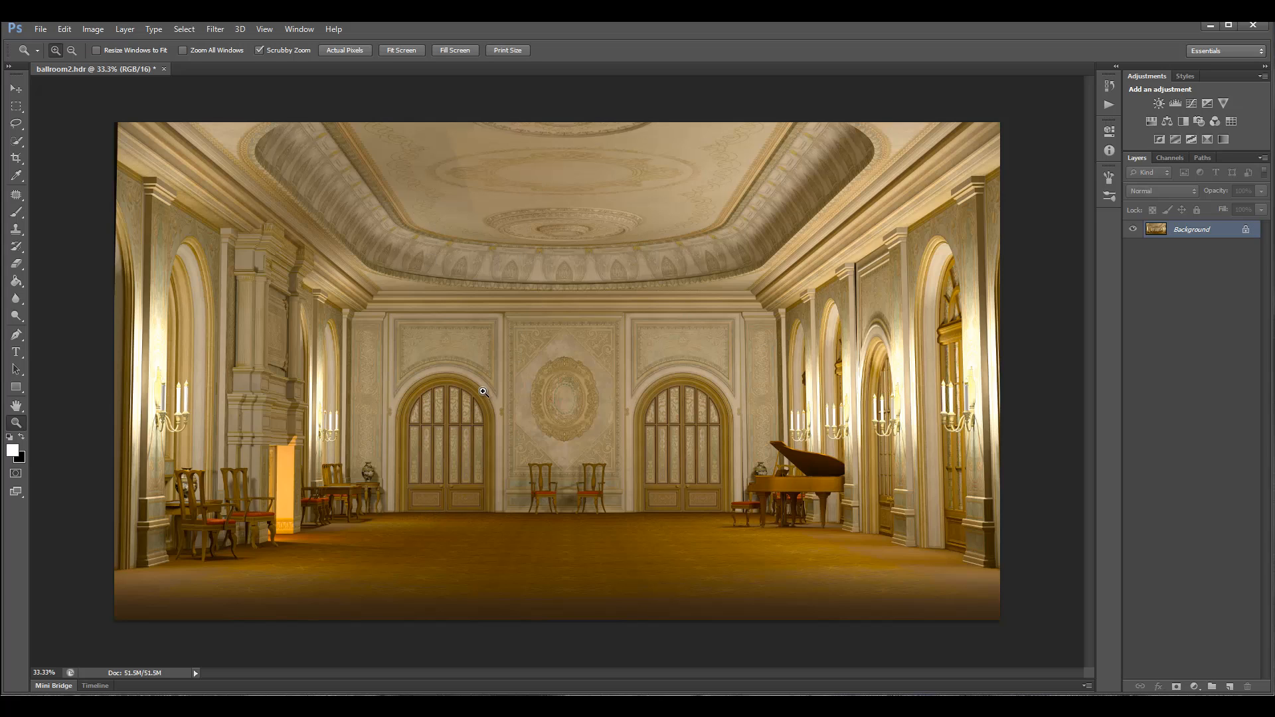
mouse_move(1019, 469)
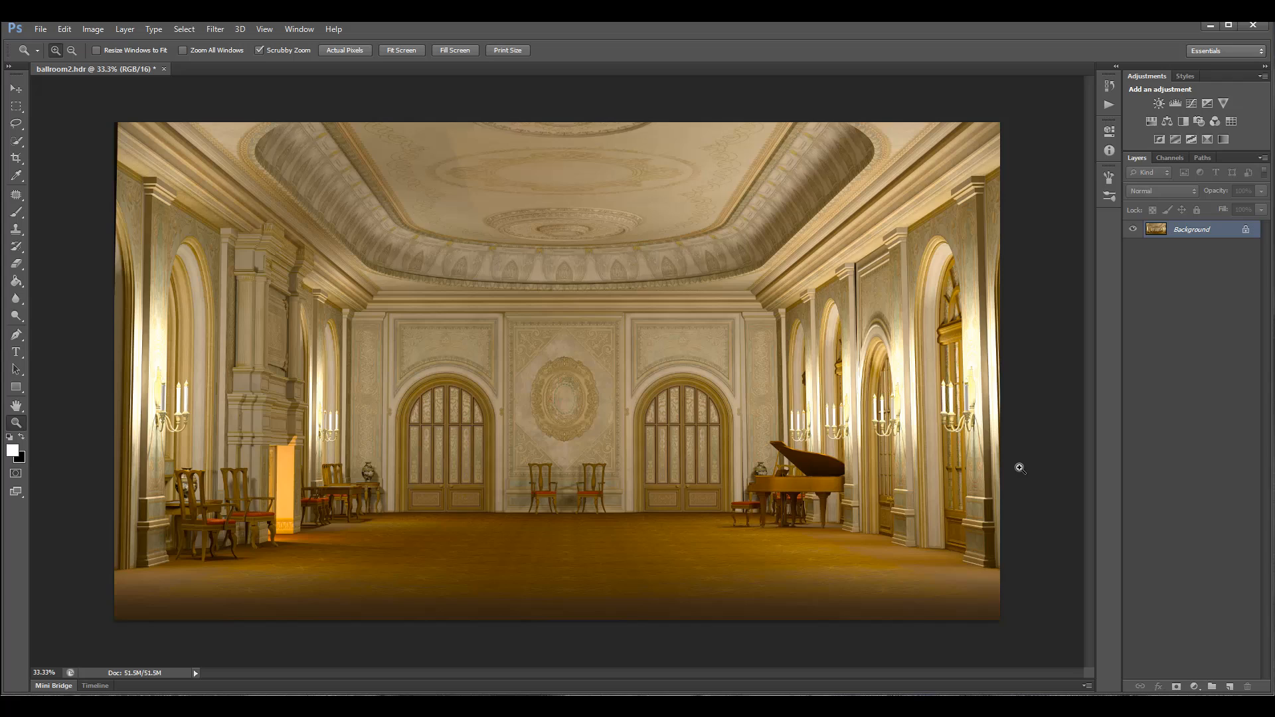
mouse_move(1006, 451)
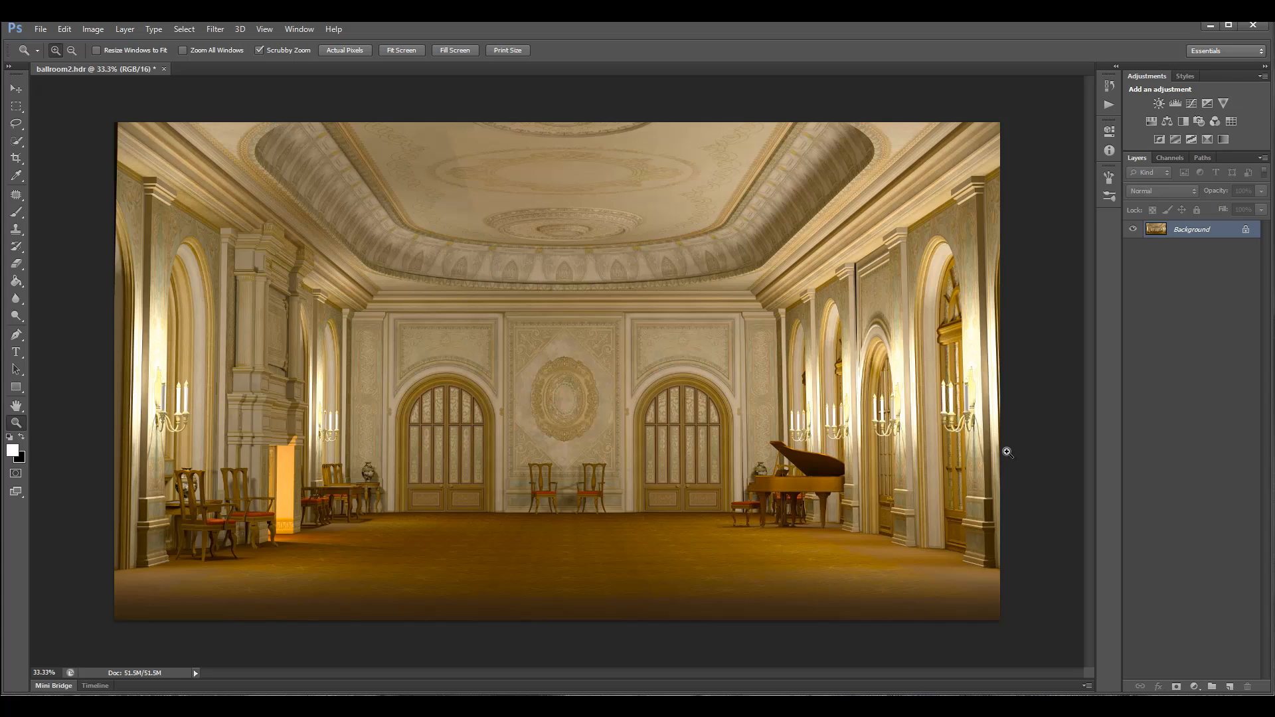